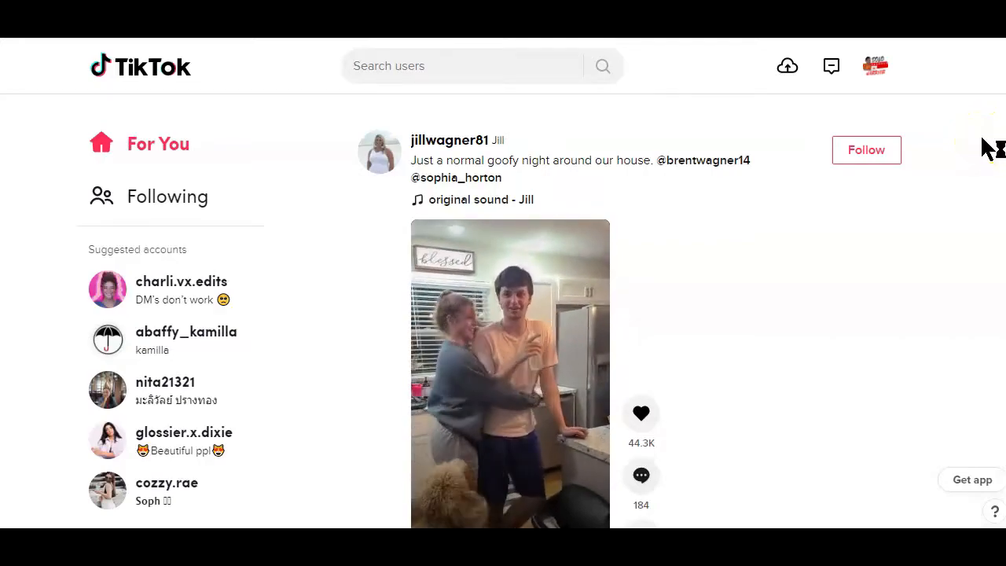
- Scroll the For You feed, then go to TikTok's Make Your Day landing page via the logo
scroll("down", 3)
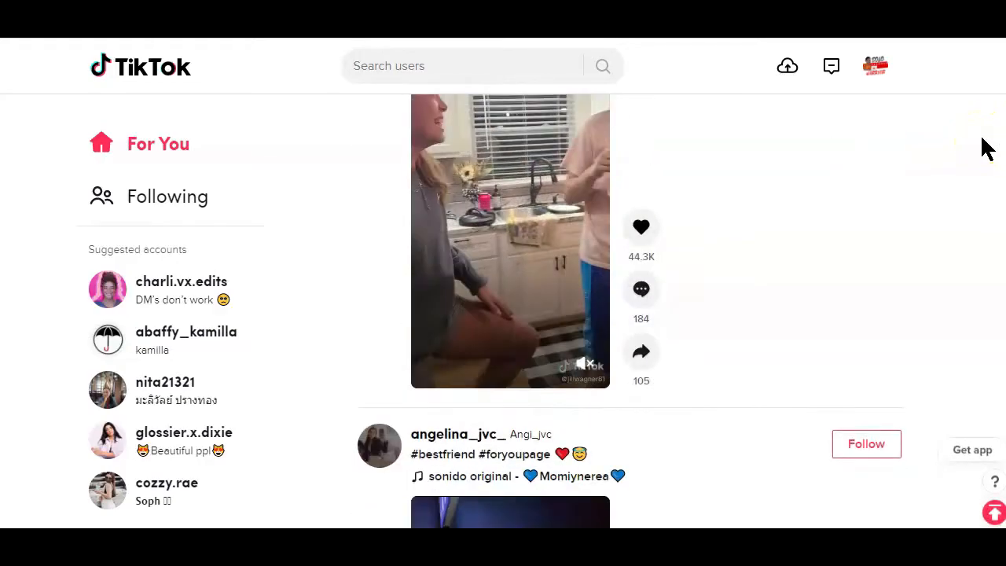
scroll("down", 3)
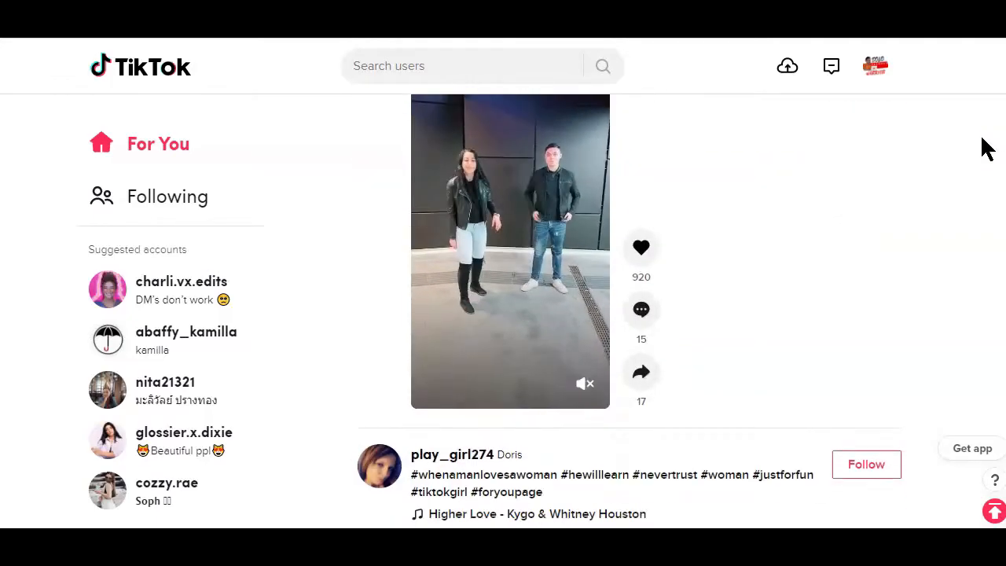
scroll("down", 3)
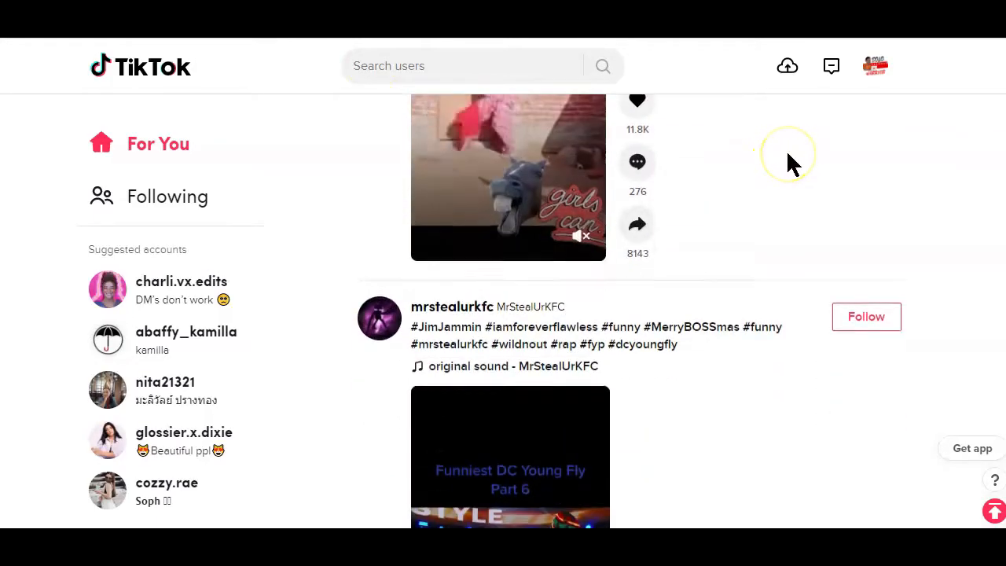
scroll("down", 3)
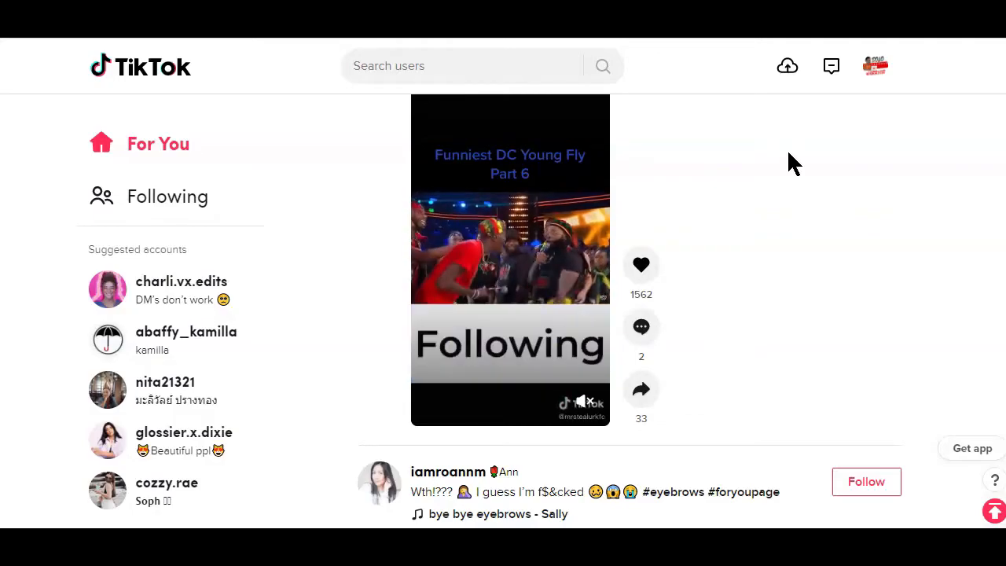
scroll("down", 3)
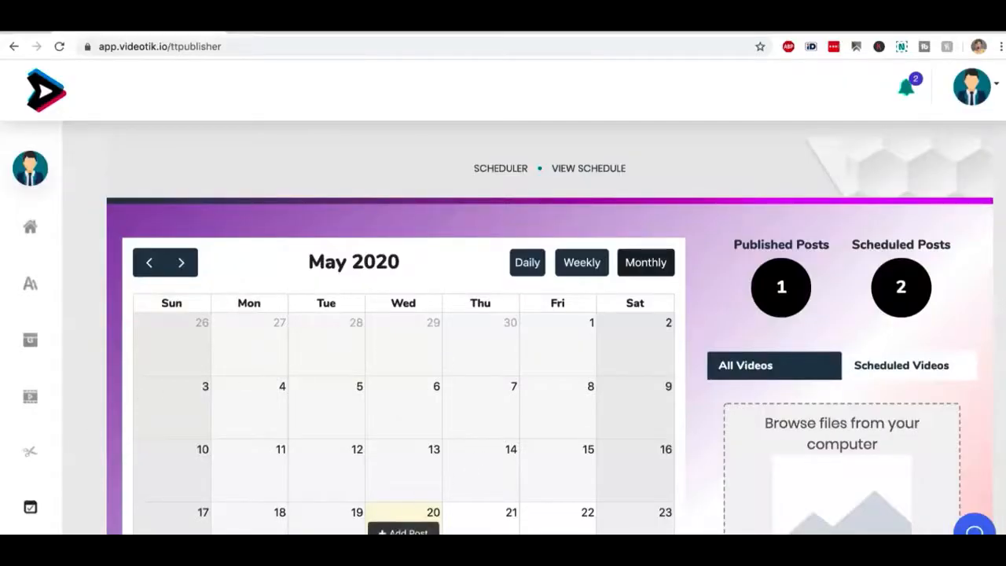
mouse_move(466, 374)
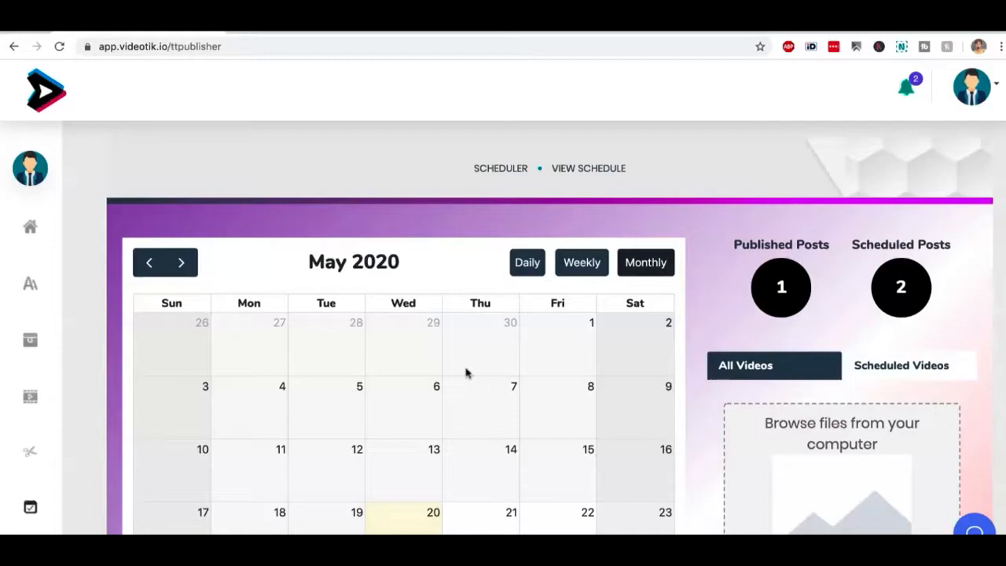
scroll("down", 3)
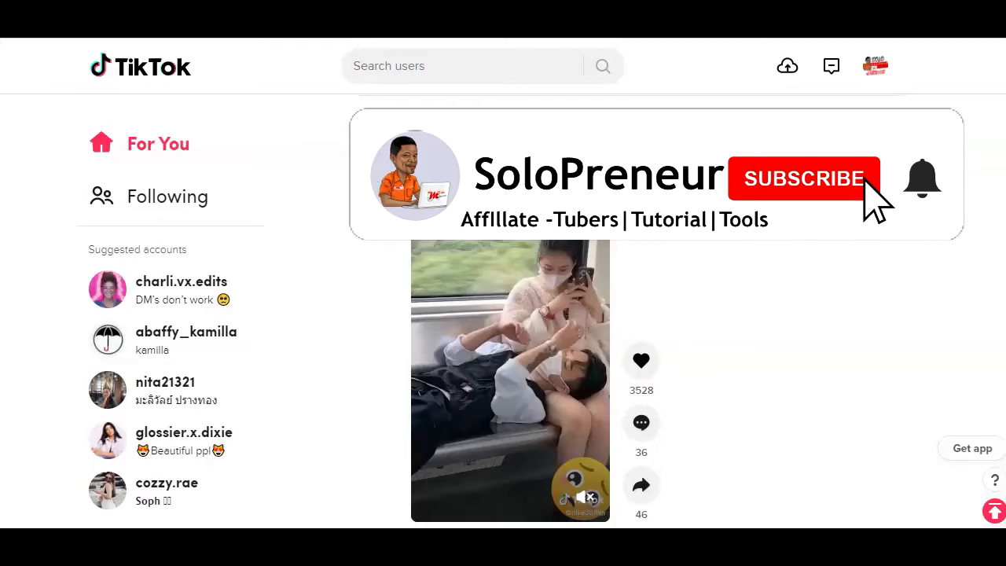
left_click(803, 179)
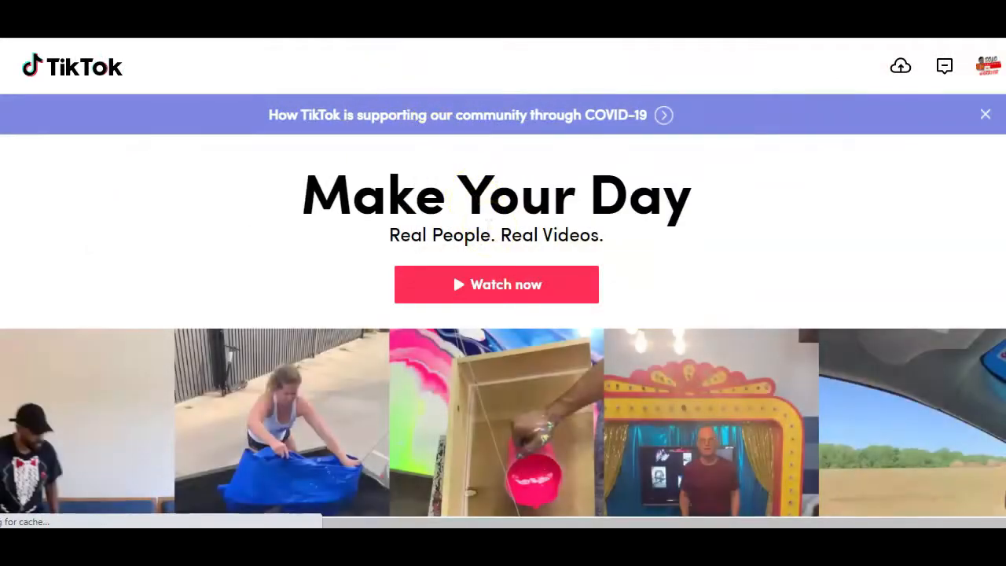
mouse_move(297, 115)
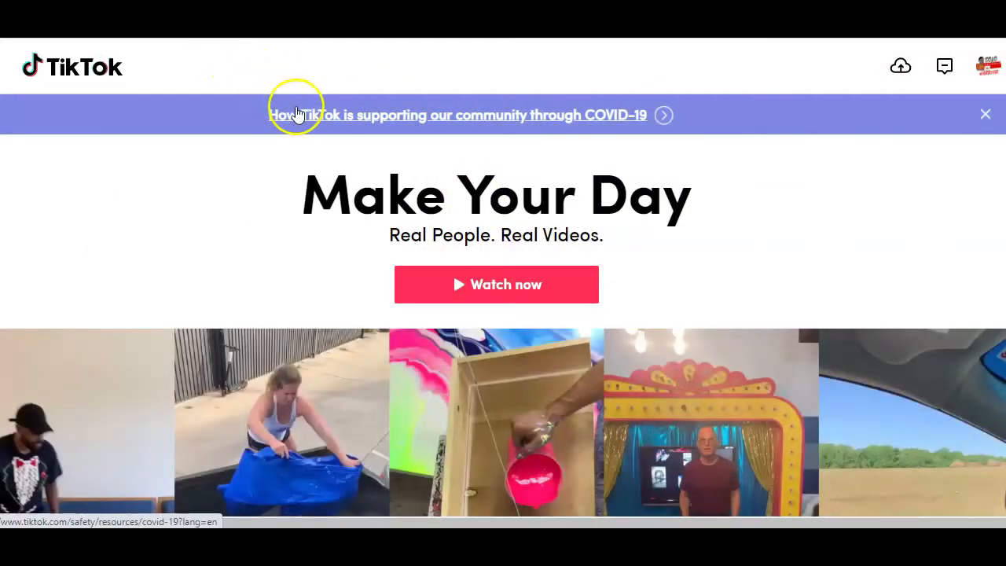
scroll("down", 3)
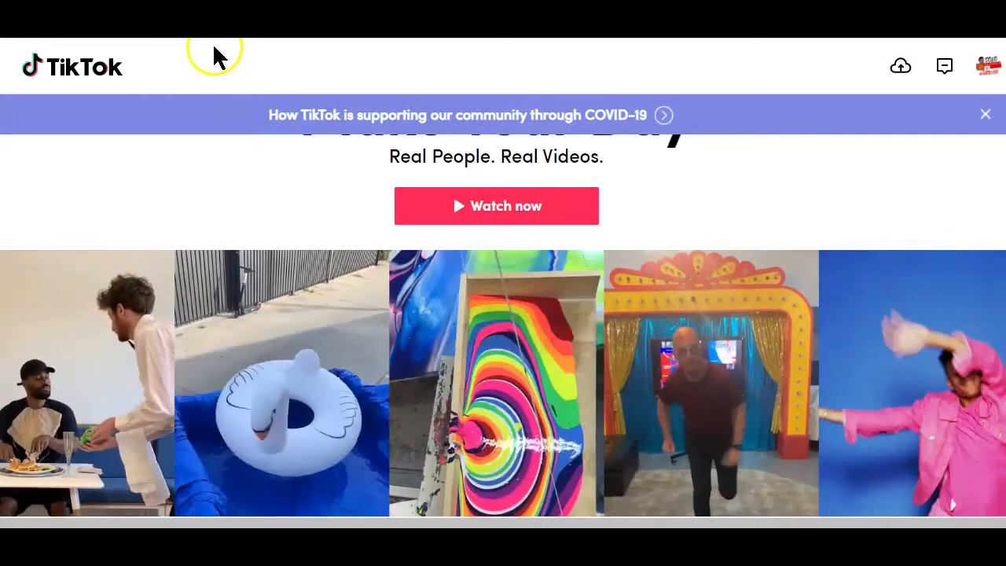
mouse_move(228, 130)
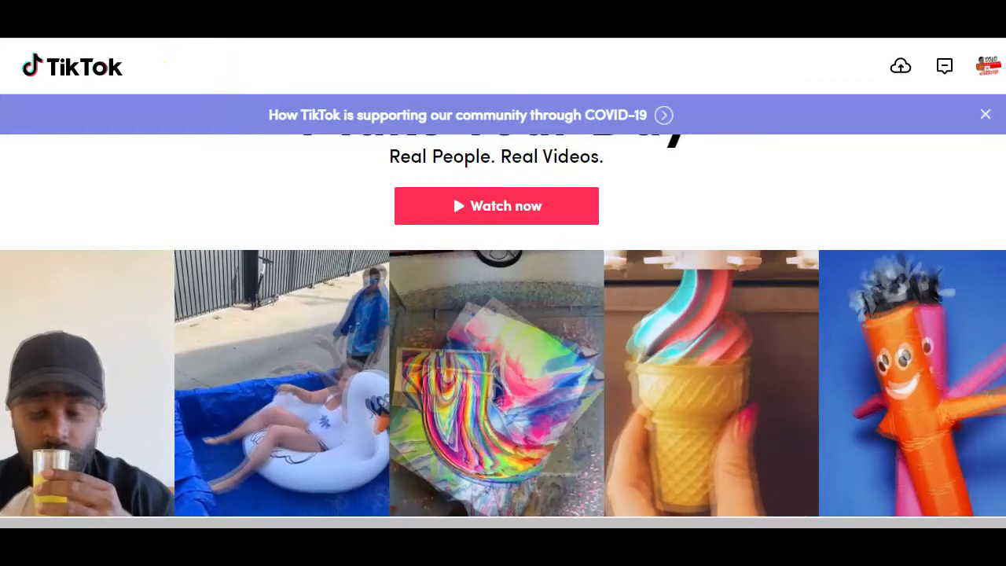
mouse_move(899, 65)
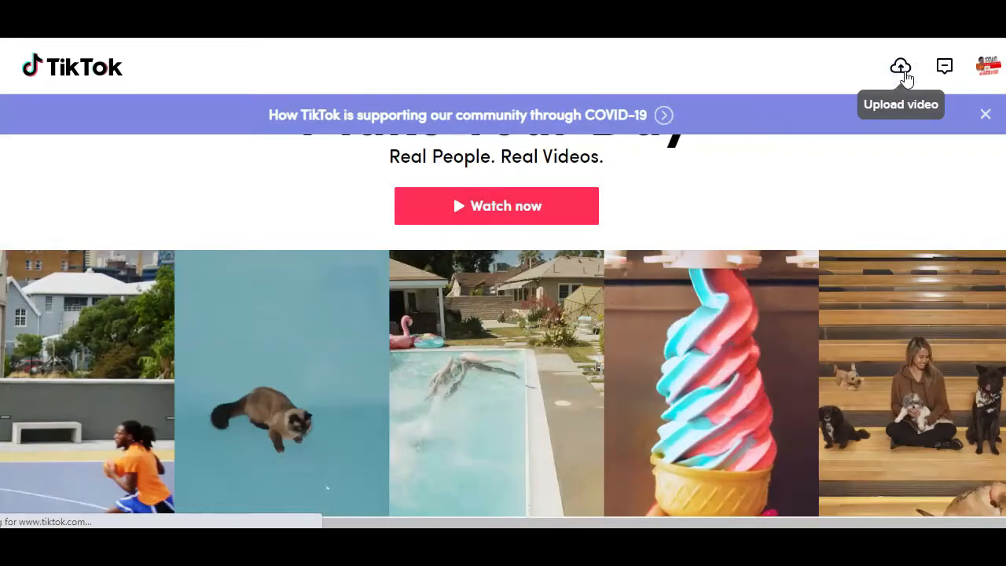
- Upload the How to Connect Domain Name to A2 Hosting MP4 on TikTok's upload page
left_click(900, 66)
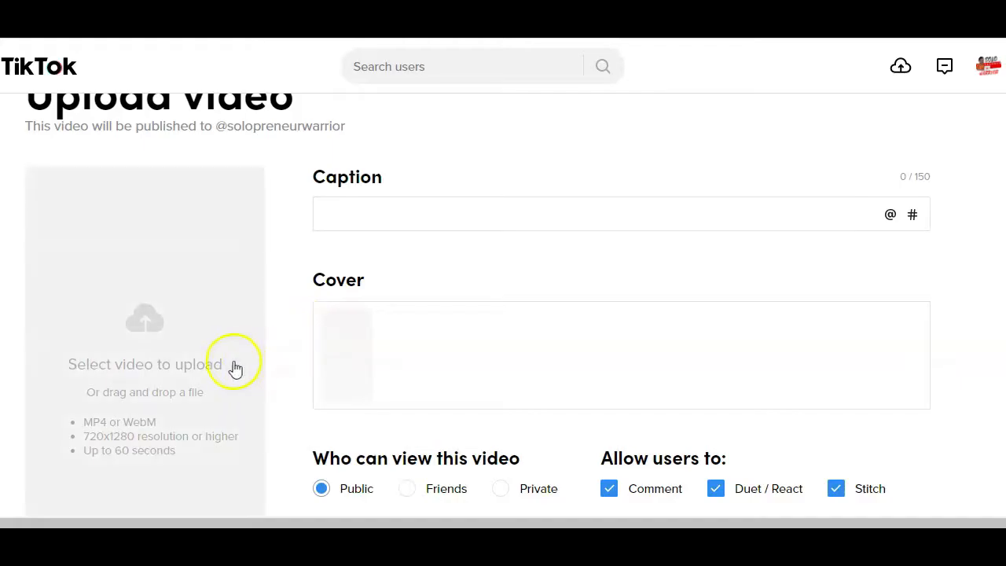
scroll("up", 3)
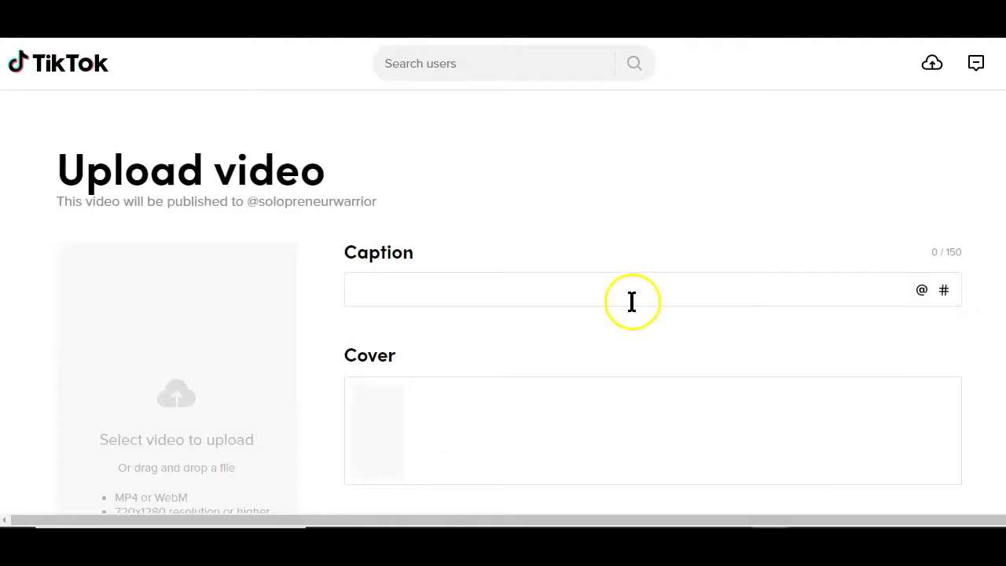
scroll("down", 3)
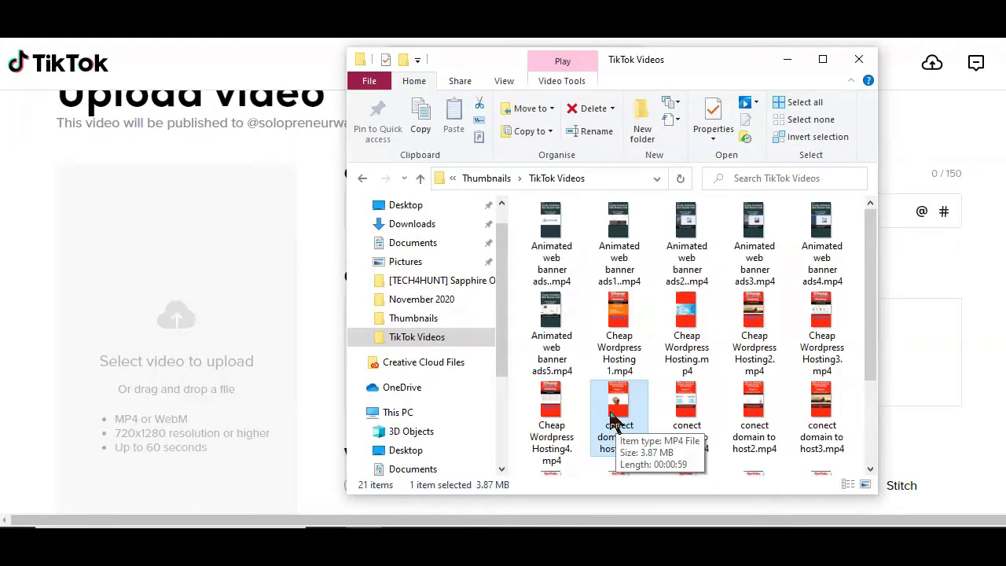
mouse_move(617, 412)
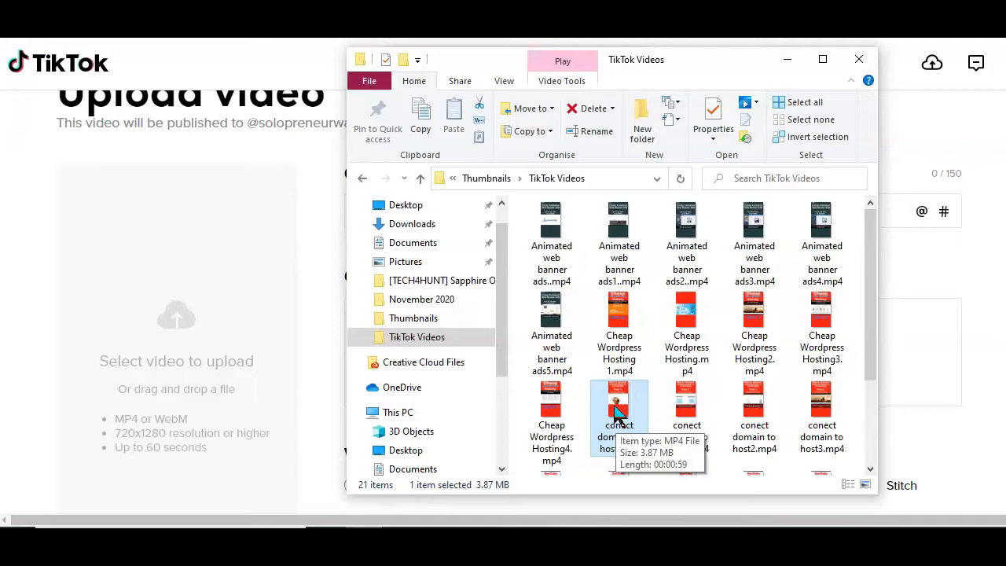
double_click(619, 405)
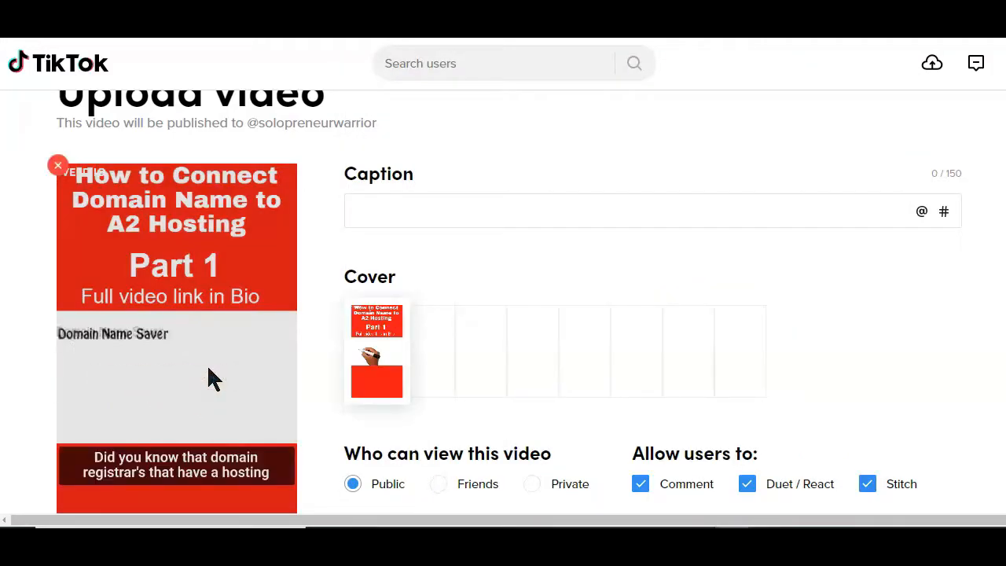
- Write the caption title 'How to Connect Domain Name to A2 Hosting'
scroll("up", 3)
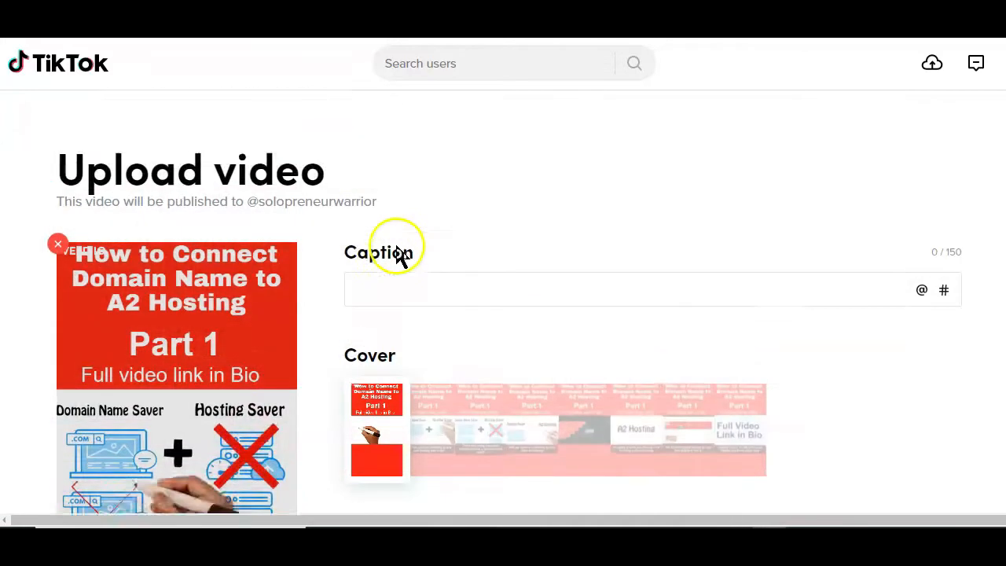
left_click(629, 289)
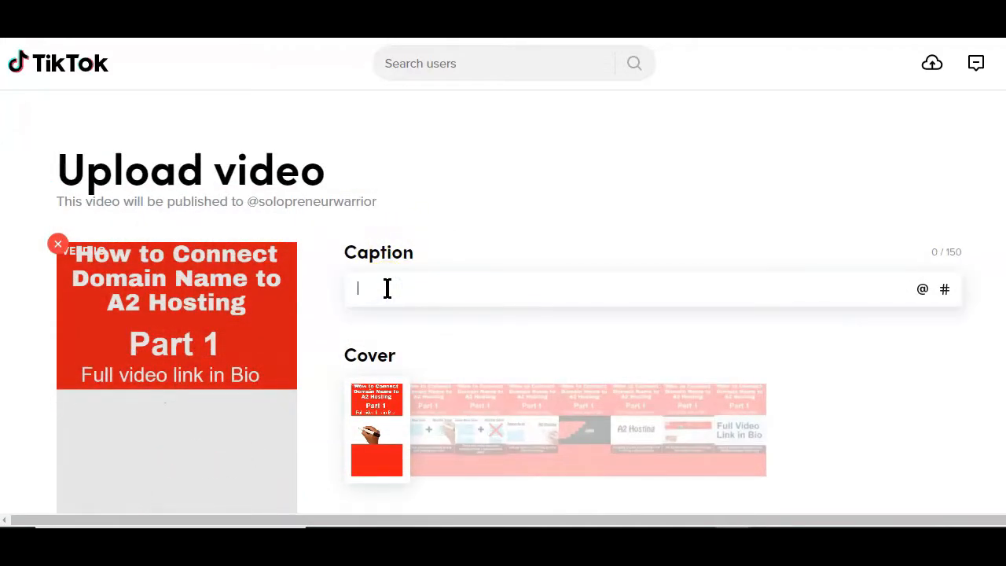
type("How to Connect Domain Name to A2 Hosting")
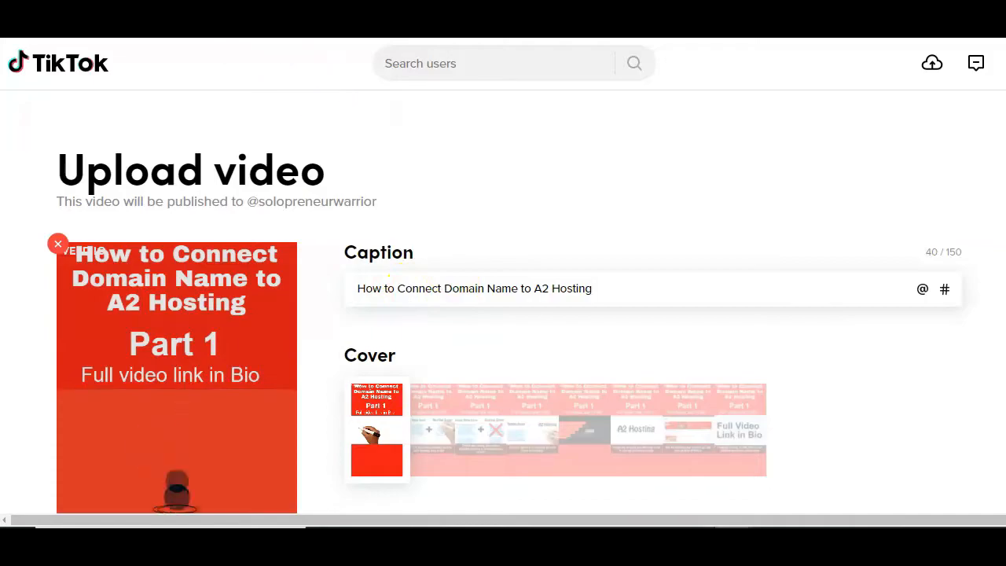
- Add hashtags #webhosting, #domainname, #a2, #foryoupage and #affiliatemarketing to the caption
type("#webhosting #domainn")
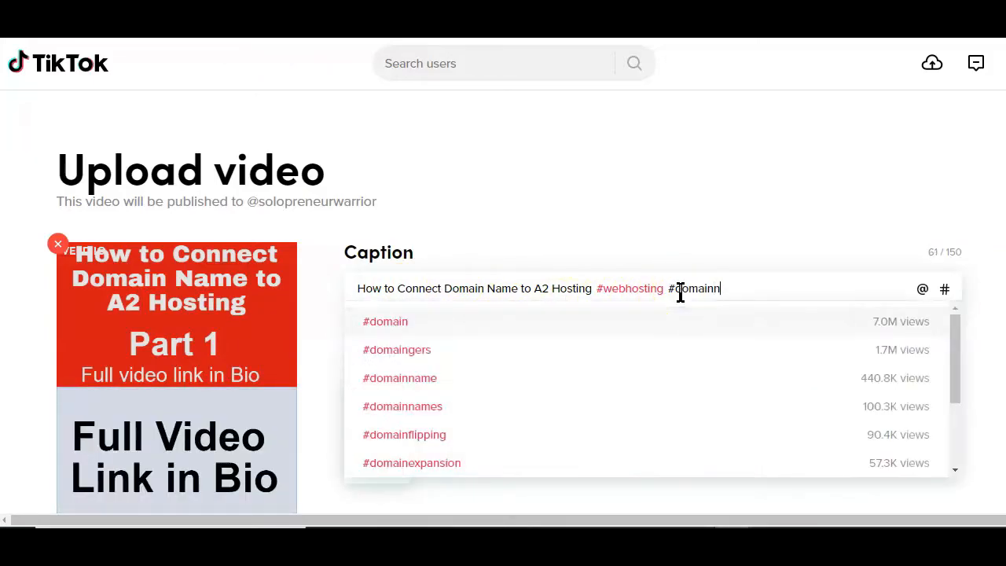
left_click(399, 377)
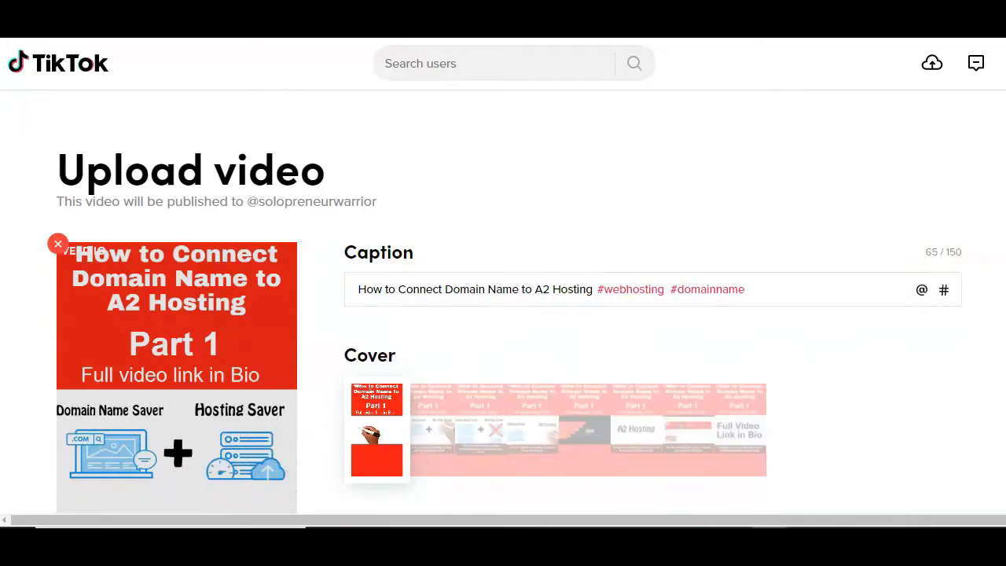
type("#a2")
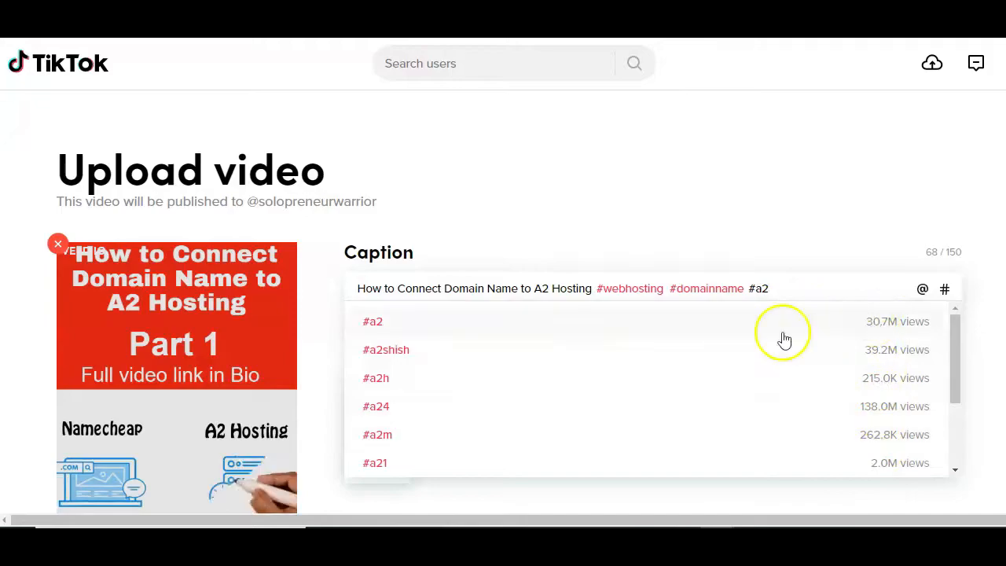
left_click(373, 321)
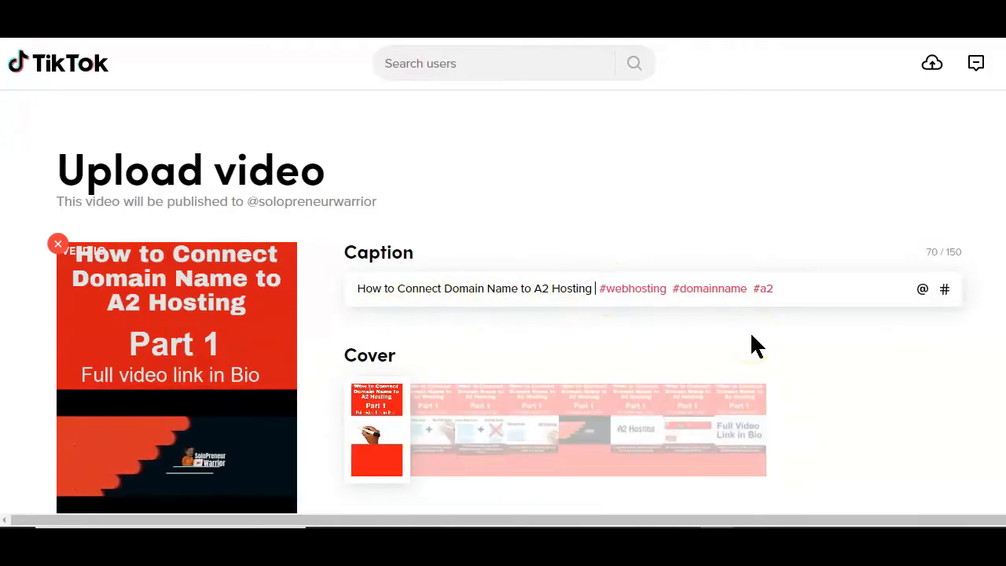
type("#foryoupage #fyp #affliate #")
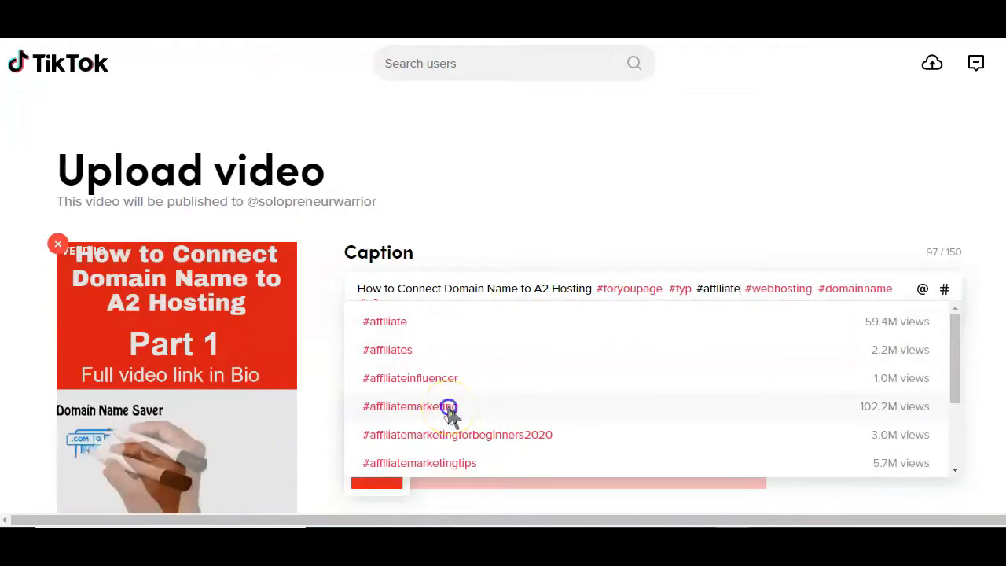
left_click(408, 406)
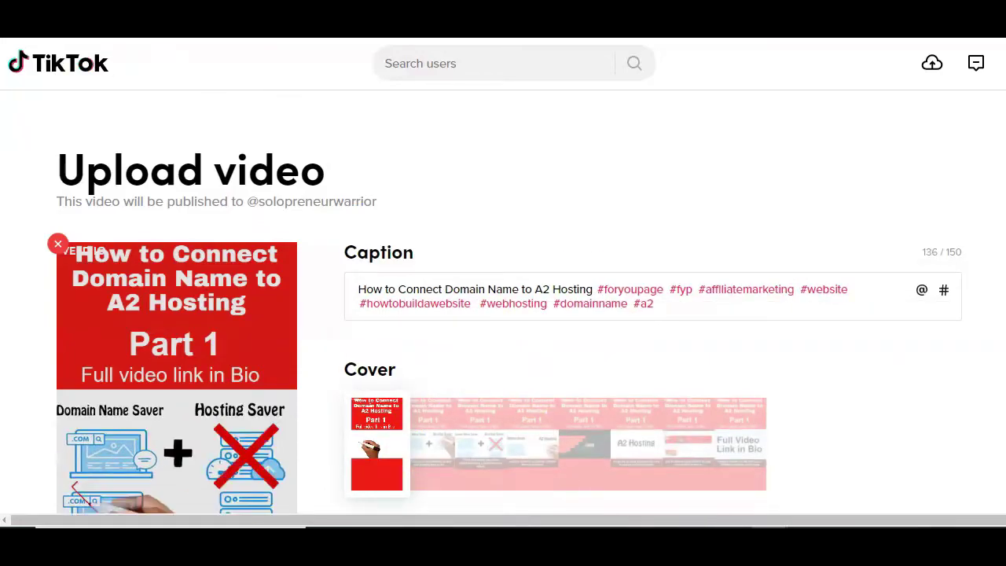
- Choose a later frame showing the domain-and-hosting graphic as the video cover
scroll("down", 3)
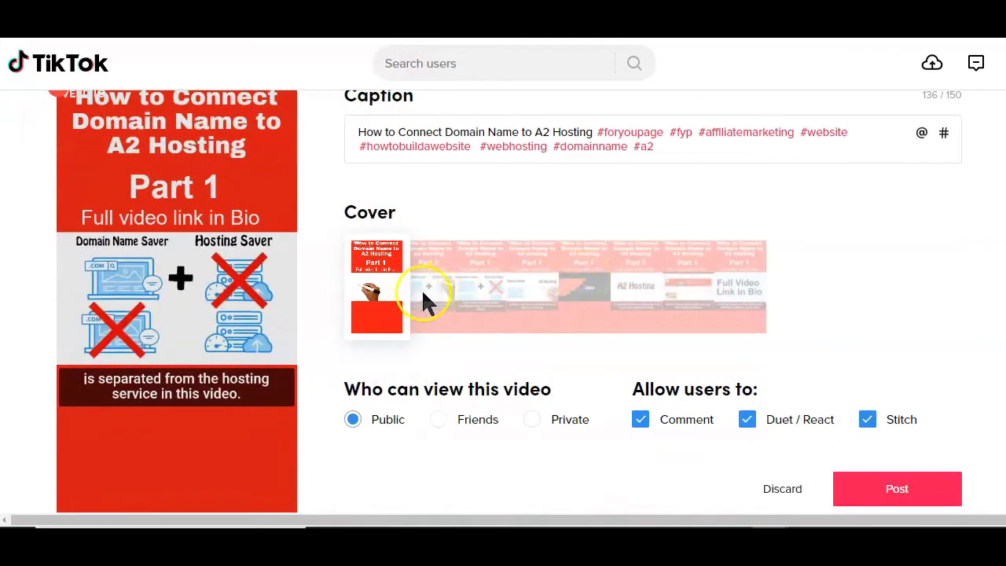
left_click(430, 287)
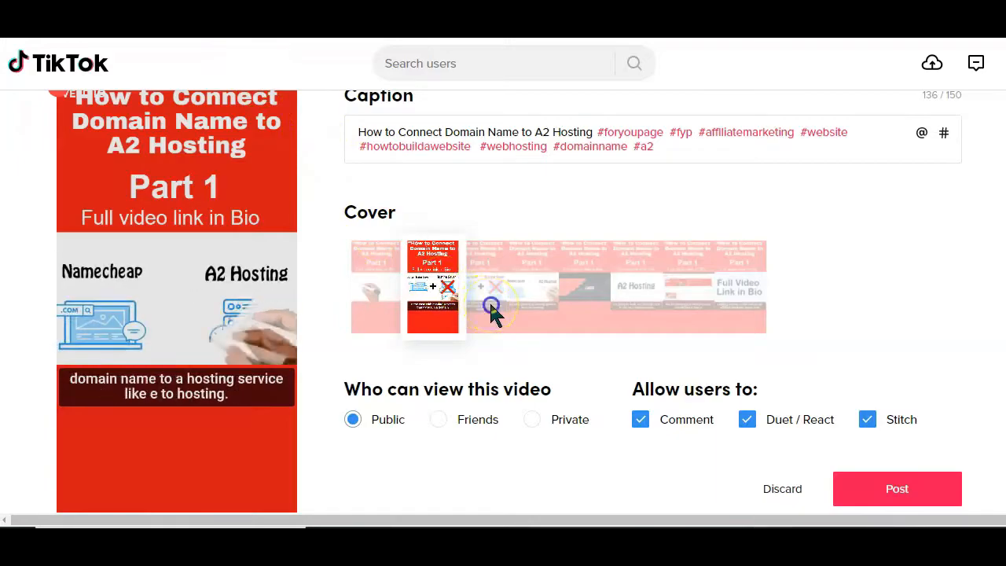
left_click(533, 285)
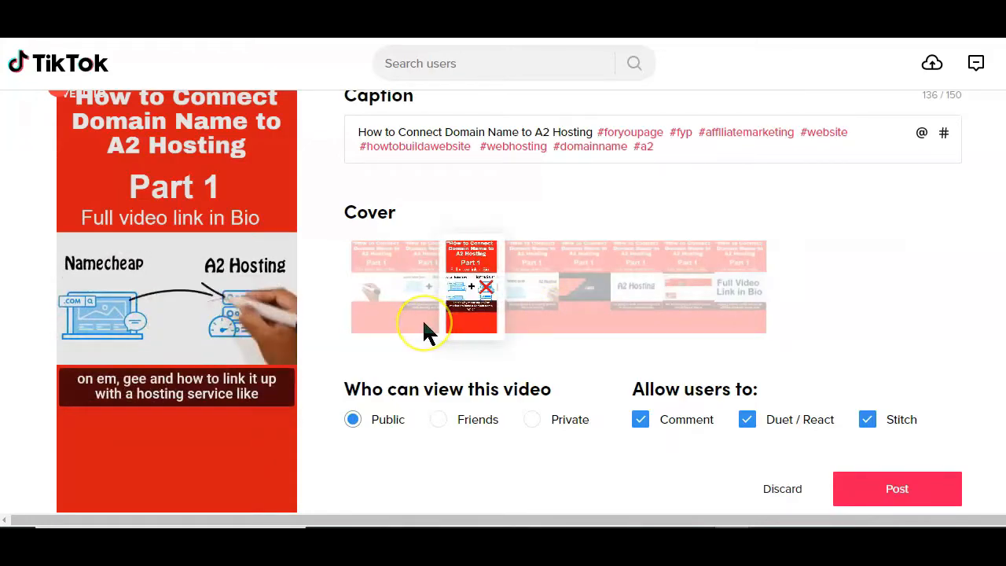
left_click(423, 287)
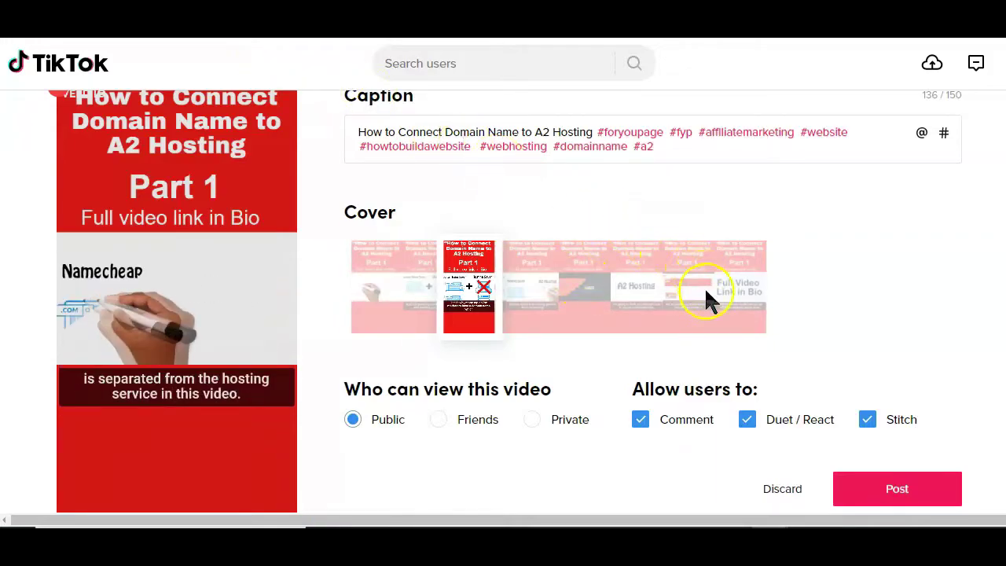
scroll("down", 3)
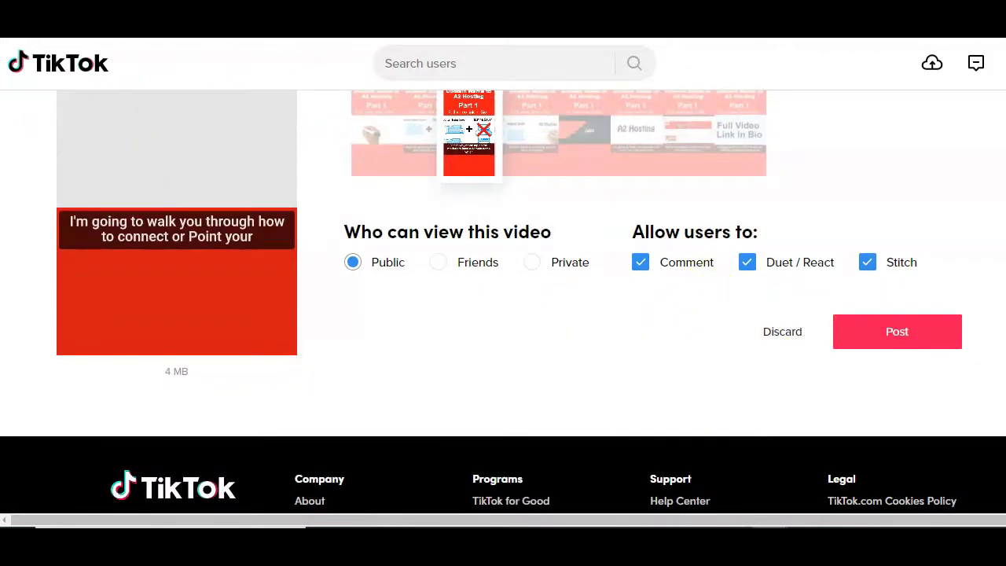
- Post the video and confirm it heads the profile's video grid with 0 views
left_click(896, 331)
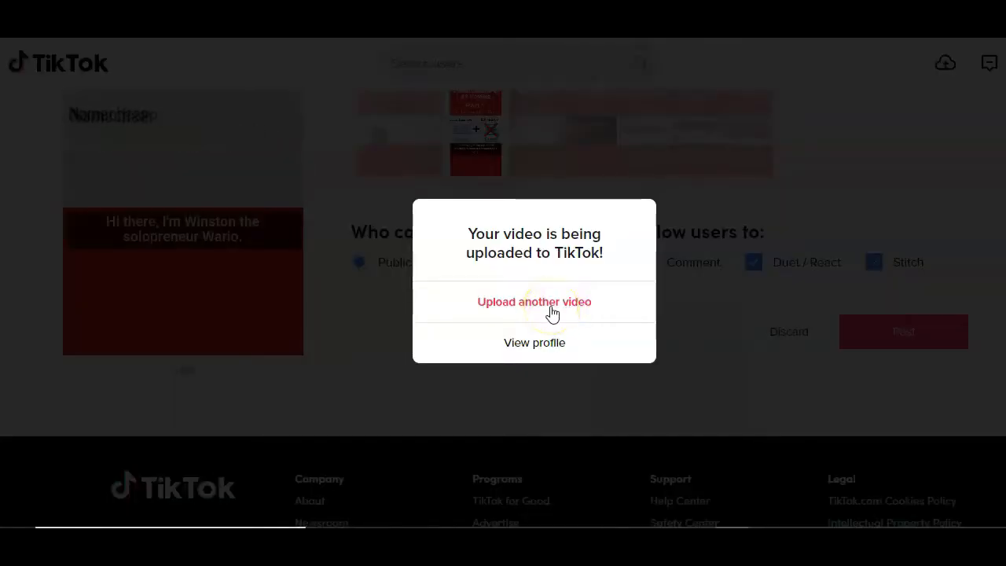
left_click(533, 342)
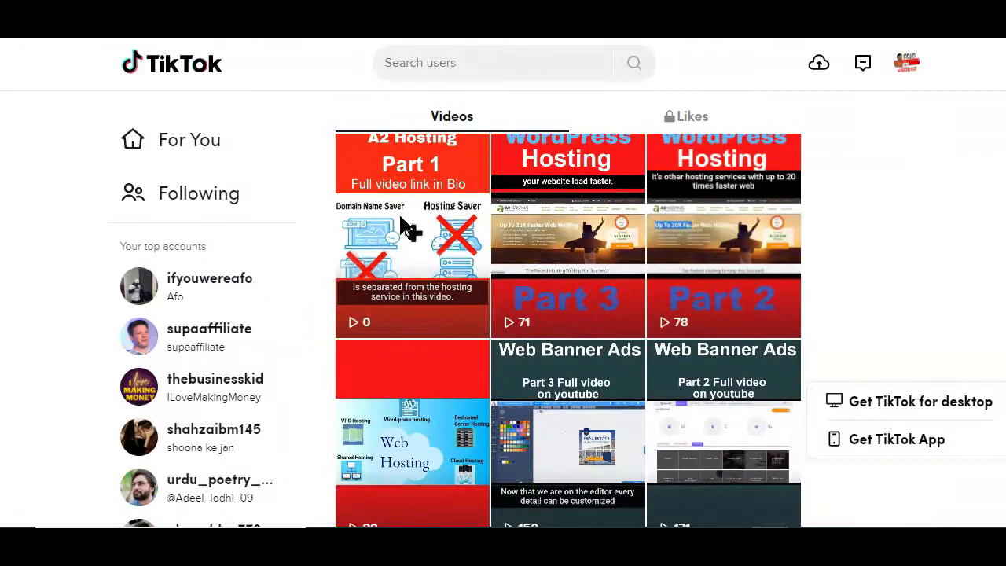
mouse_move(409, 234)
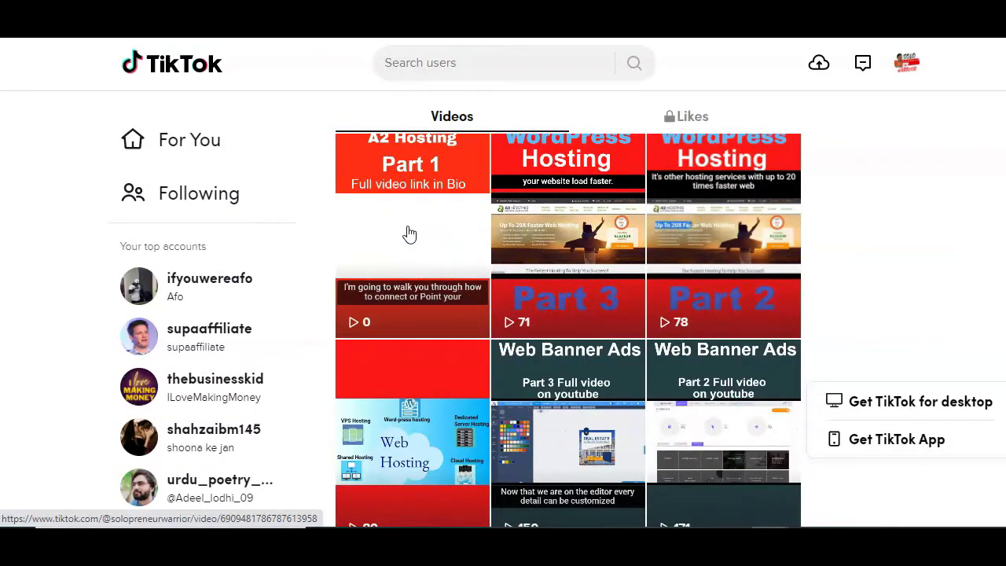
scroll("down", 3)
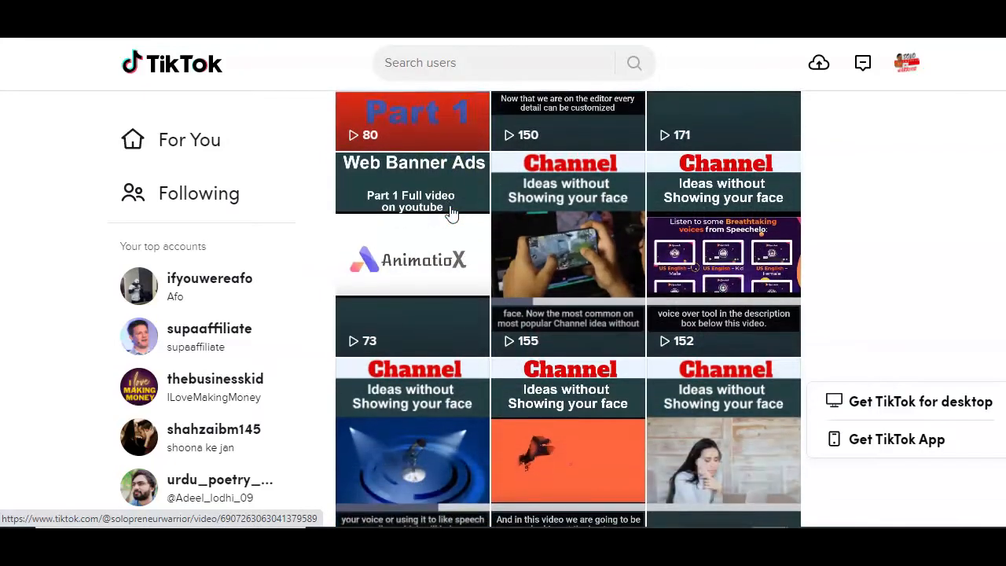
scroll("down", 3)
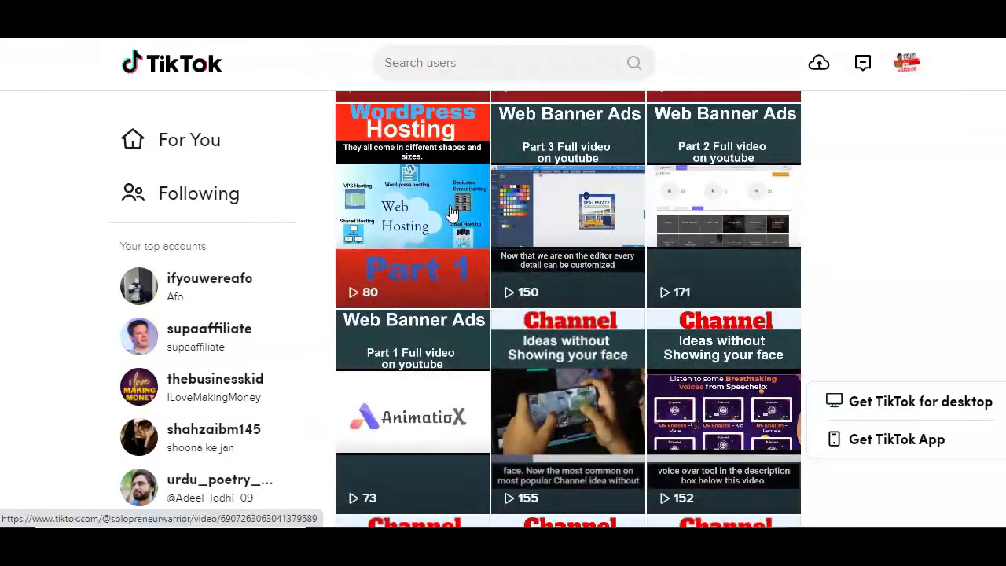
scroll("up", 3)
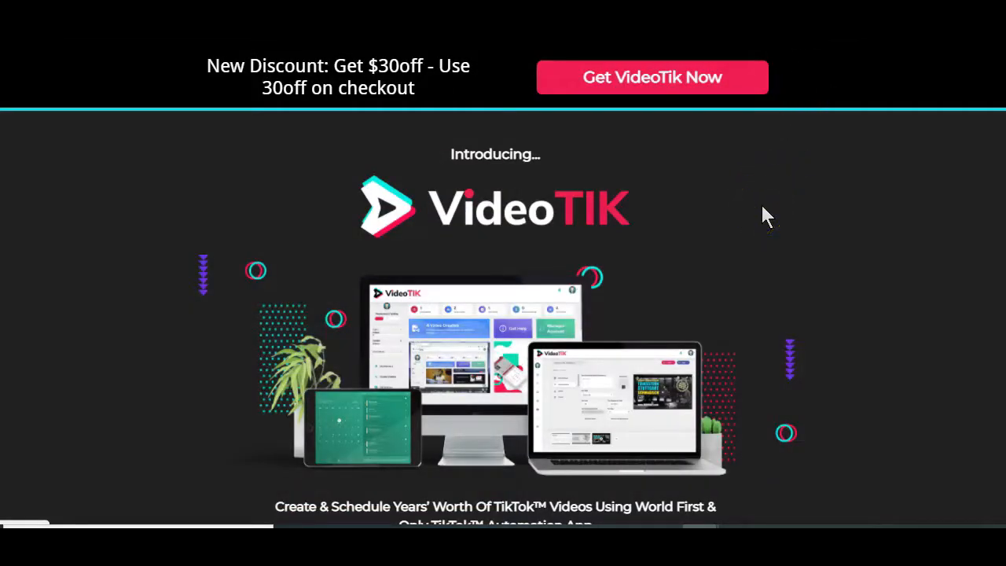
mouse_move(768, 228)
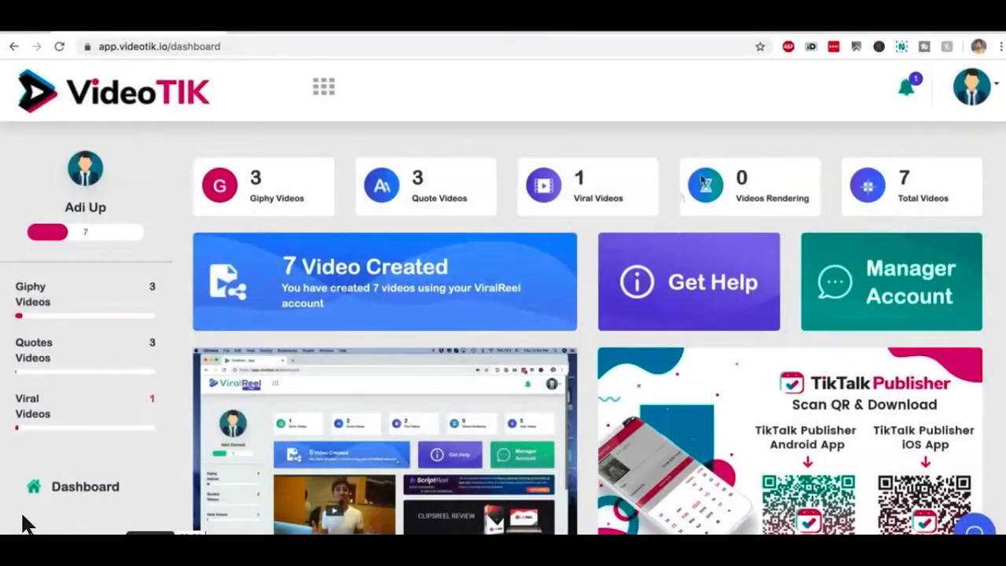
mouse_move(629, 245)
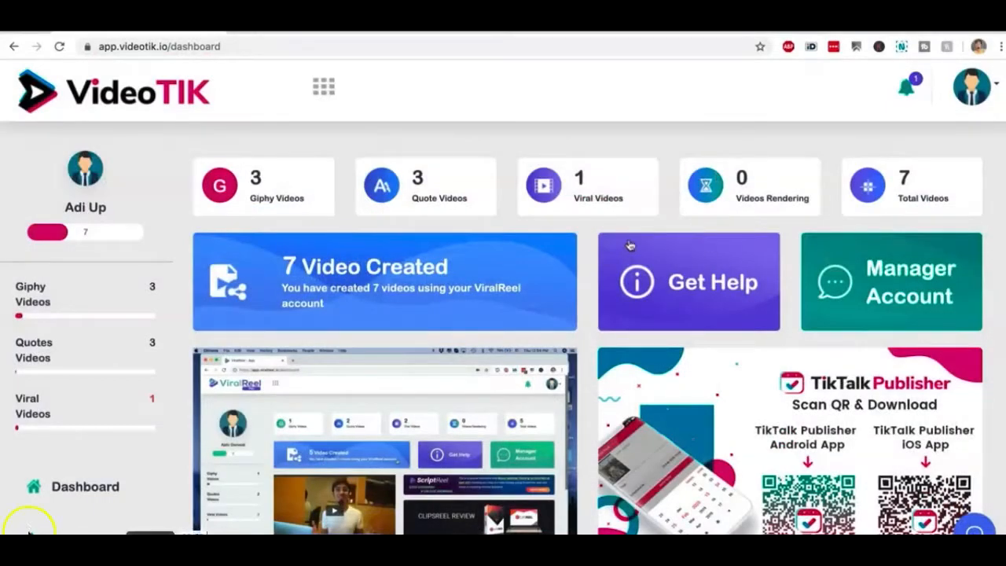
mouse_move(595, 283)
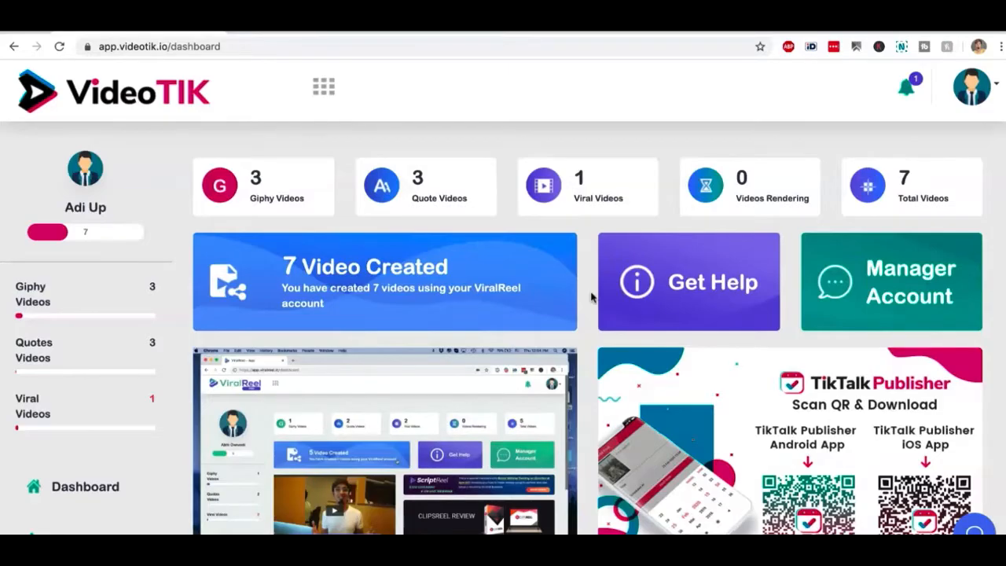
- Browse the dashboard and sidebar sections, then start a new GIF video from Gif Videos
scroll("down", 3)
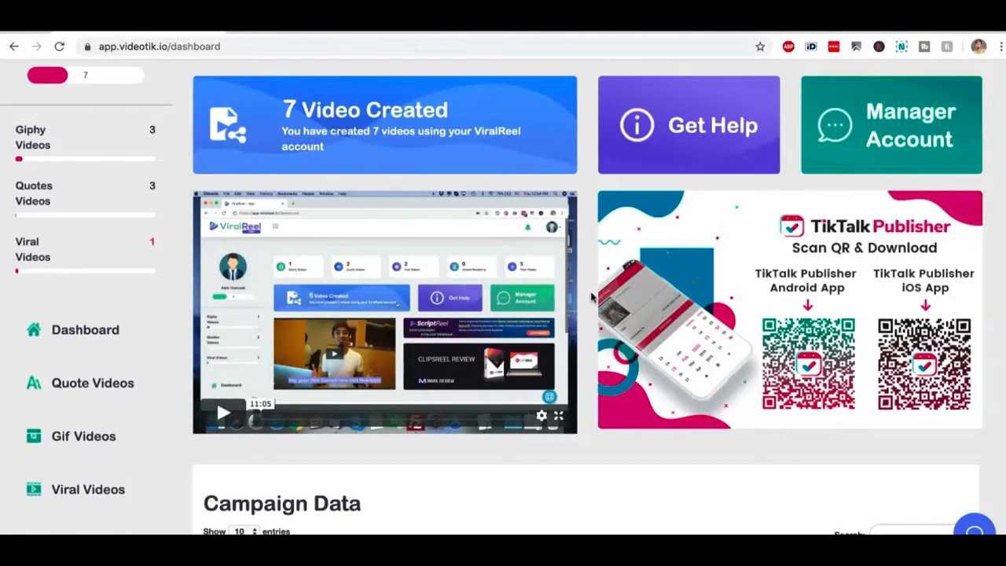
scroll("down", 3)
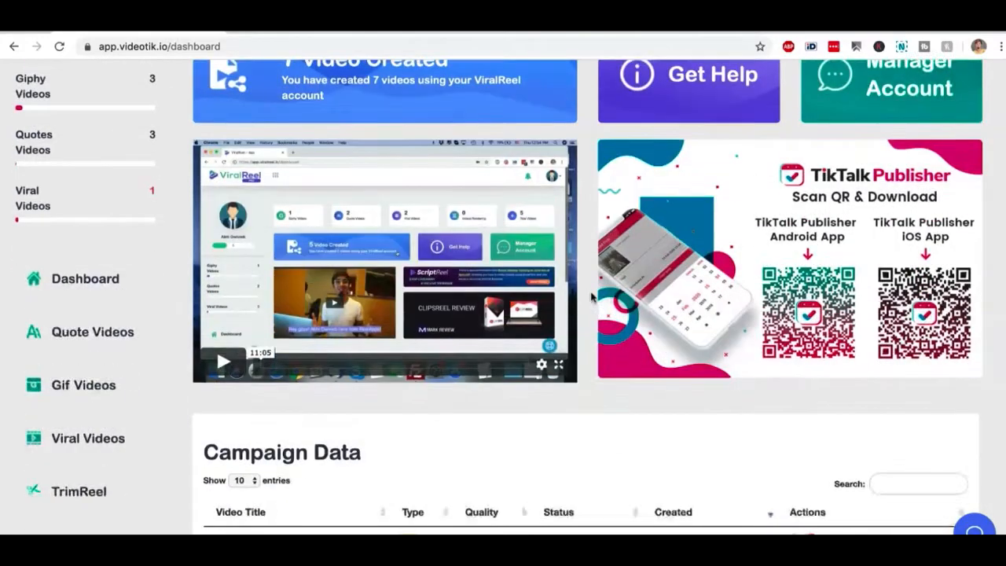
scroll("down", 3)
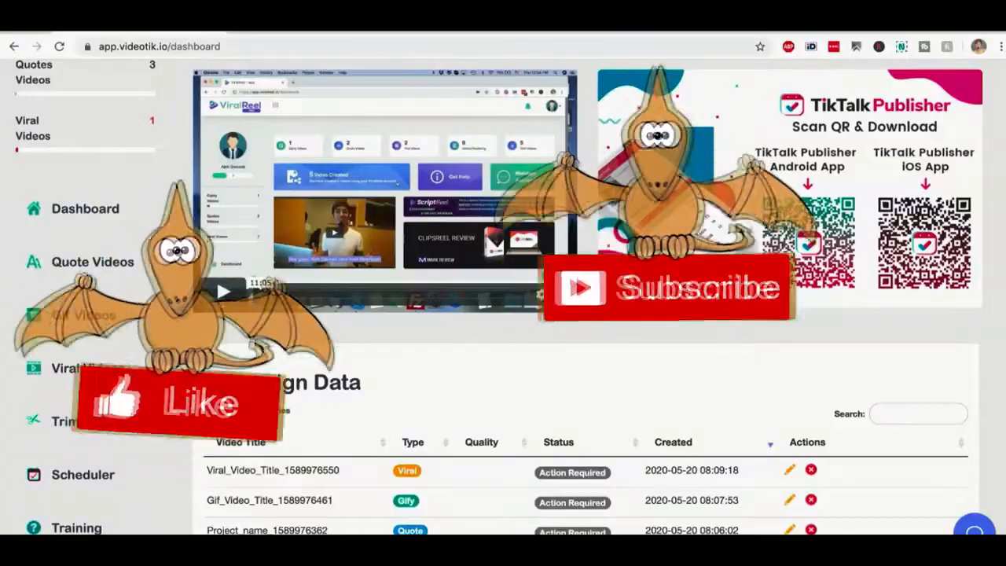
mouse_move(594, 330)
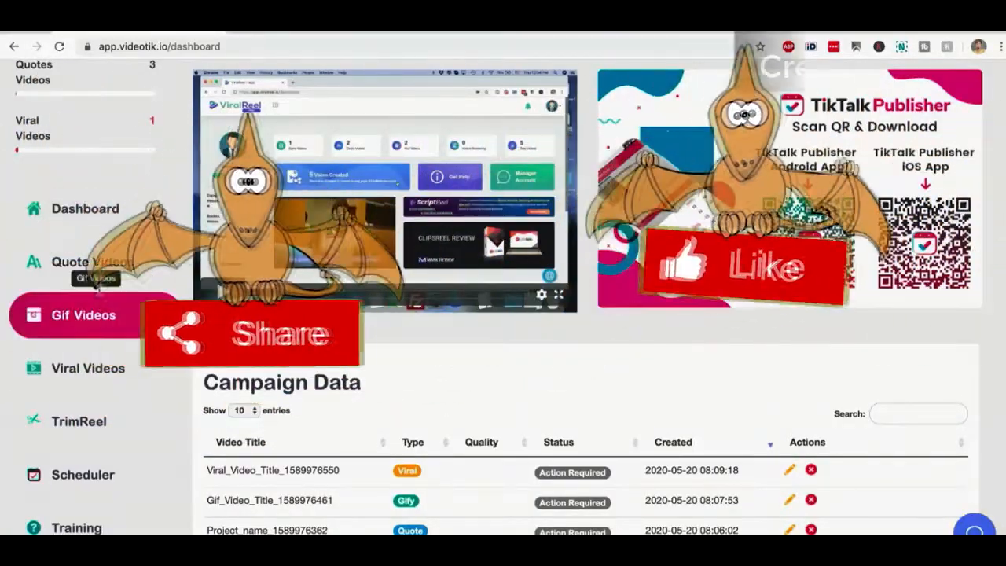
left_click(93, 261)
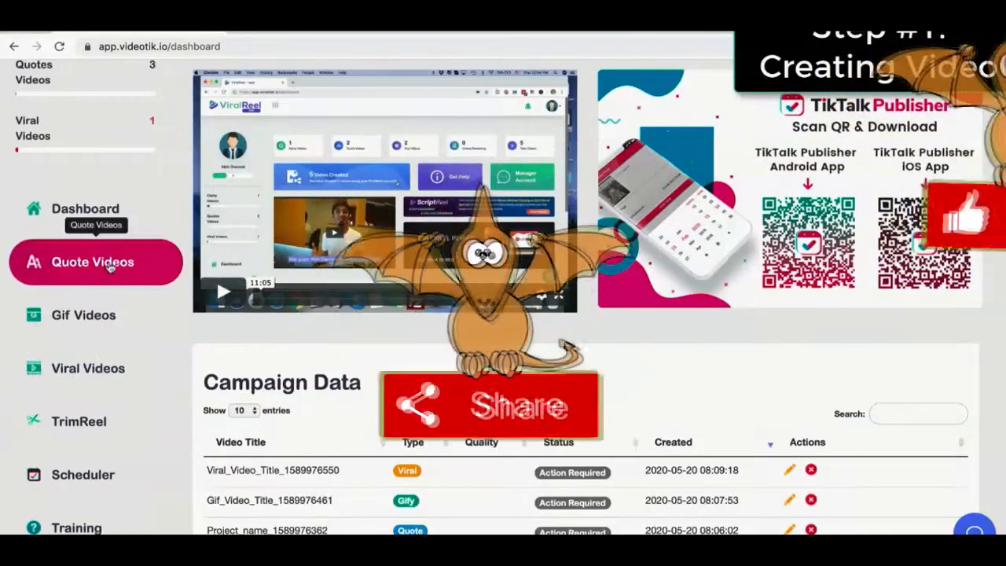
left_click(87, 368)
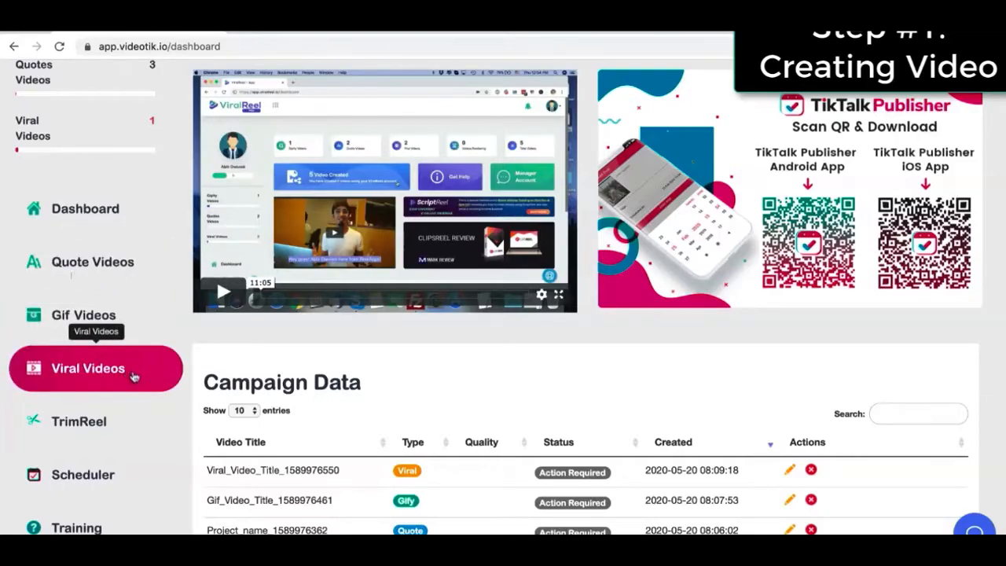
mouse_move(142, 348)
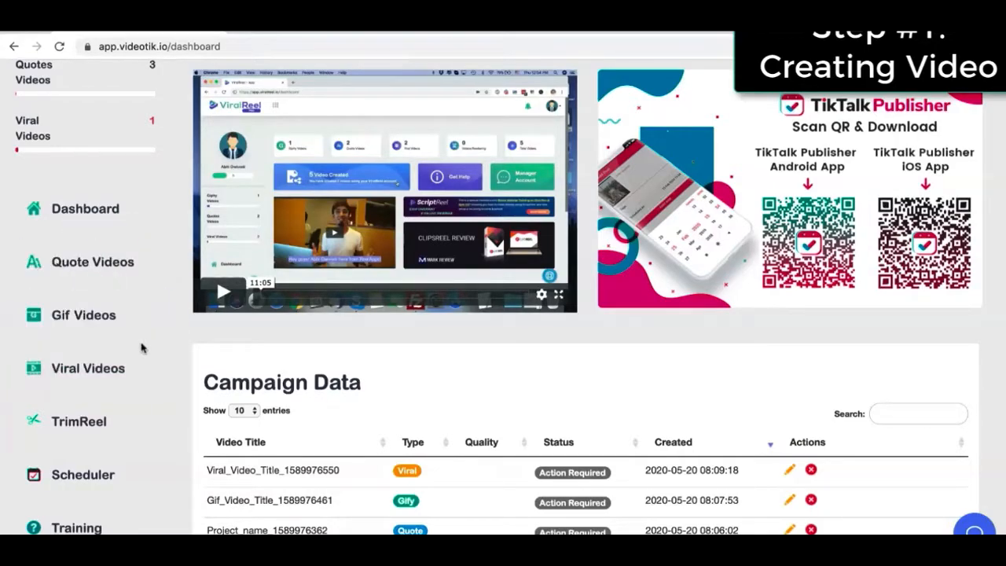
mouse_move(94, 315)
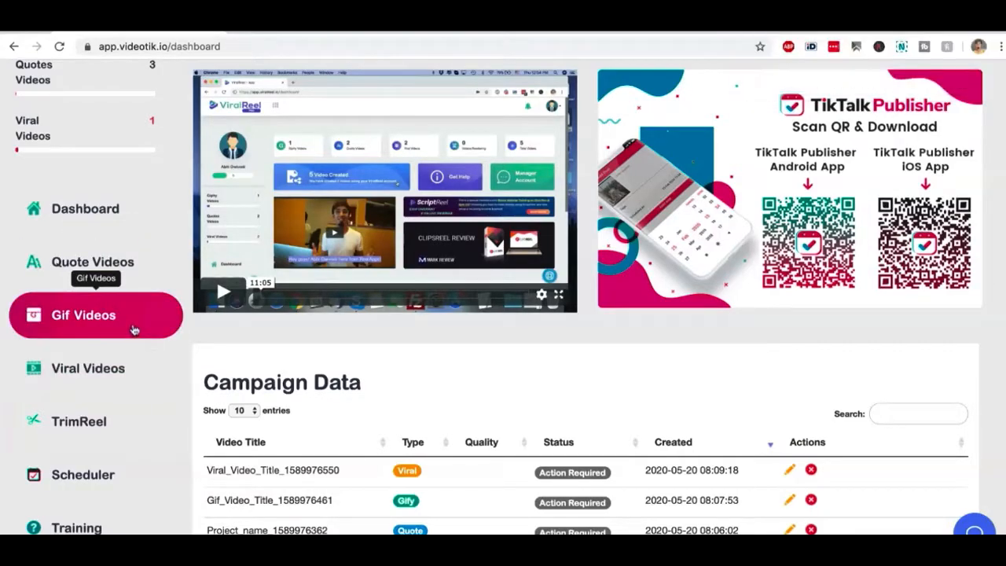
left_click(83, 315)
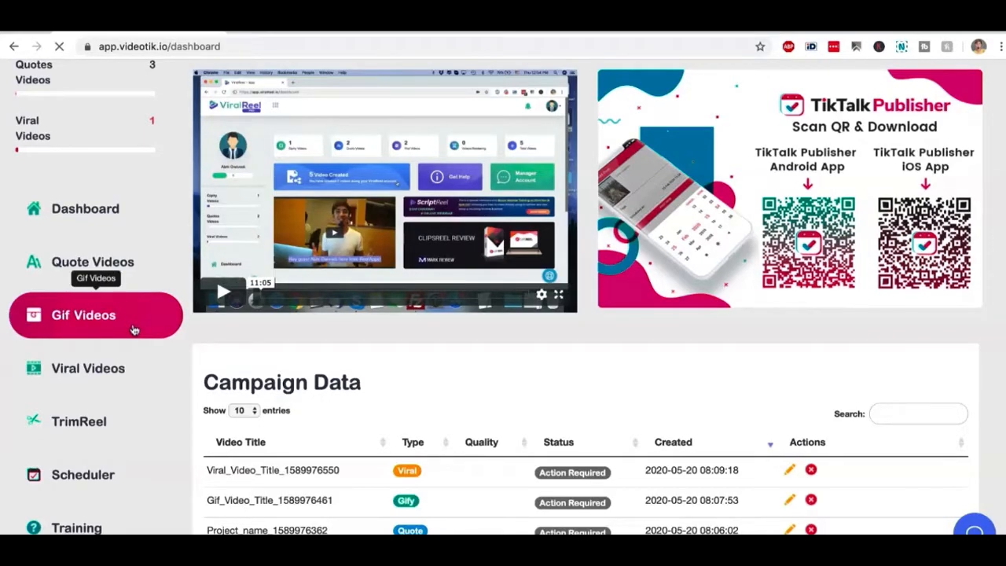
- Create GIF video 'Abhi funny video 1' with niche keyword 'work out' and 3 slides
left_click(82, 315)
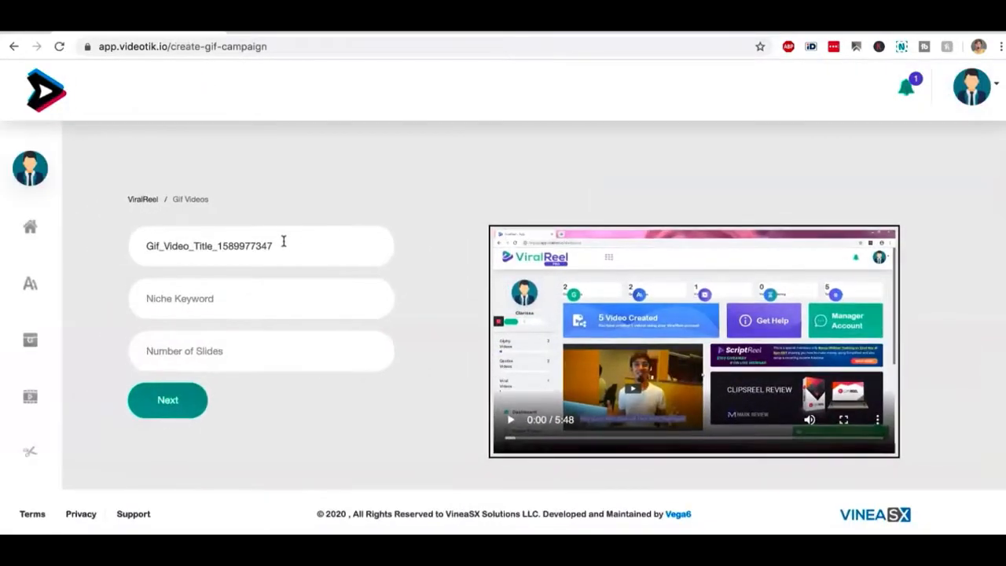
type("Abhi funny video 1")
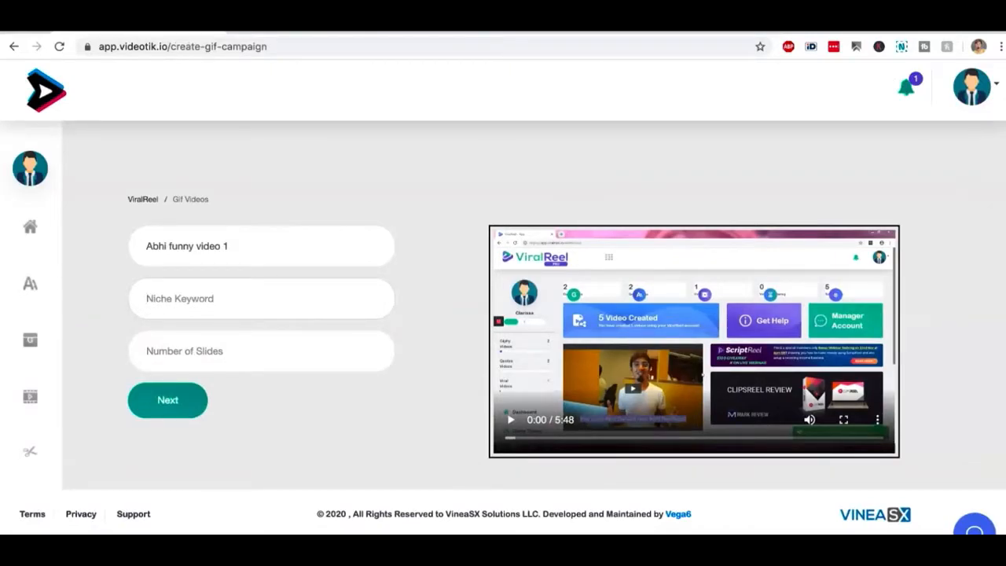
type("work out")
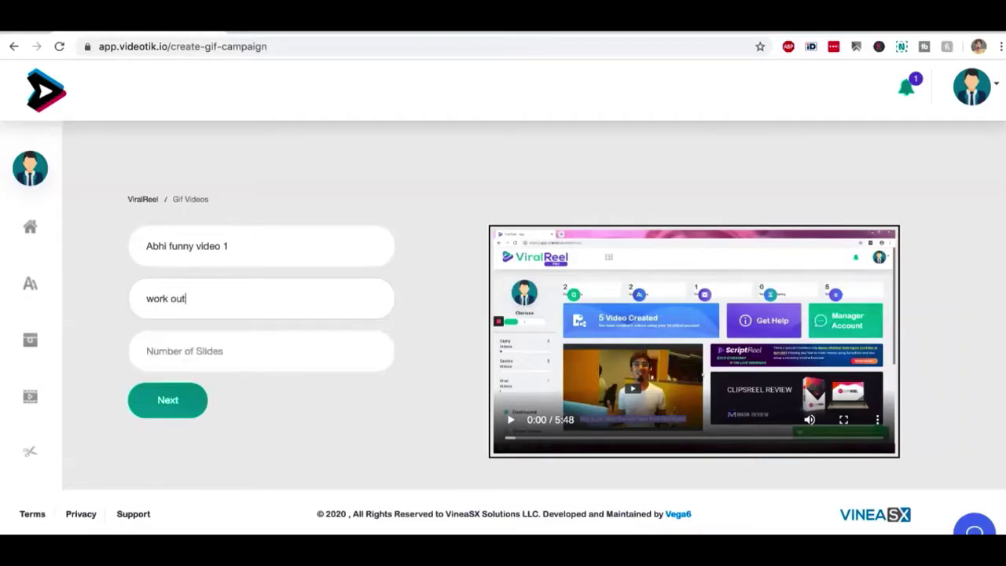
left_click(261, 351)
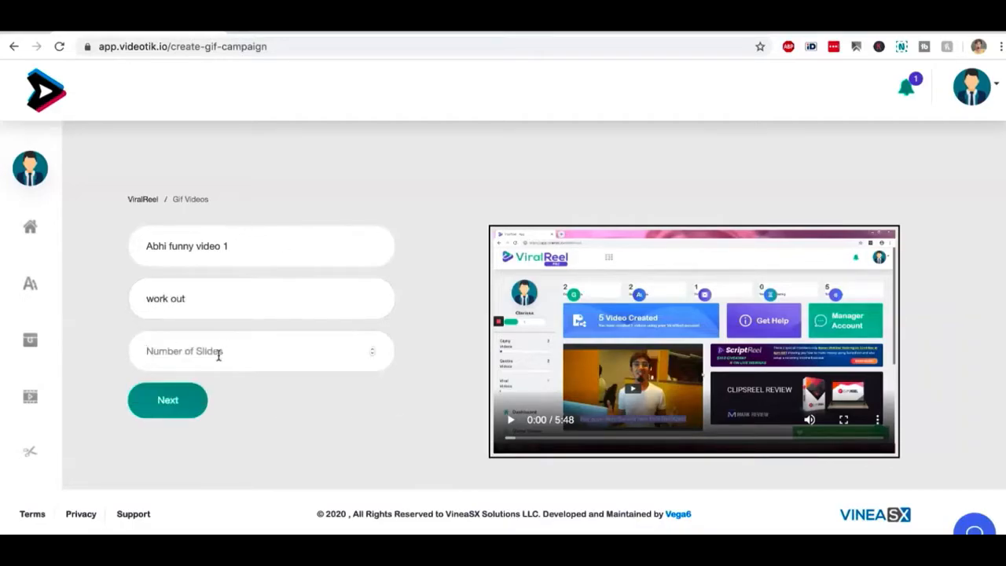
left_click(167, 400)
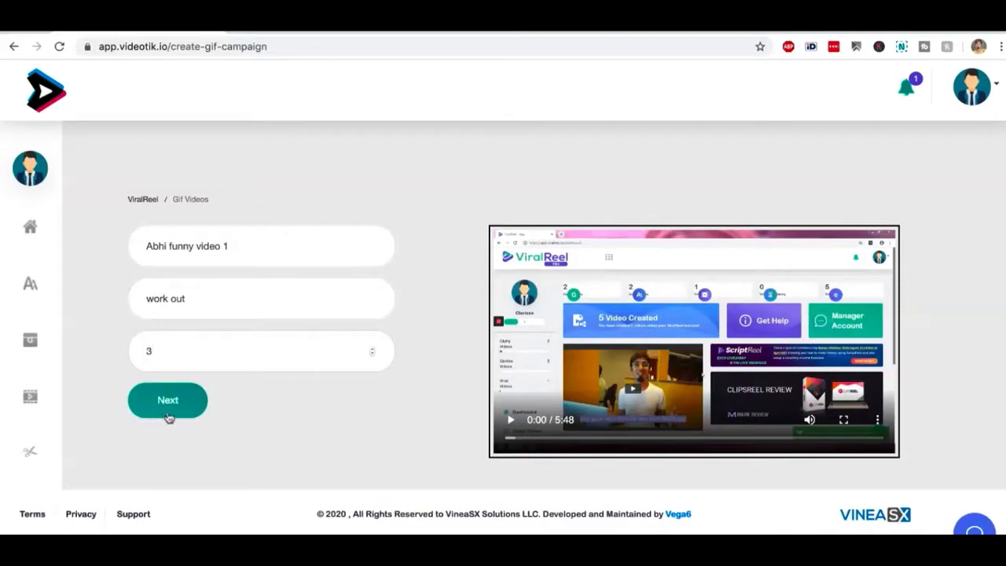
left_click(167, 400)
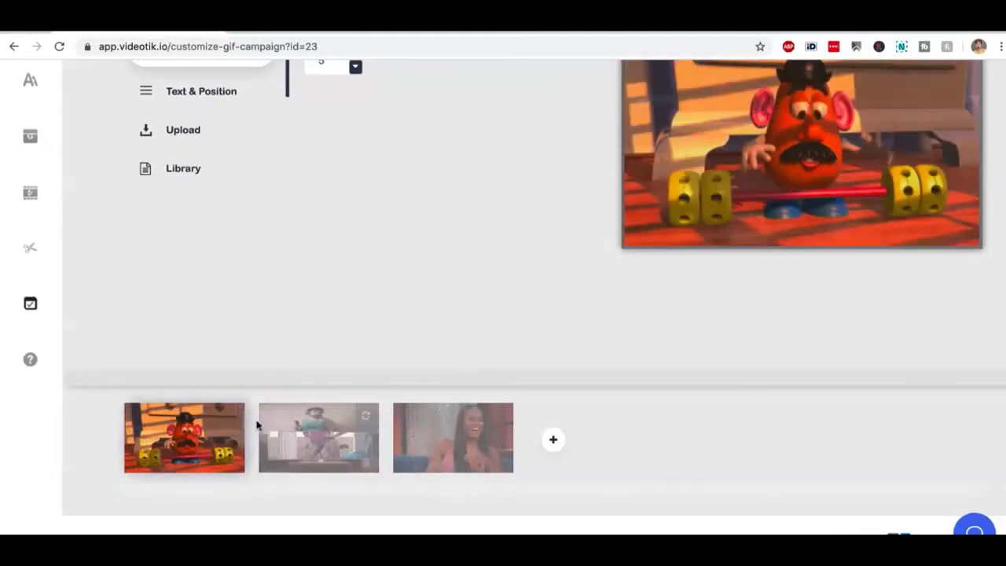
mouse_move(552, 439)
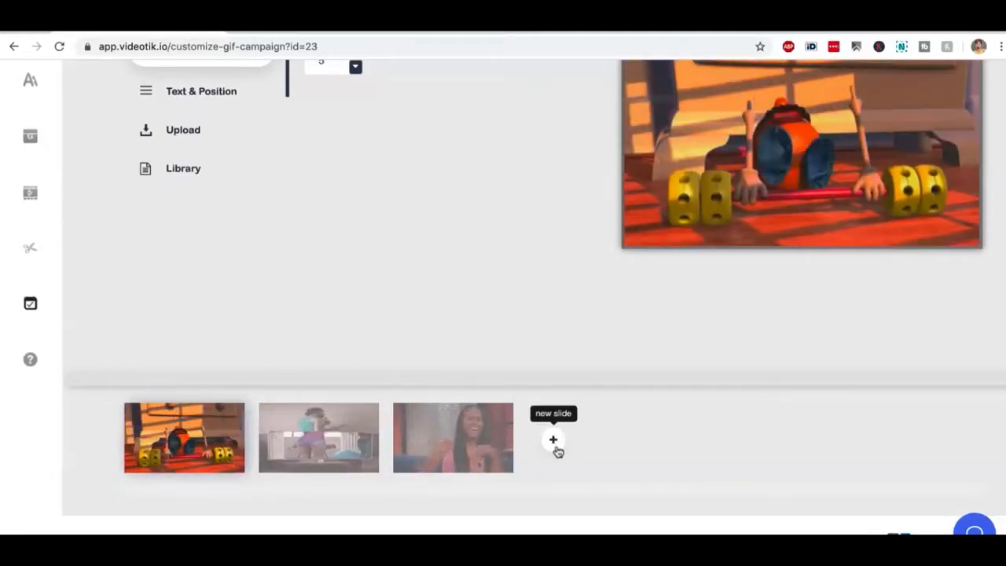
- Add a fourth slide to the workout GIF campaign with the + button
left_click(553, 439)
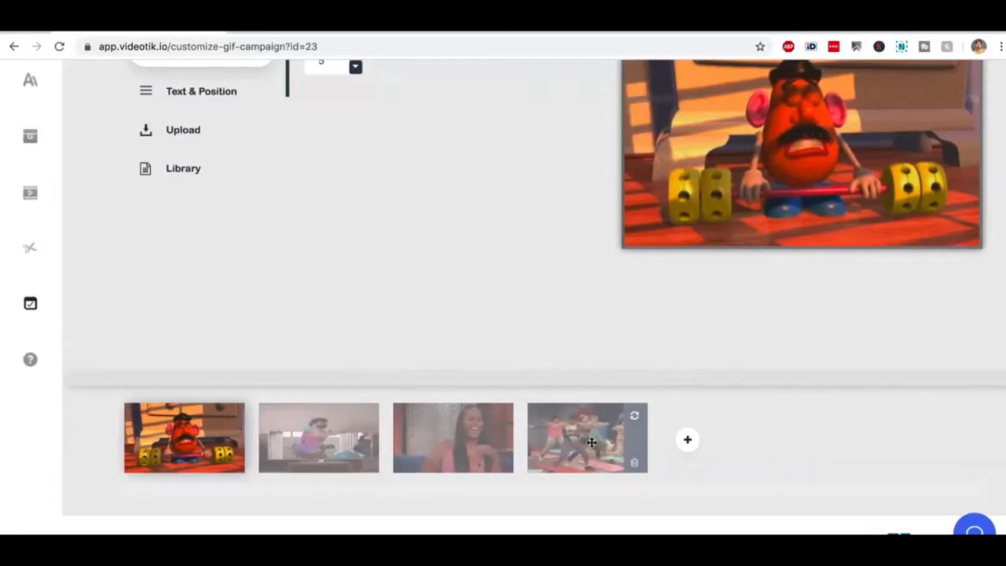
left_click(586, 437)
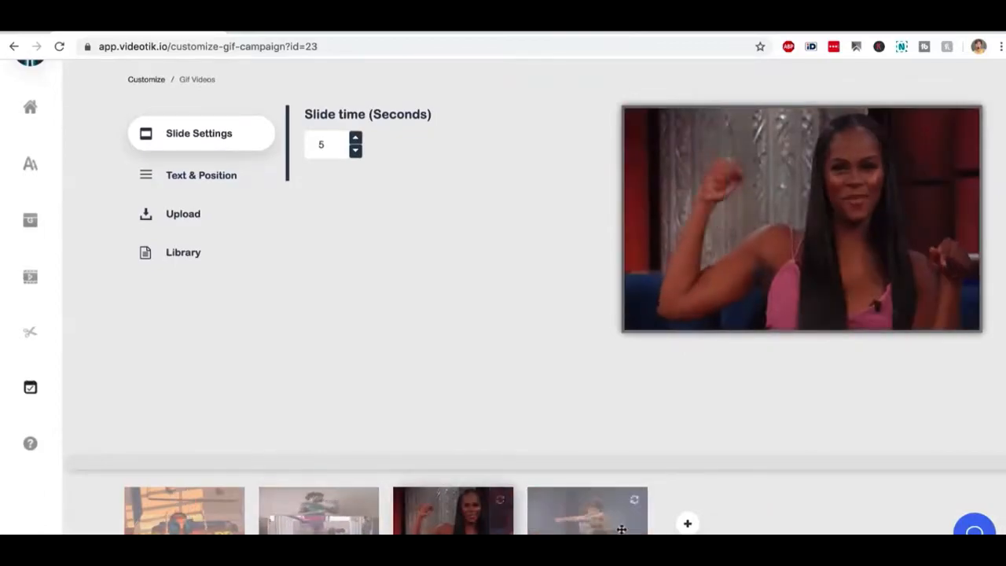
- Style the website text red #c92424 on teal #34ad95 in Yesteryear, with blurred footage
left_click(201, 174)
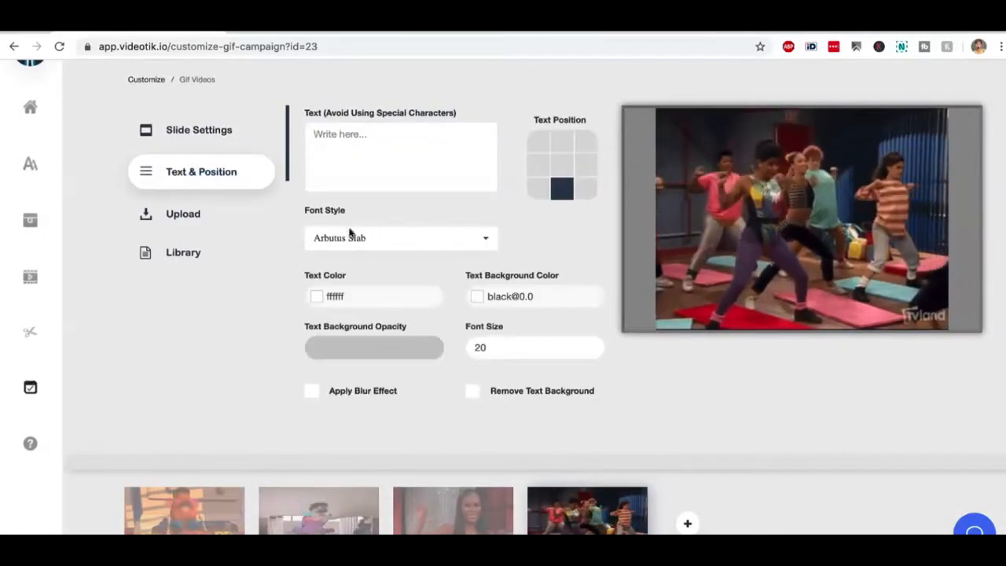
left_click(401, 156)
type("www.WorkOutTips.com")
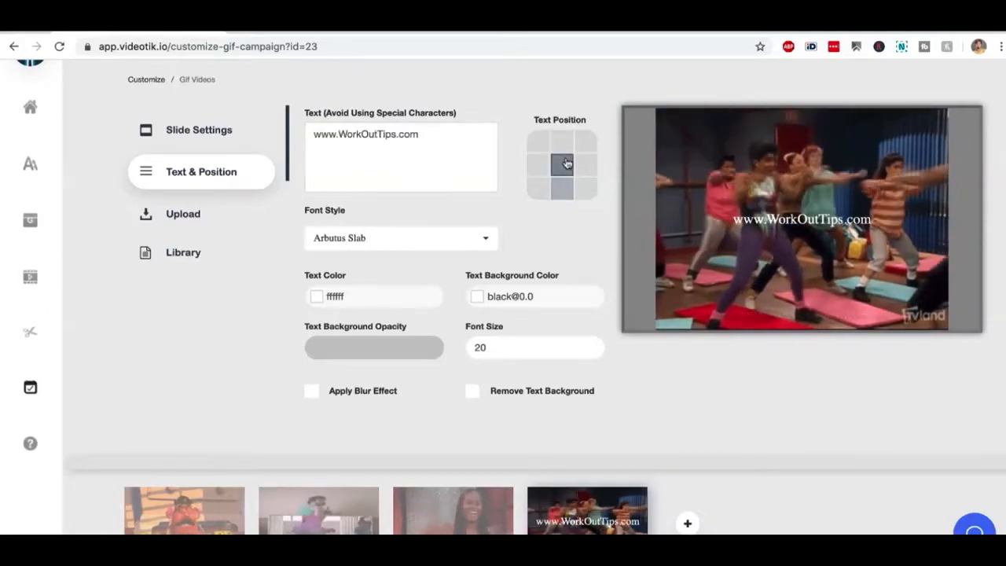
left_click(561, 139)
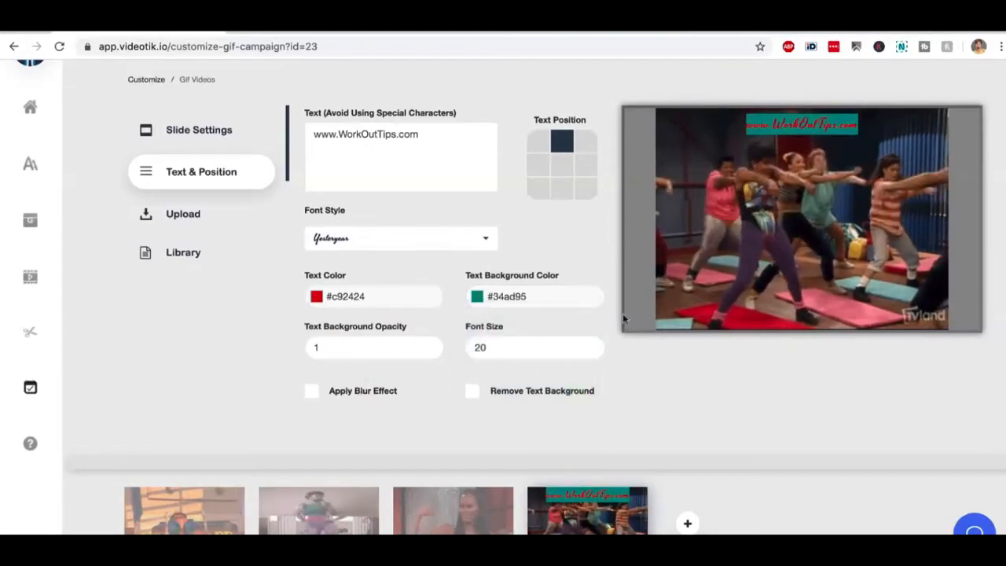
left_click(311, 390)
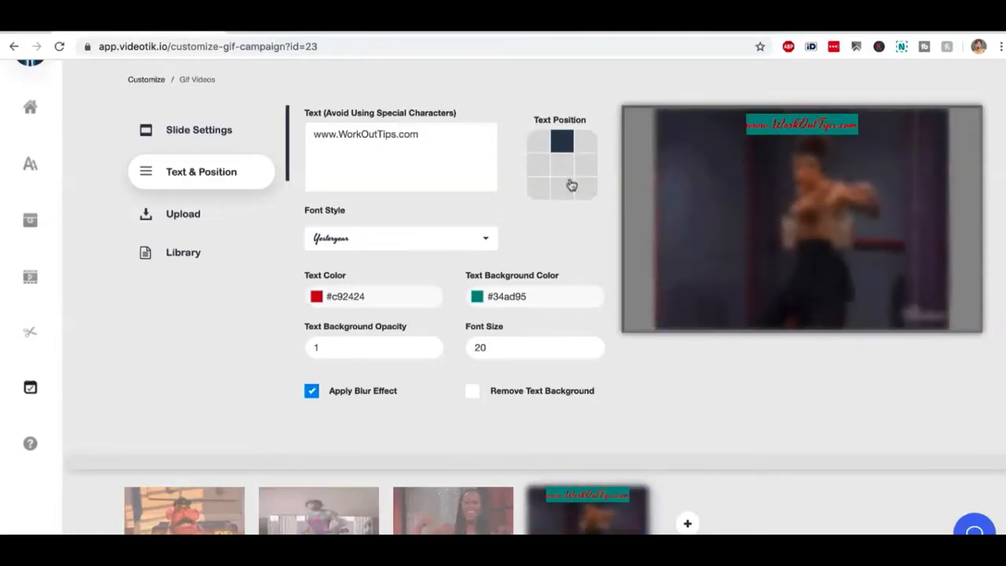
- Centre the website text, enlarge it to font size 41, and return to the first slide
left_click(560, 165)
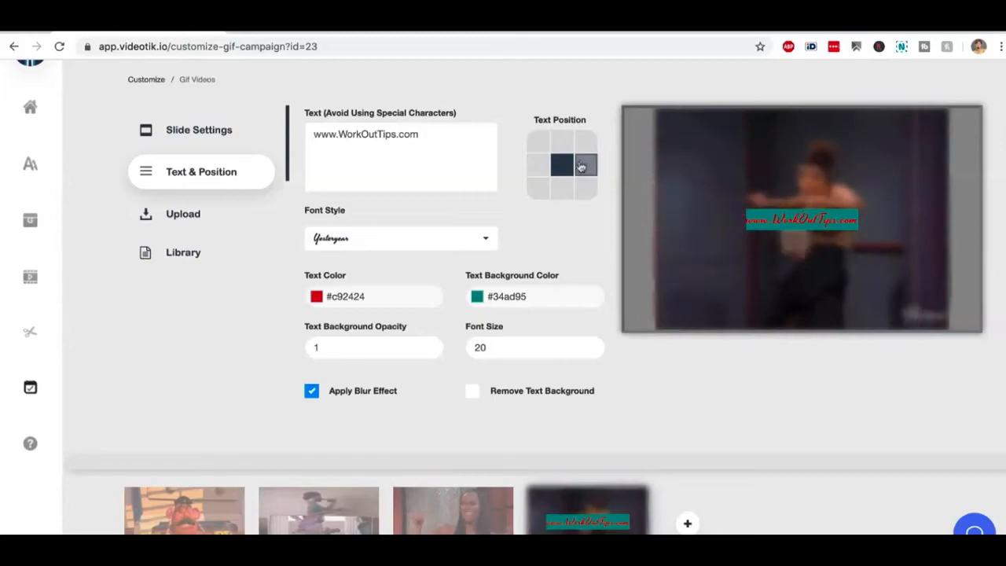
left_click(561, 164)
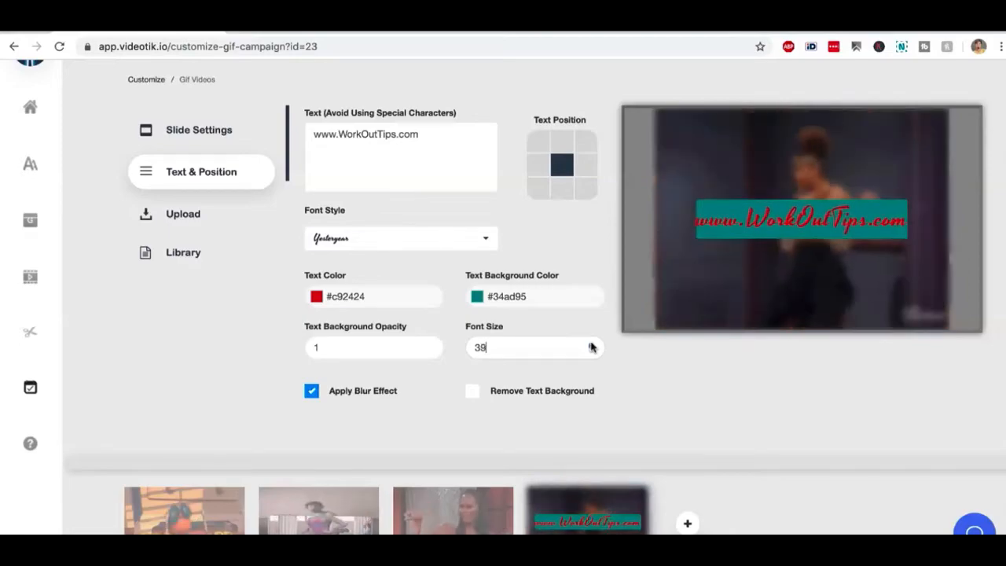
left_click(591, 343)
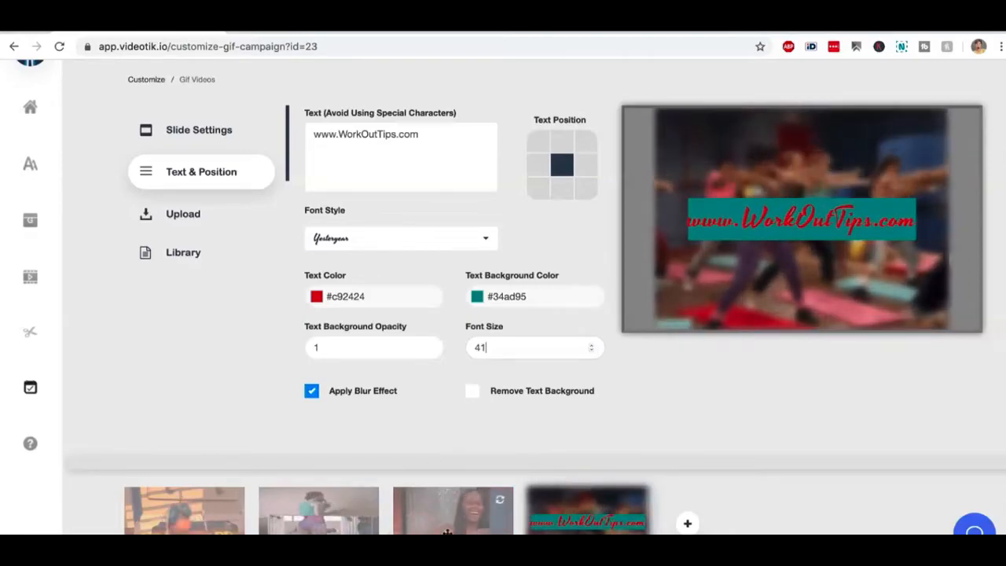
left_click(184, 510)
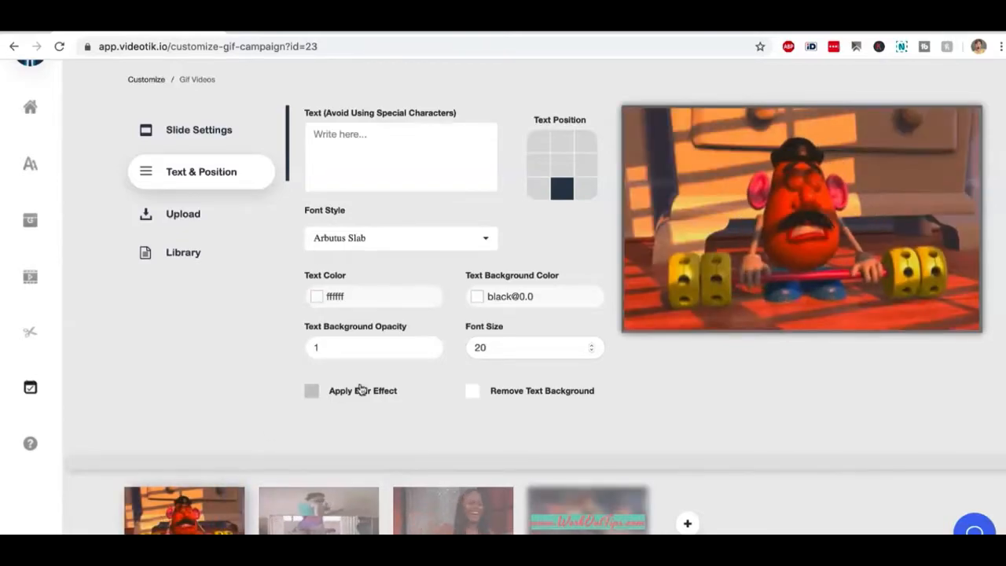
scroll("up", 3)
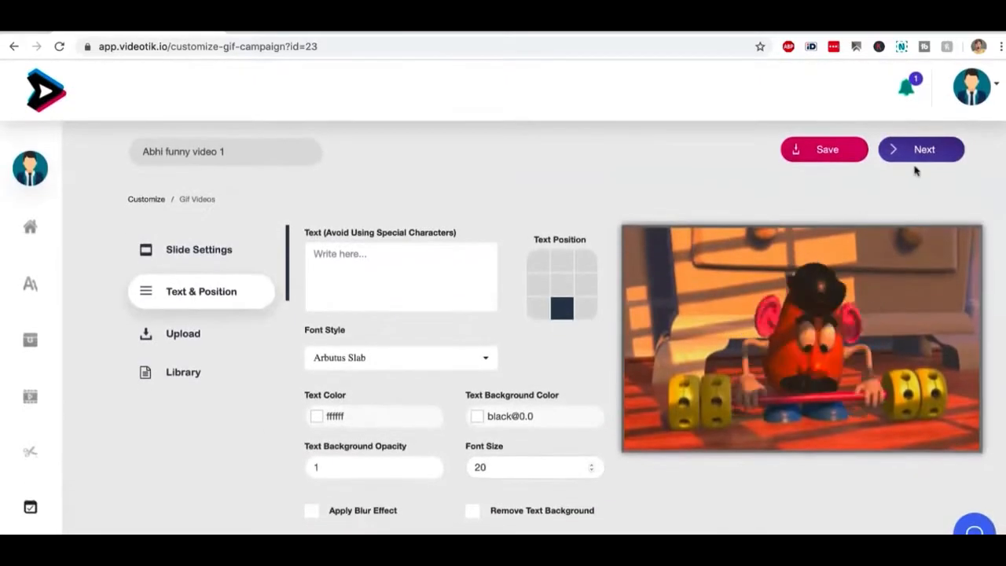
- Advance past the customise and Logo pages, saving logo and watermark, to Audio
left_click(920, 149)
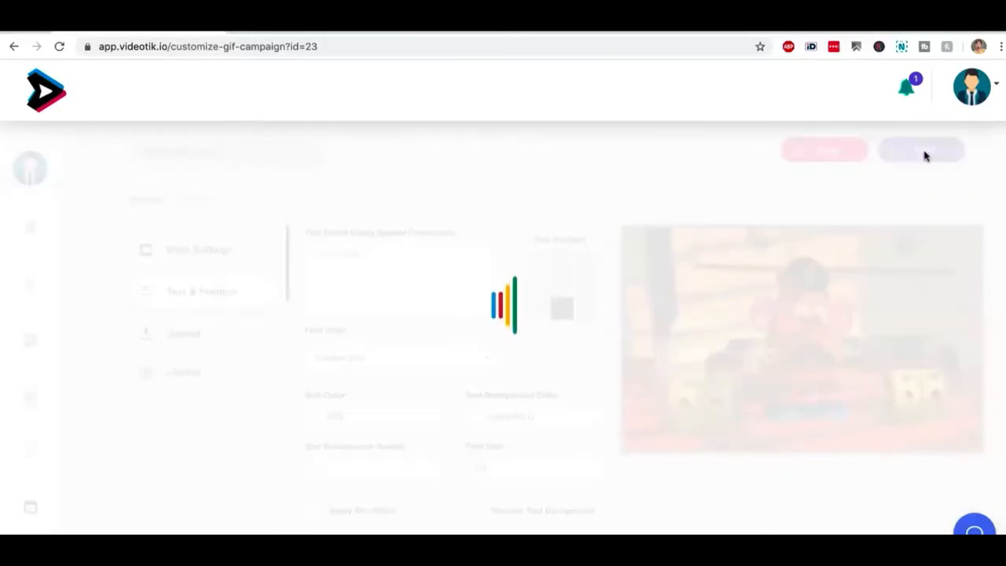
left_click(920, 149)
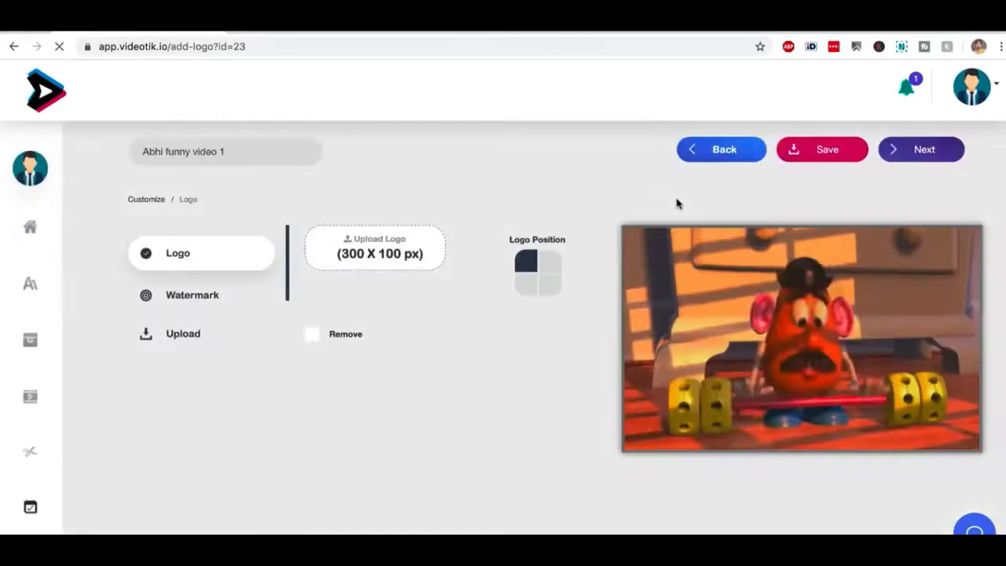
left_click(821, 150)
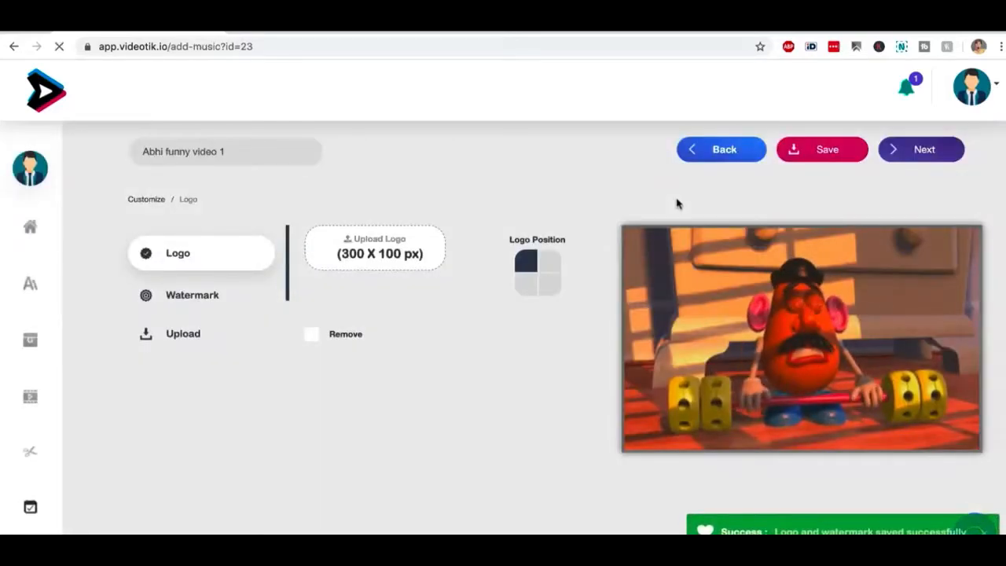
left_click(920, 149)
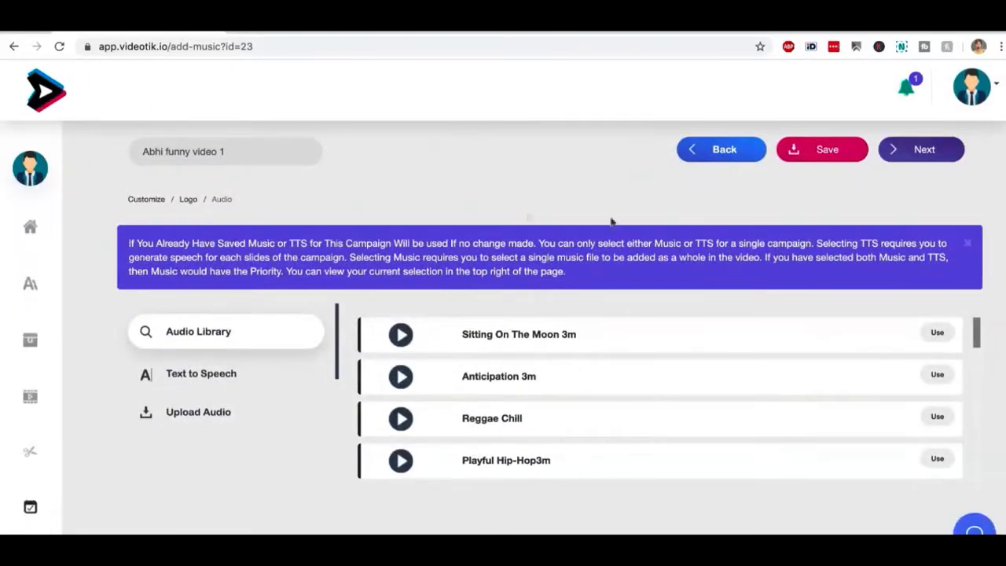
- Switch slide 2's audio to text-to-speech and browse the narration voices without choosing one
scroll("down", 3)
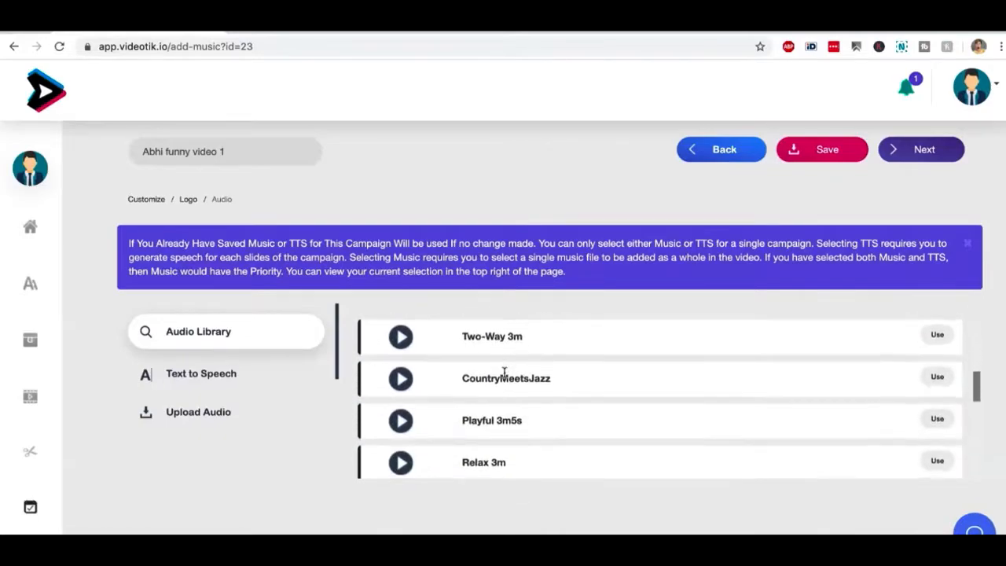
scroll("down", 3)
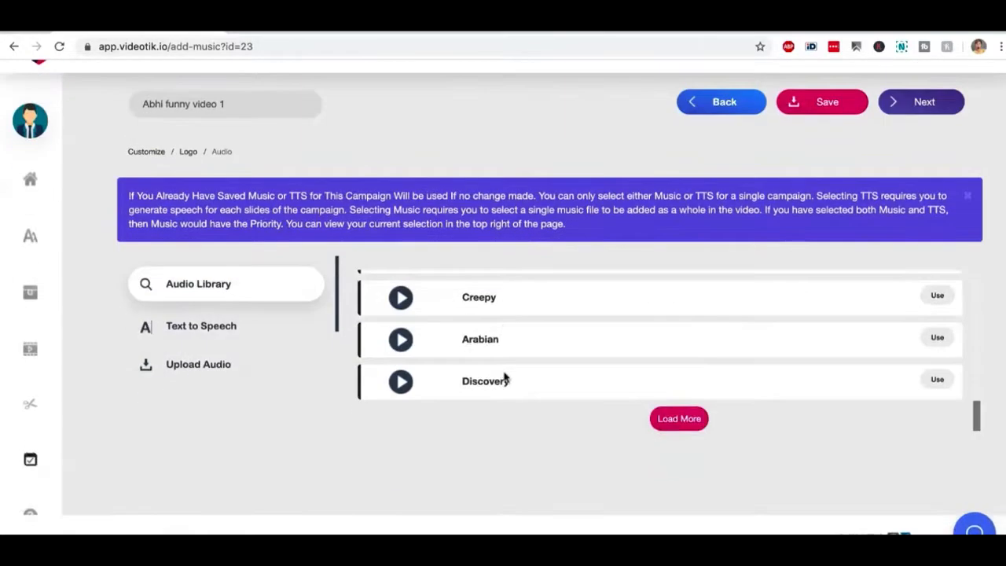
left_click(200, 325)
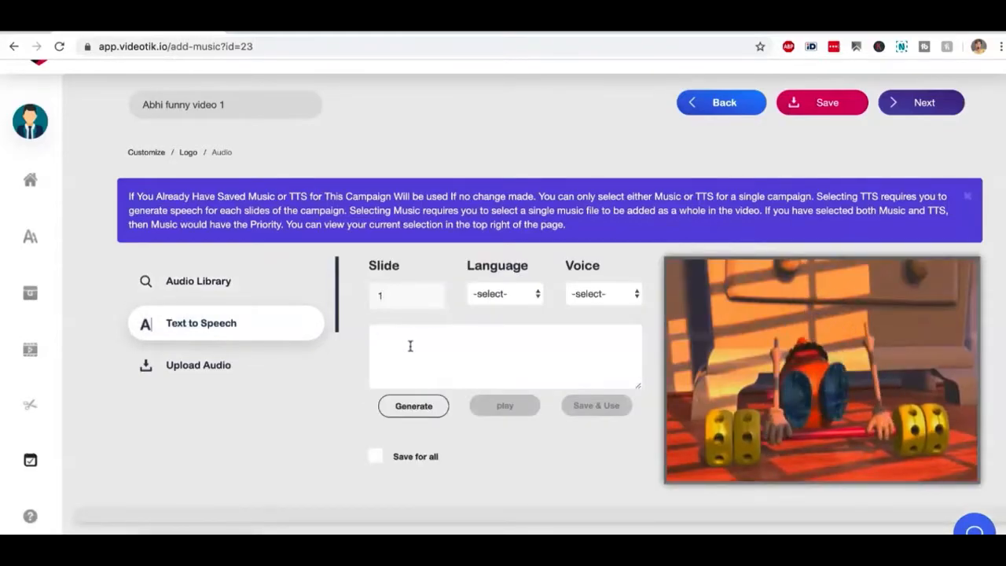
scroll("down", 3)
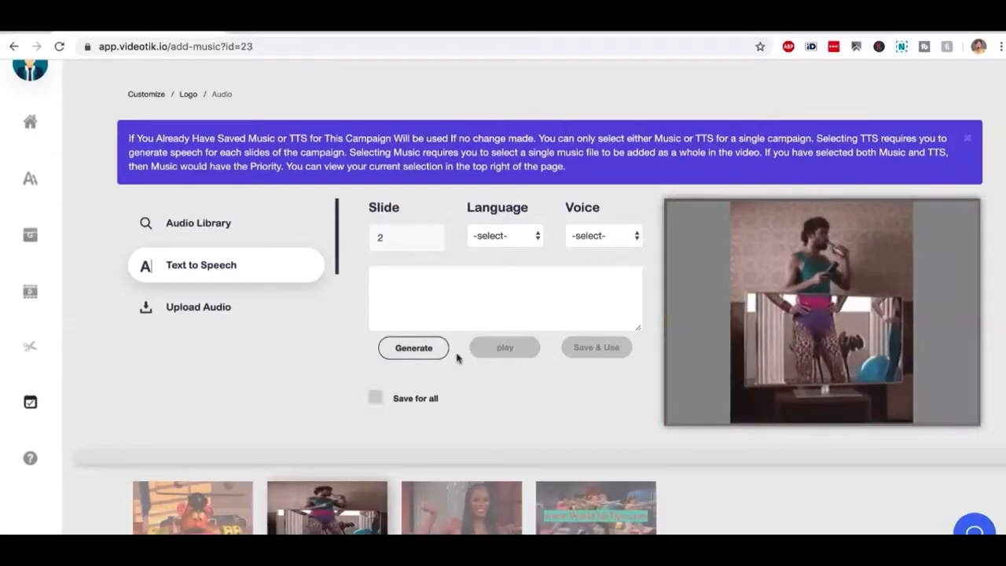
left_click(505, 235)
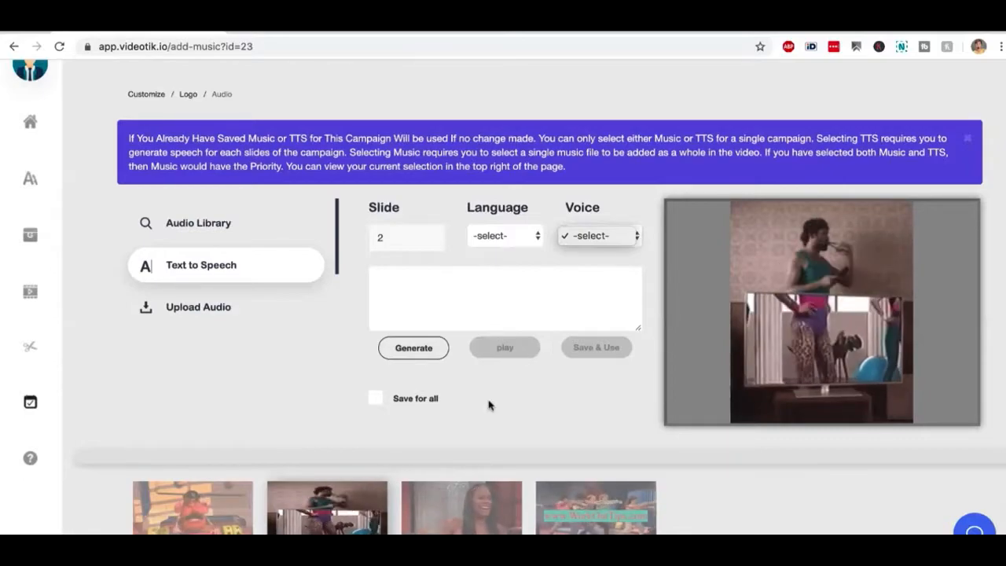
scroll("up", 3)
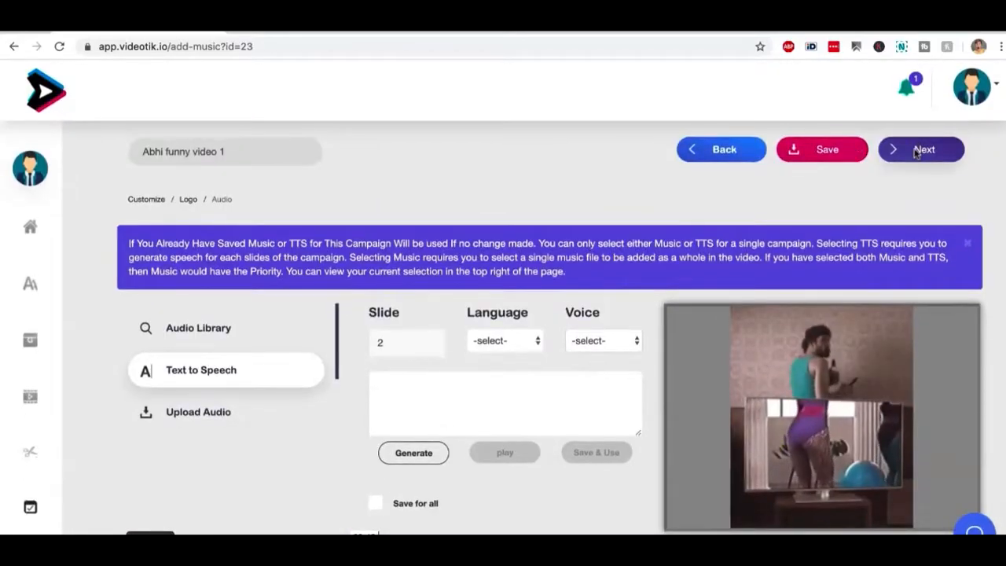
- Render the GIF campaign video at 720p as an MP4
left_click(921, 149)
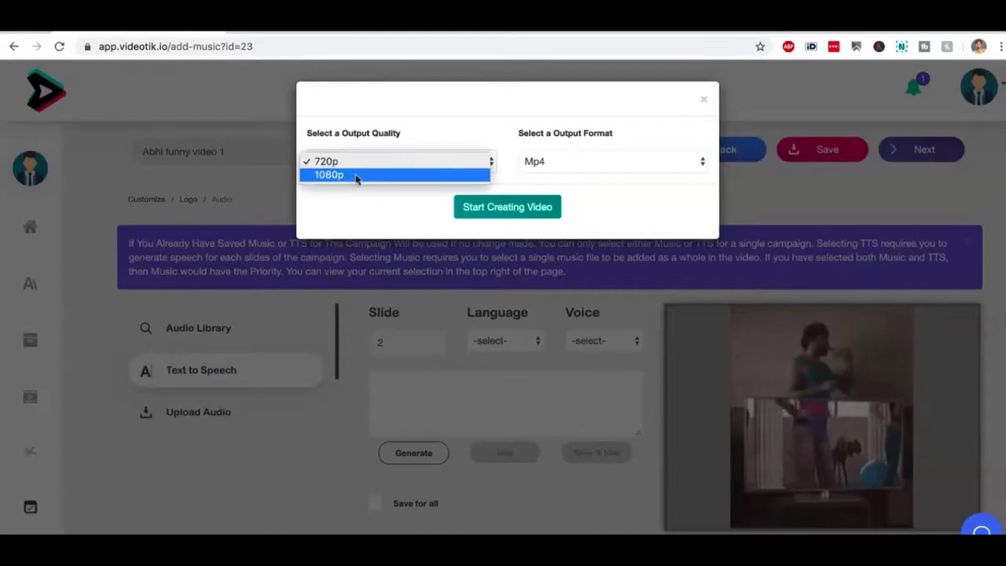
left_click(396, 161)
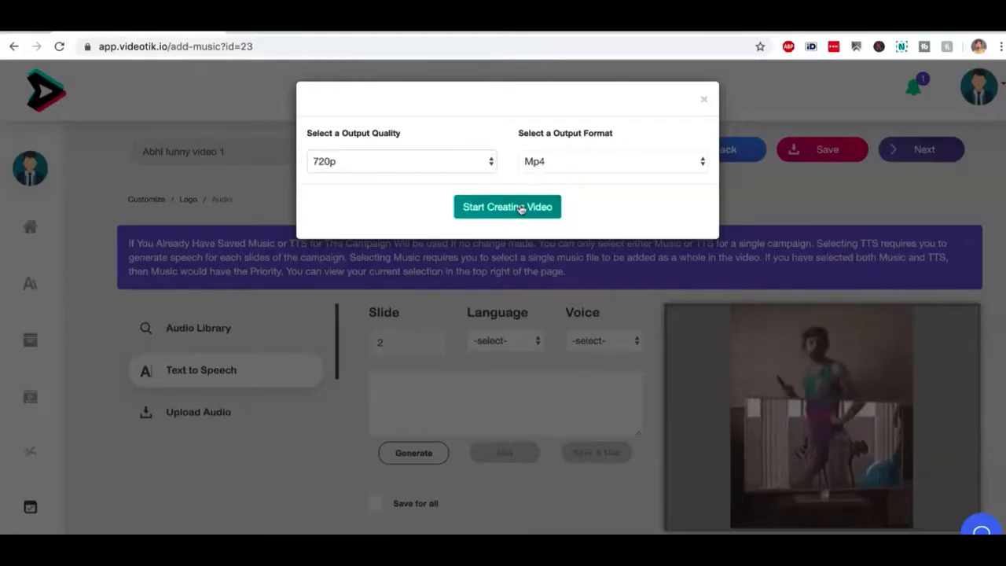
left_click(507, 206)
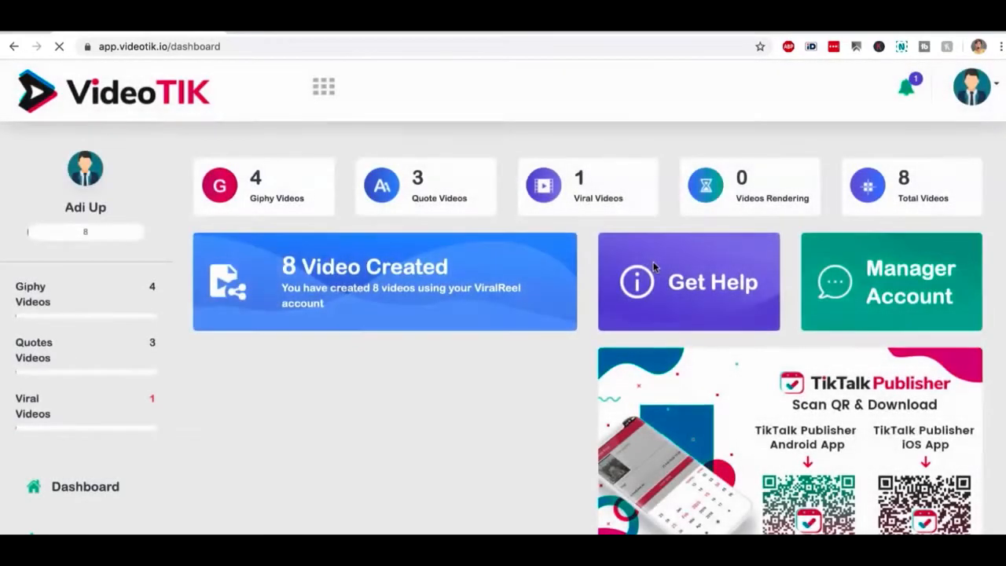
scroll("down", 3)
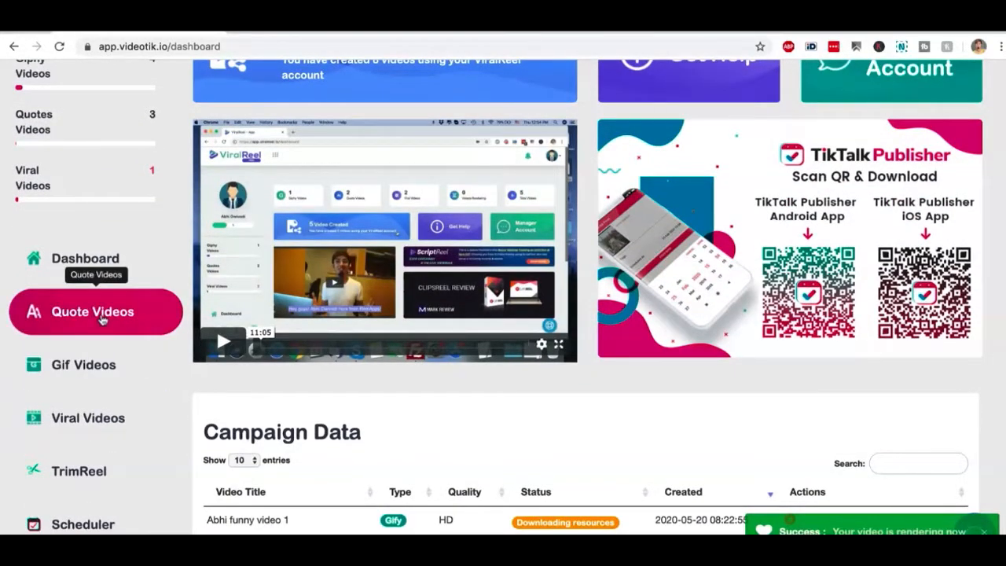
- Start a new quote video project in the quote video editor
left_click(92, 312)
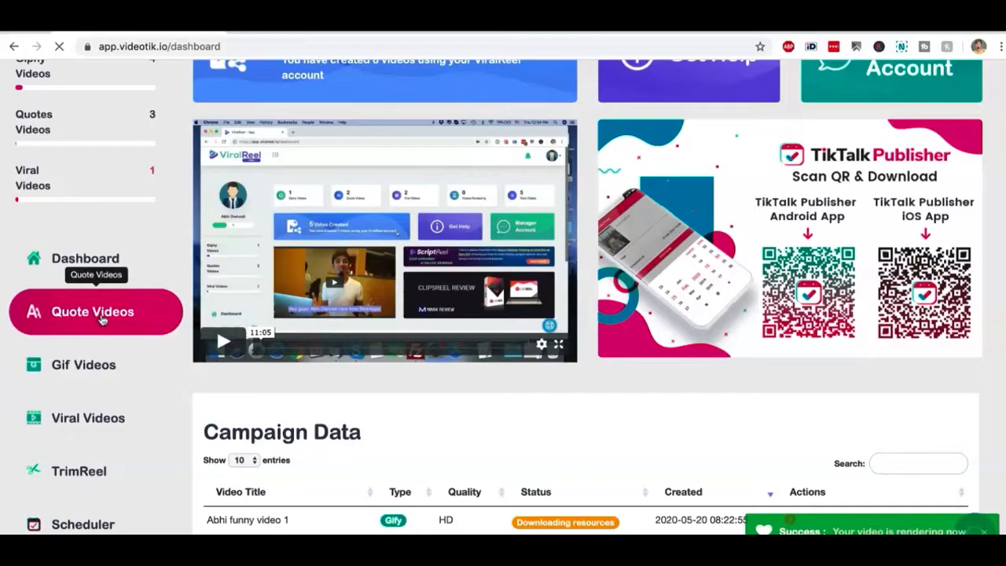
left_click(92, 311)
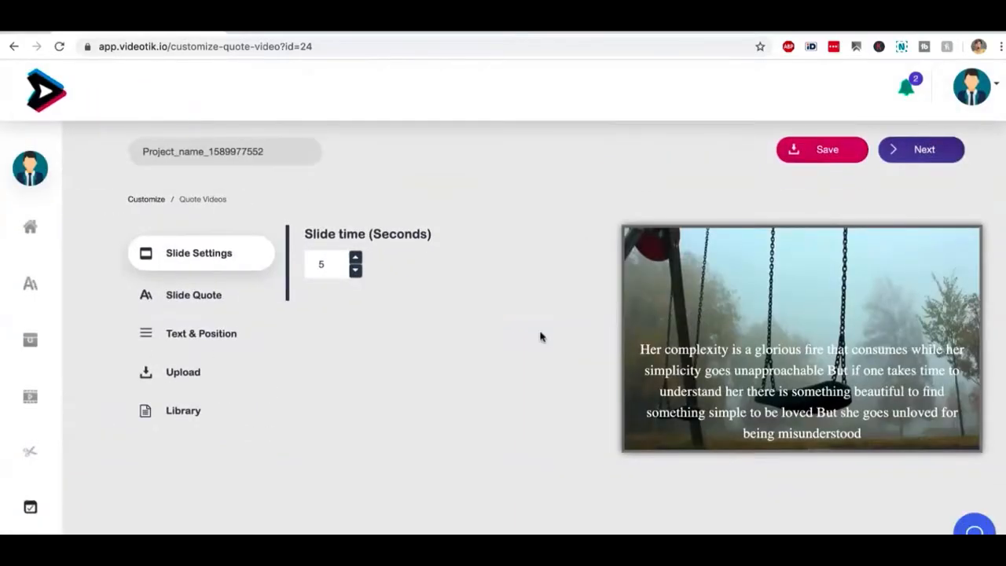
mouse_move(784, 295)
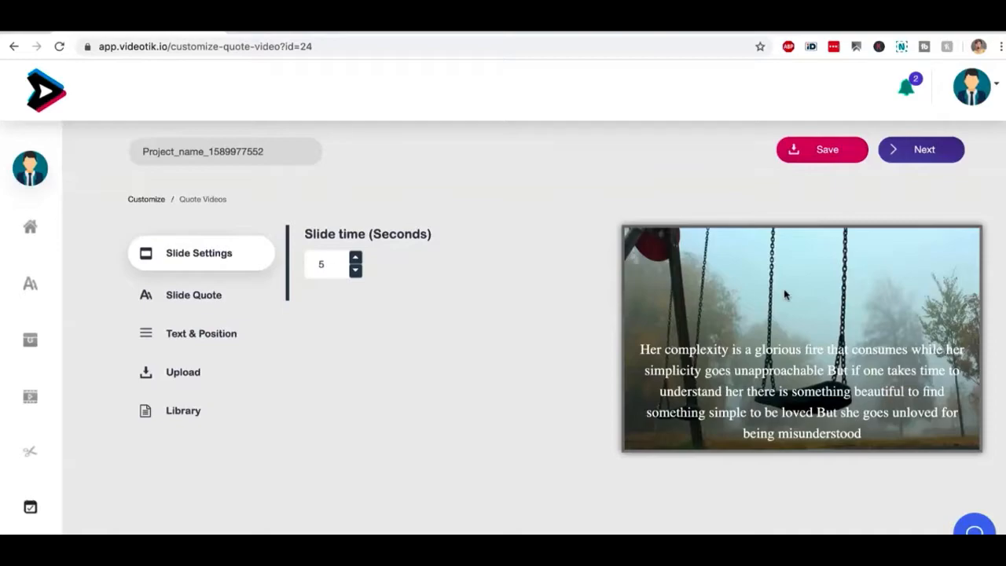
scroll("down", 3)
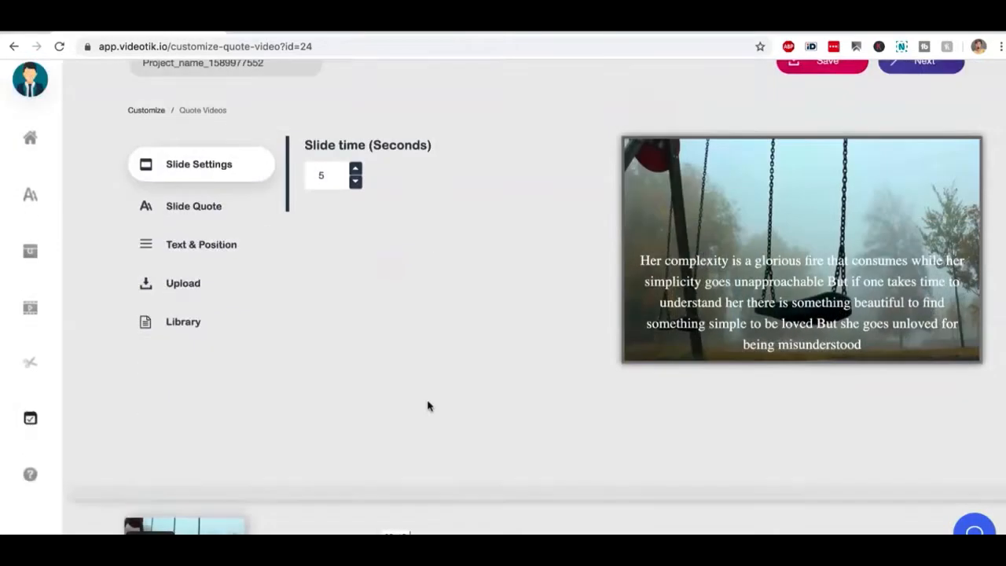
scroll("down", 3)
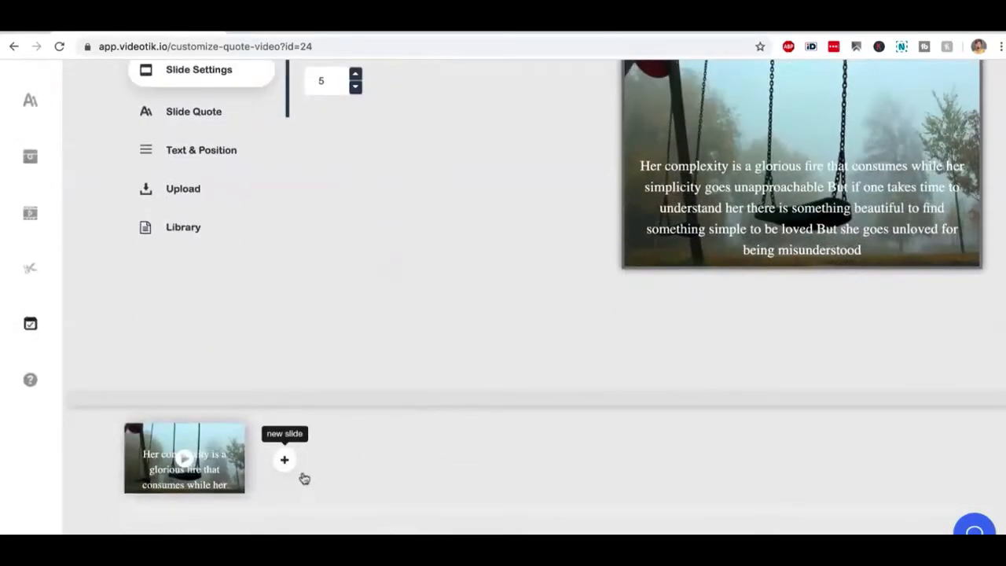
- Add a second slide, 'The sharp thorn often produces delicate roses,' and reselect the first slide
left_click(284, 460)
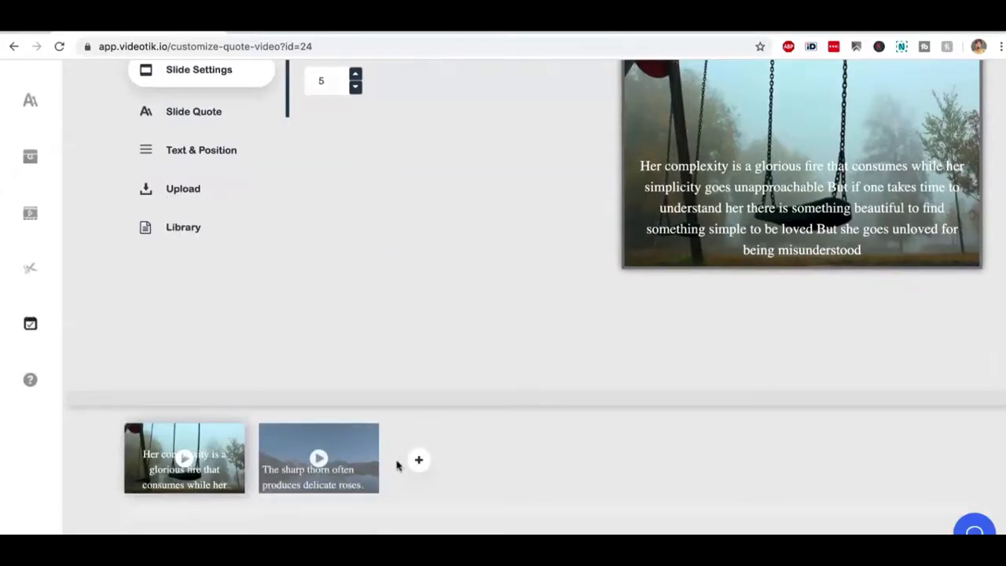
left_click(318, 457)
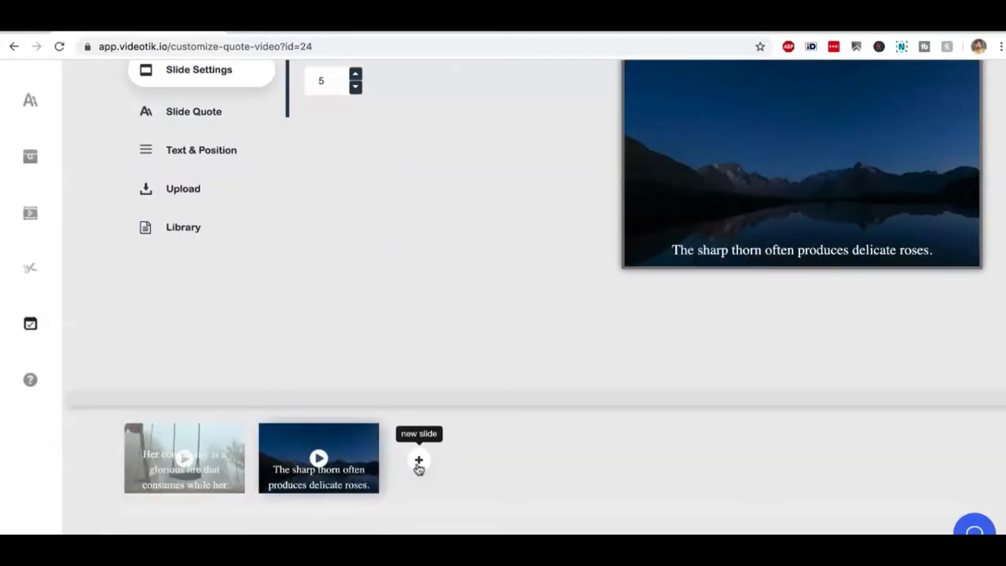
mouse_move(437, 468)
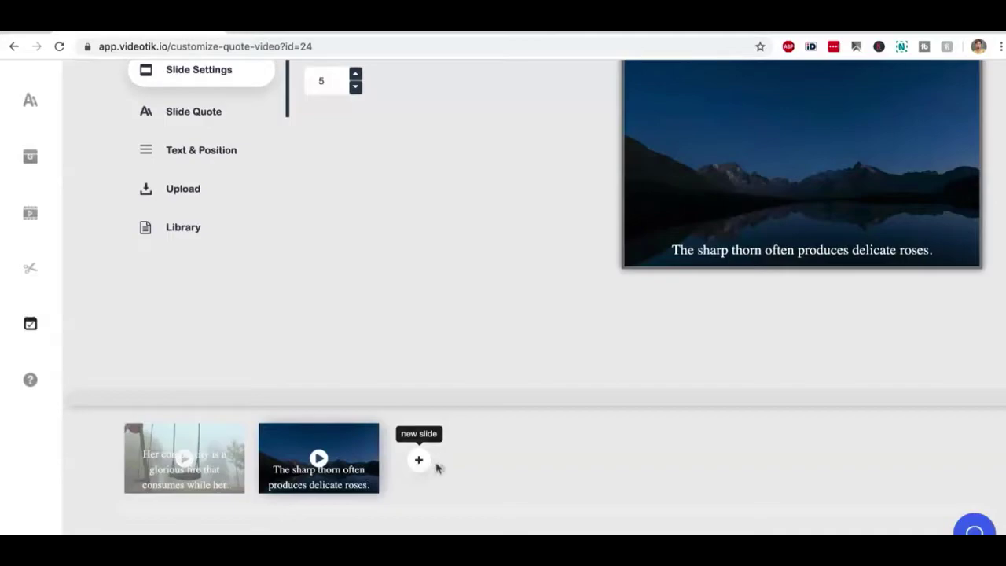
mouse_move(418, 528)
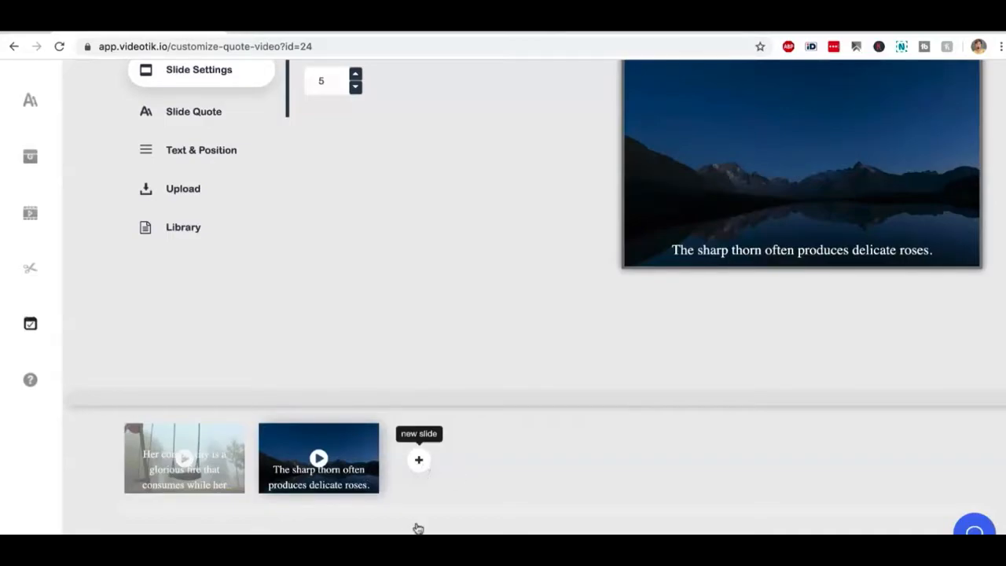
mouse_move(318, 401)
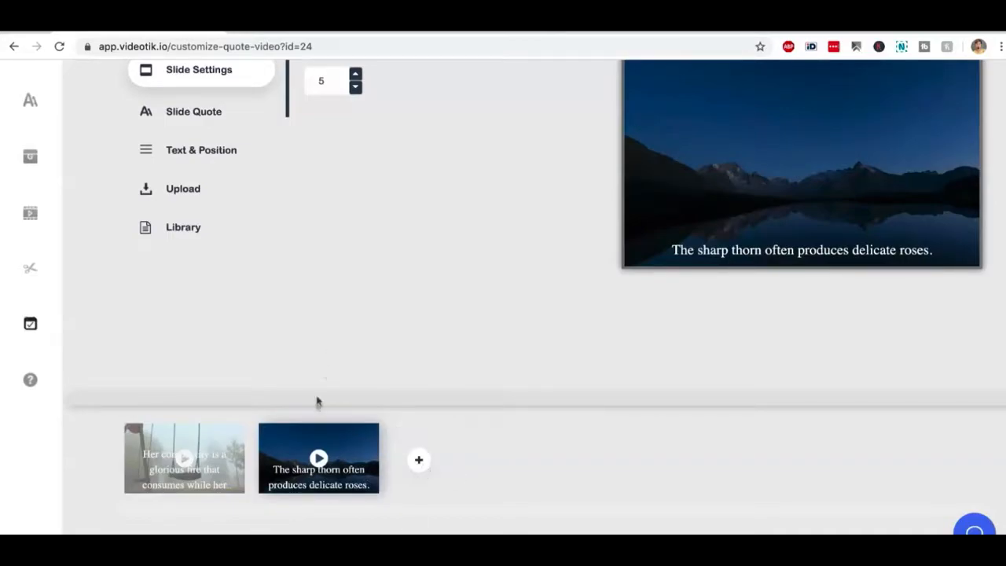
left_click(184, 457)
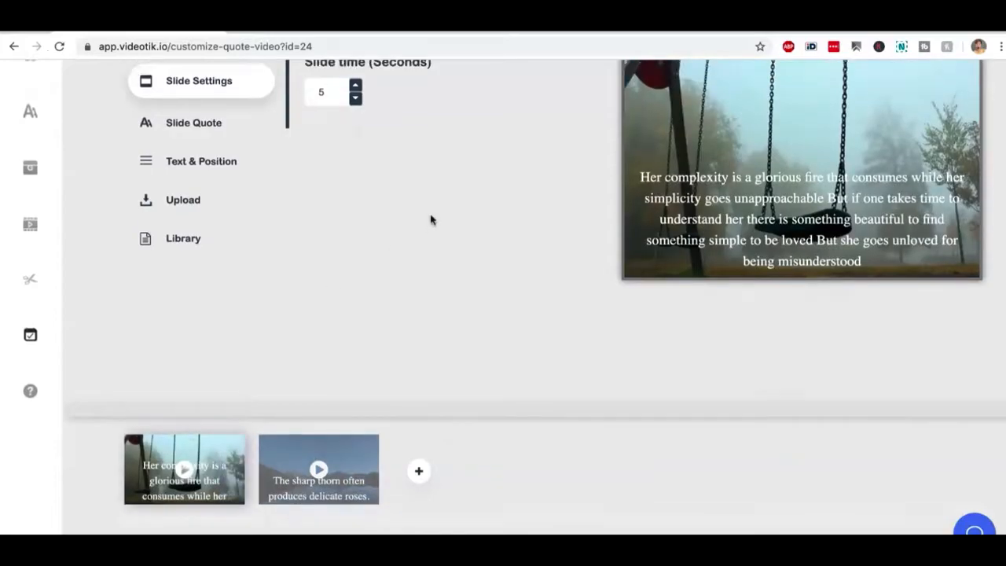
scroll("up", 3)
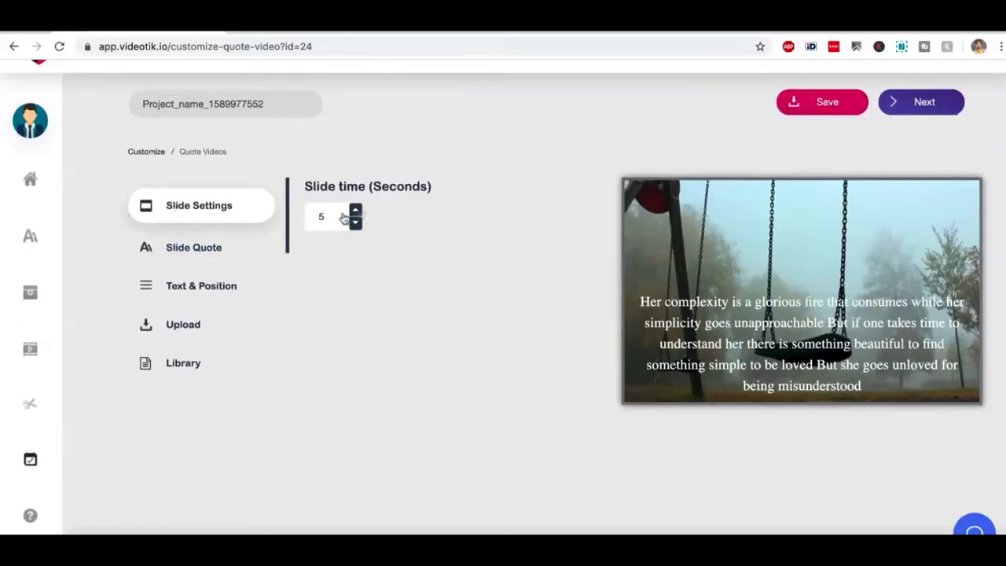
mouse_move(321, 242)
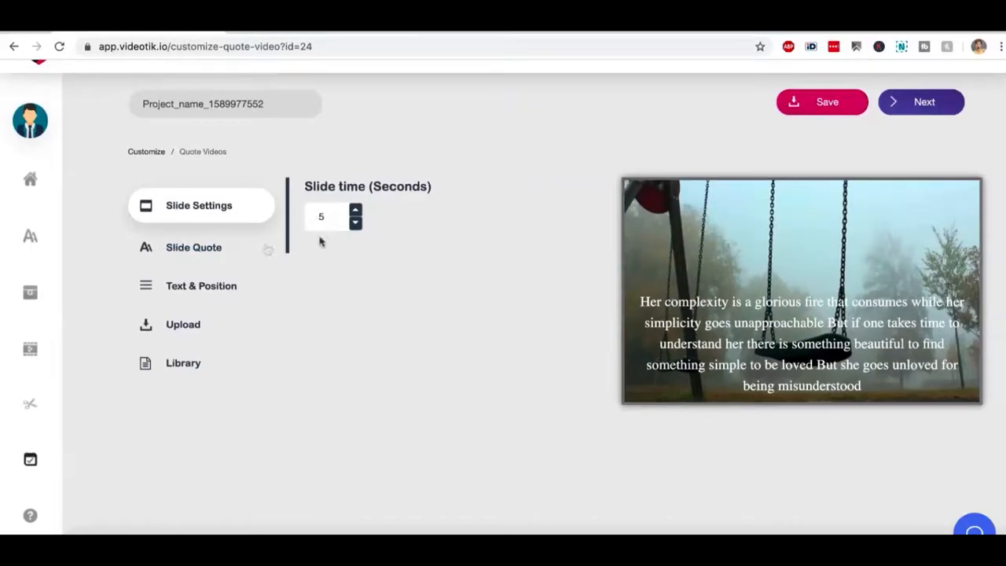
- Put the procrastination quote on the slide, centred in Zeyada font at size 28
left_click(193, 247)
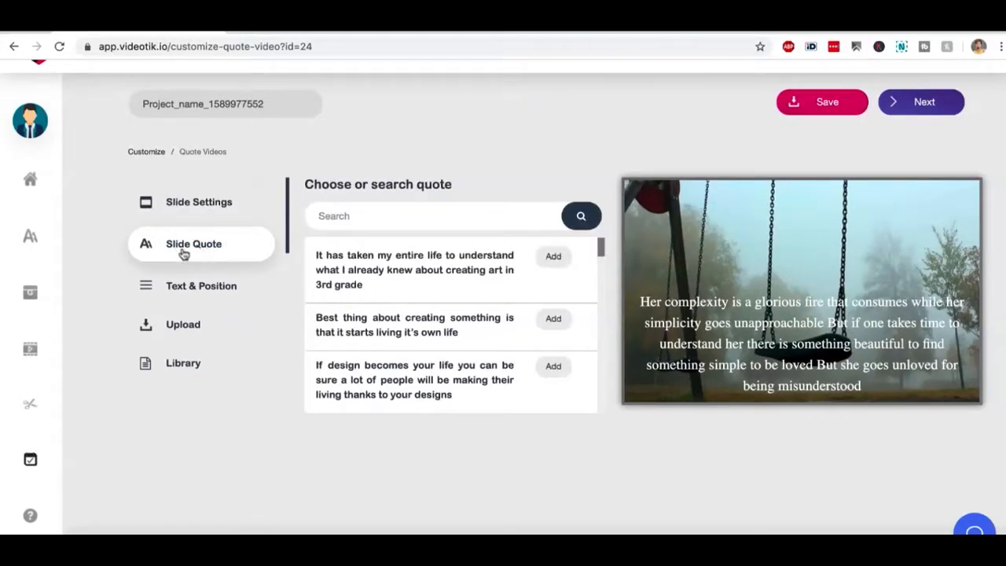
left_click(553, 256)
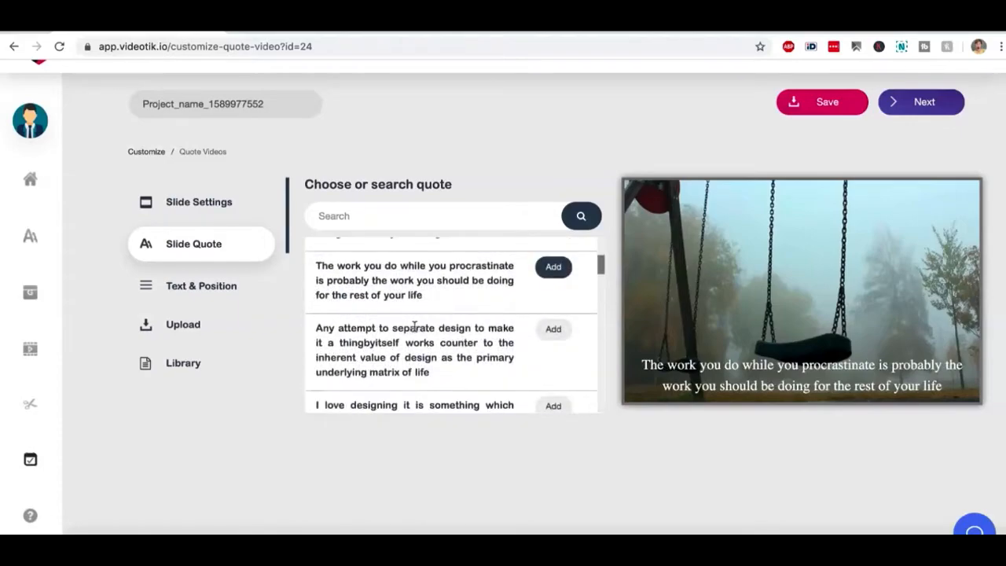
left_click(200, 285)
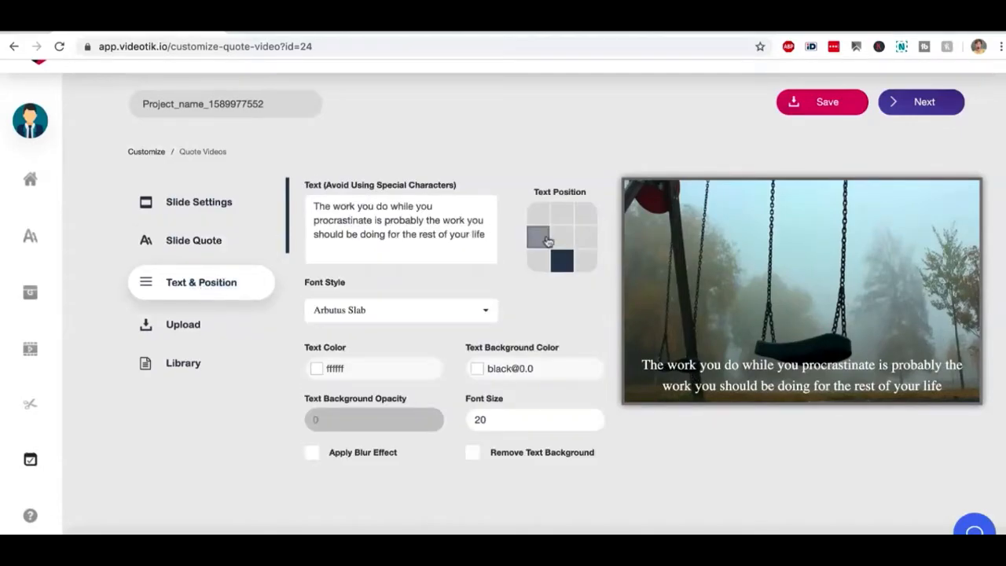
left_click(560, 236)
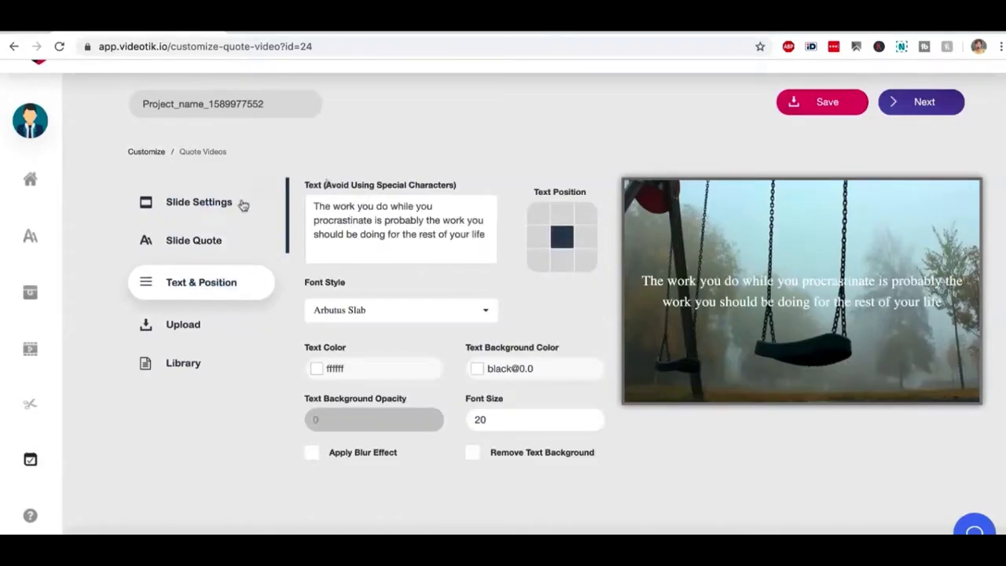
left_click(401, 309)
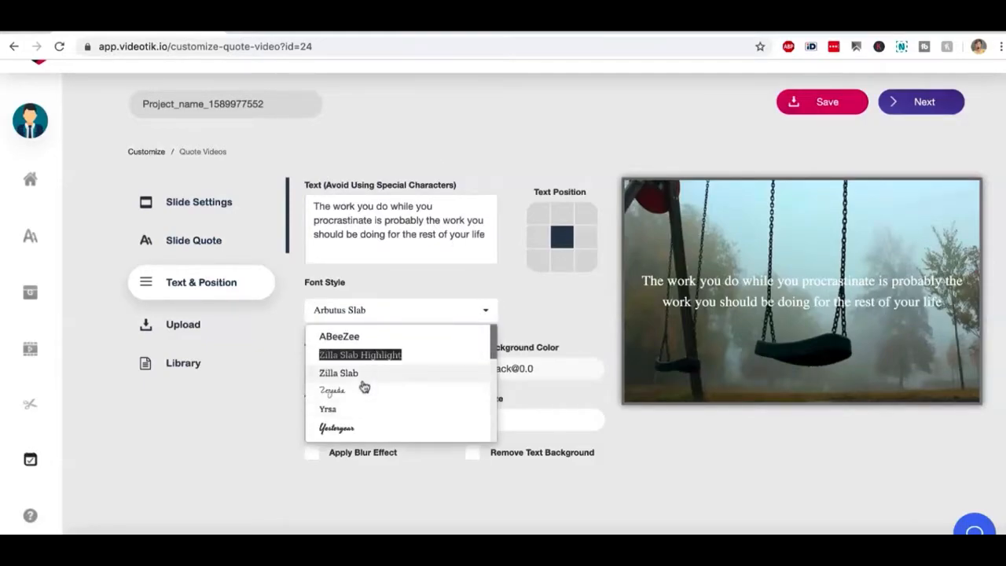
left_click(332, 389)
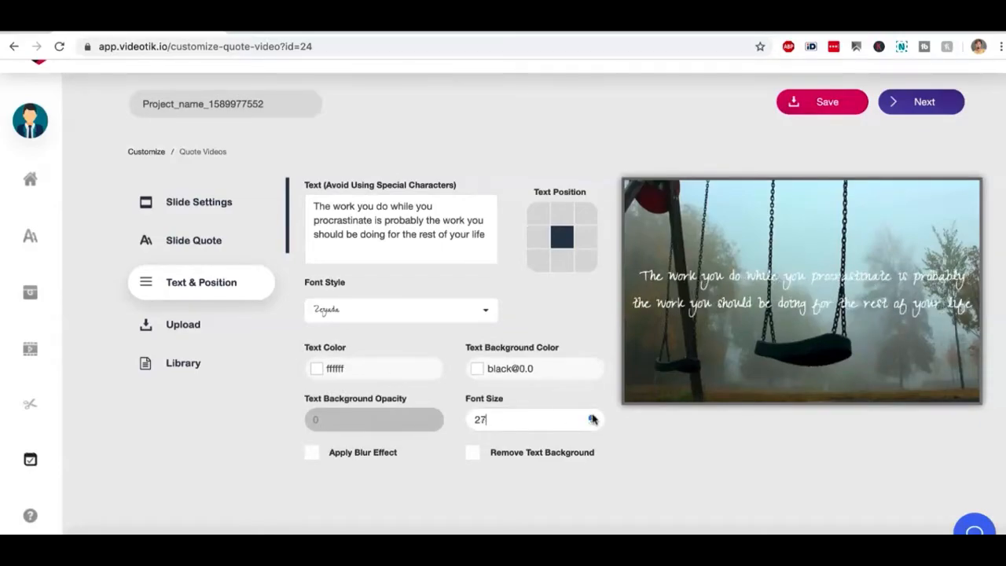
left_click(592, 415)
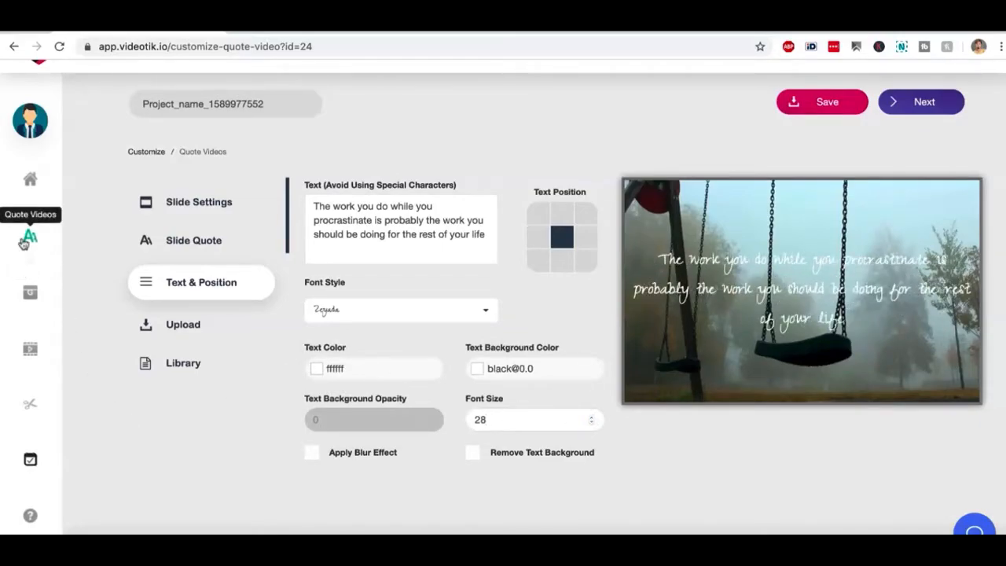
left_click(182, 321)
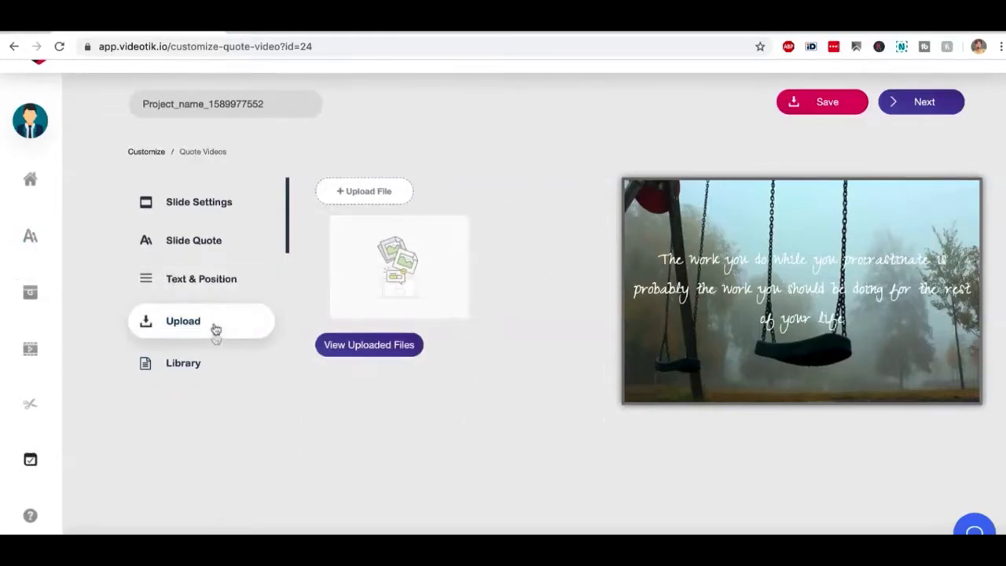
- Search the stock media library for 'cats' videos
left_click(182, 362)
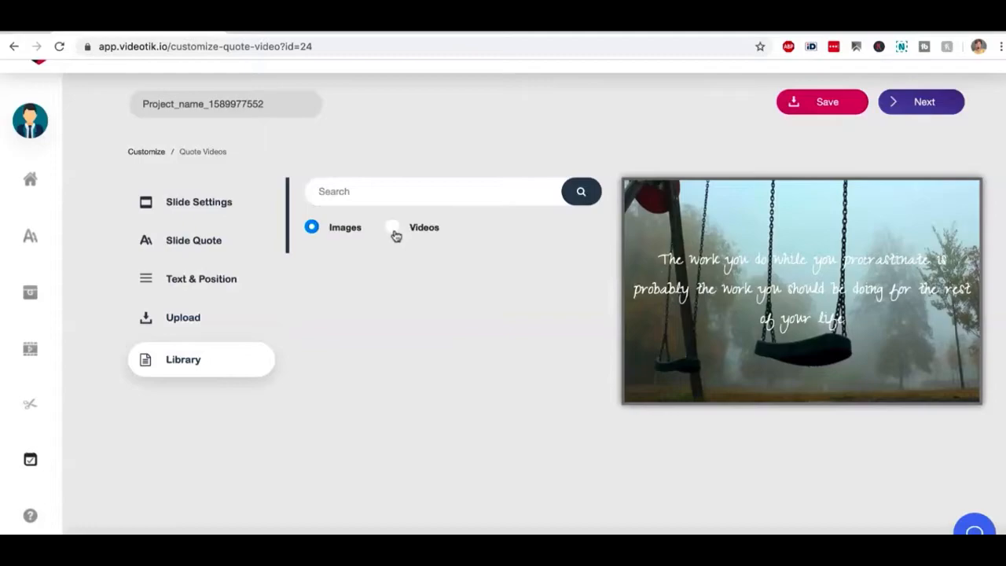
left_click(391, 227)
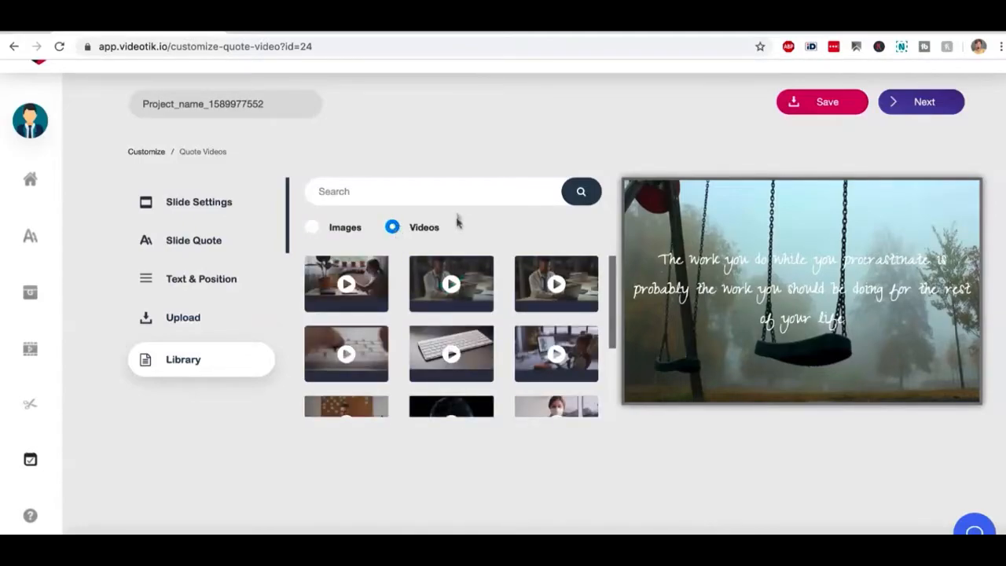
type("cats")
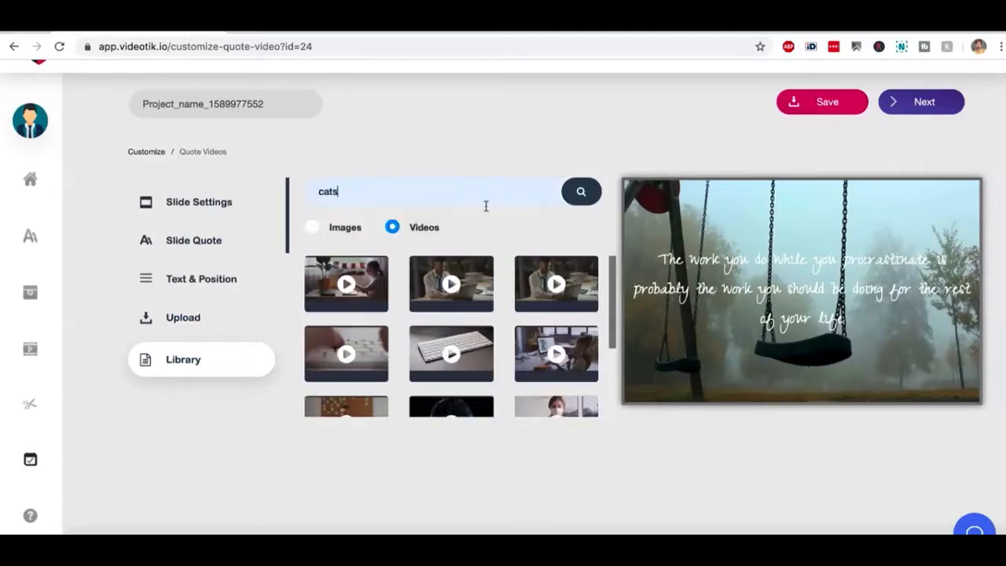
left_click(580, 190)
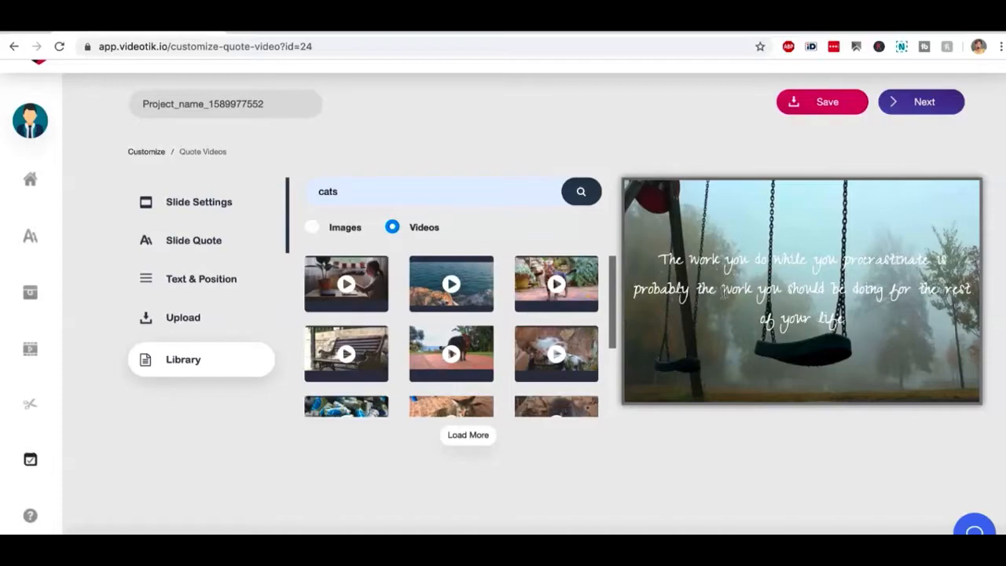
scroll("down", 3)
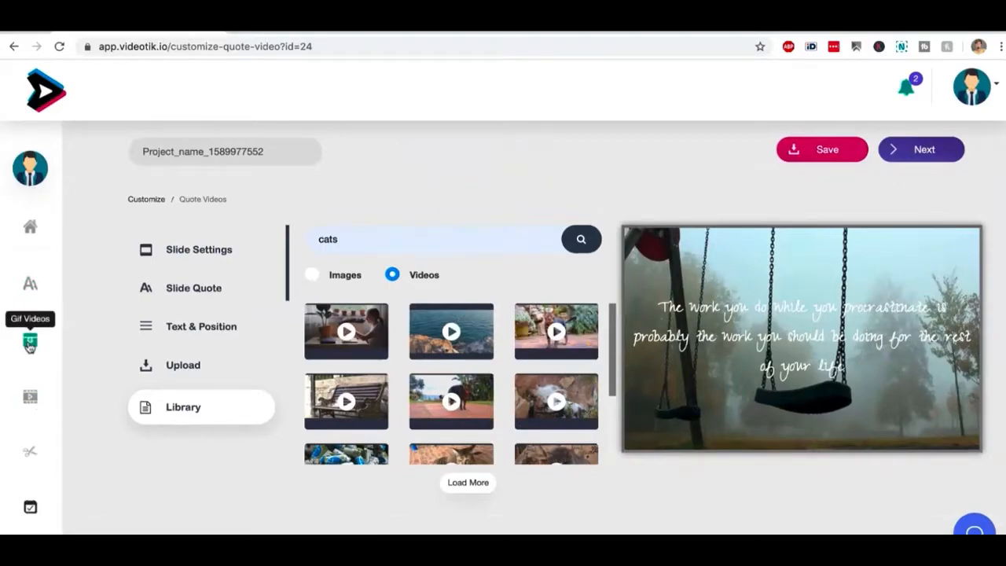
mouse_move(30, 402)
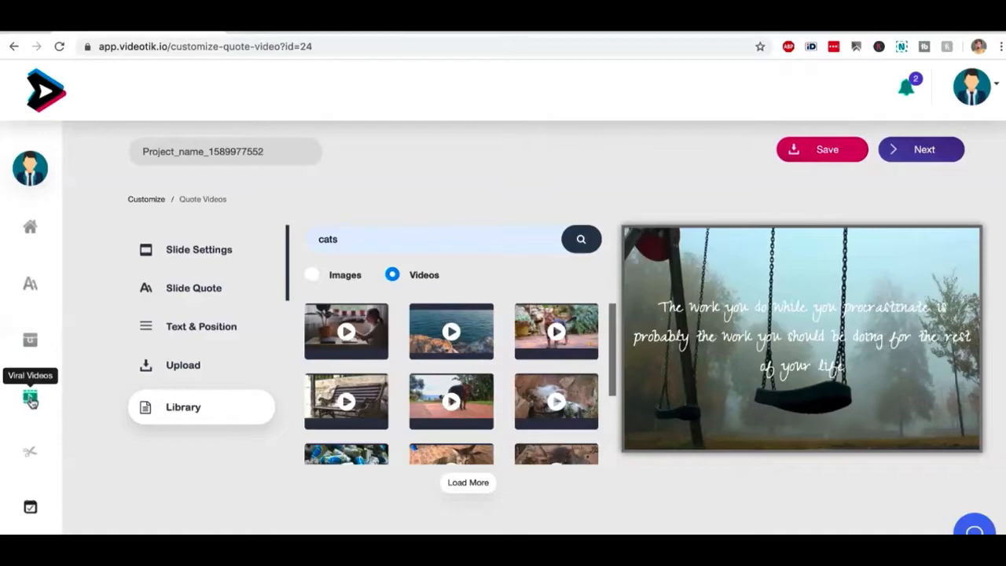
- Create the 'Viral Video for Abhi 2' workout campaign with three clips and open clip one's text settings
left_click(30, 399)
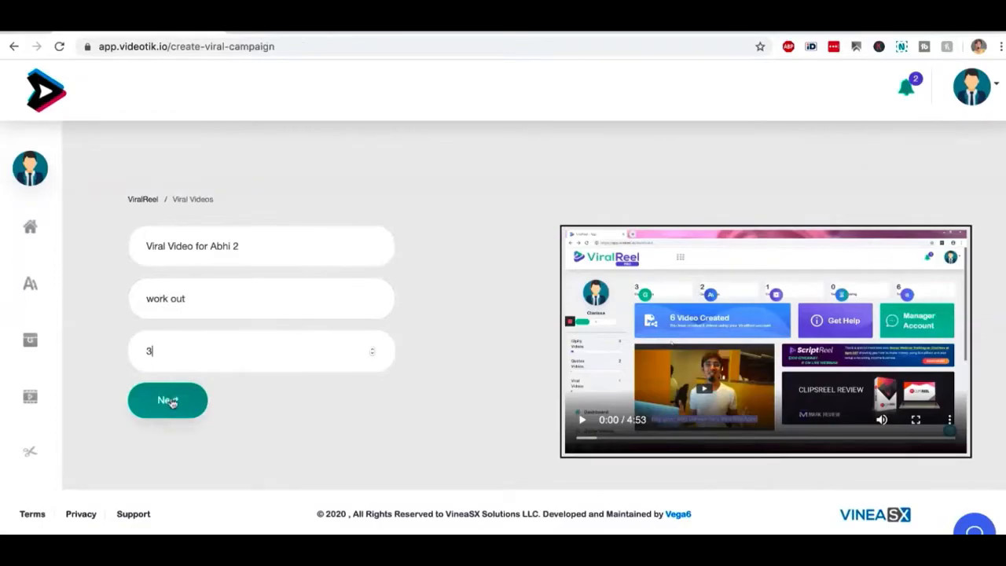
left_click(167, 399)
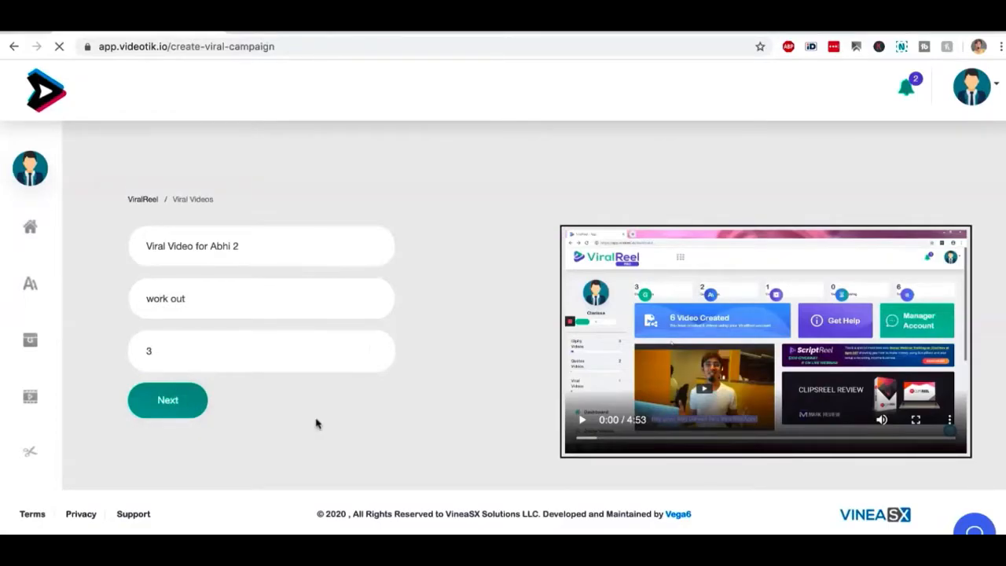
left_click(168, 400)
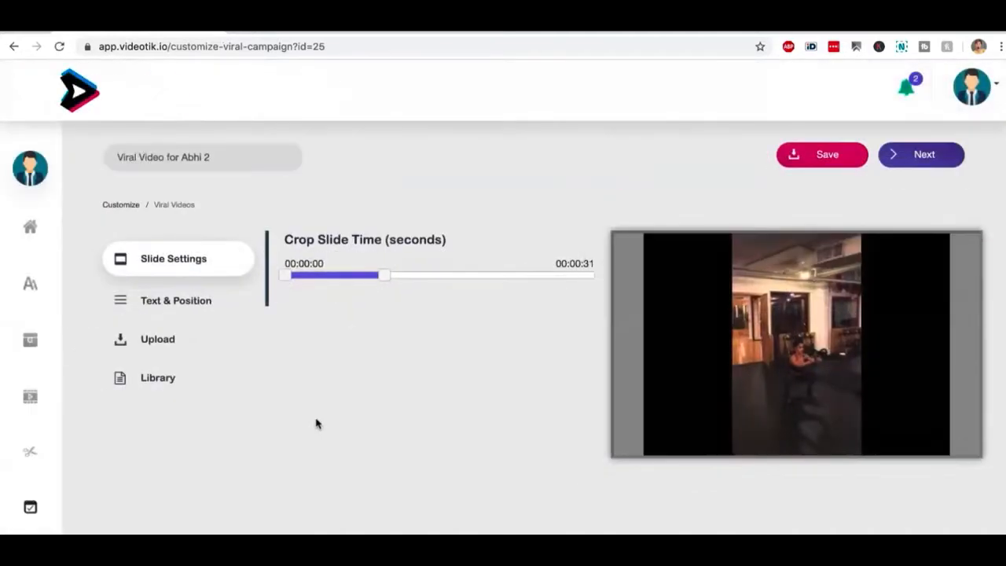
scroll("down", 3)
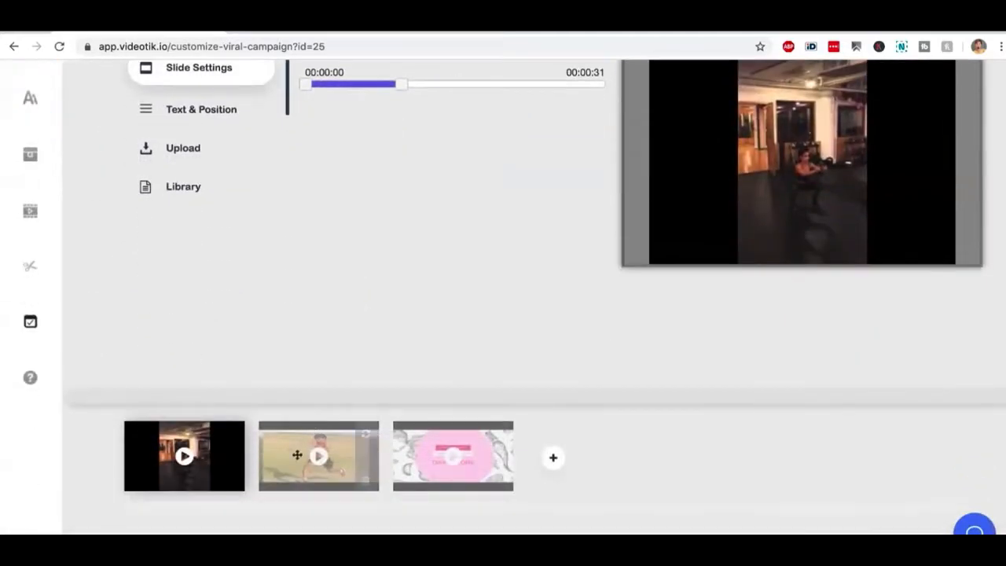
scroll("up", 3)
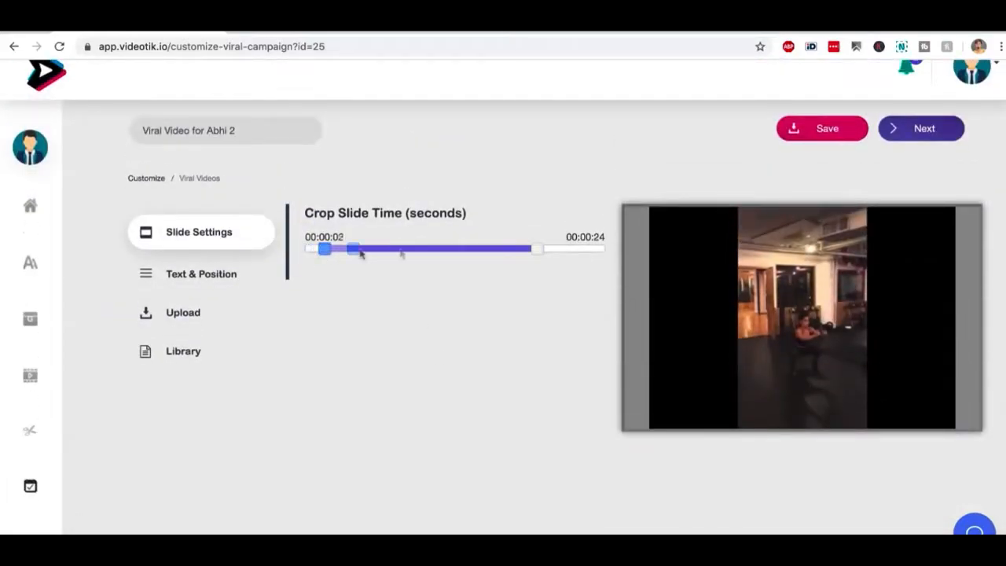
scroll("down", 3)
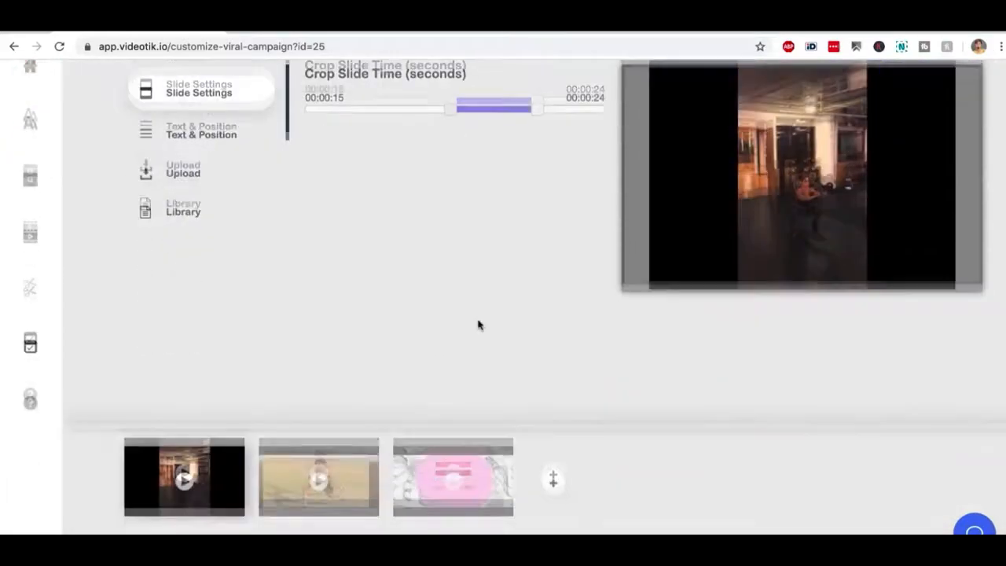
scroll("up", 3)
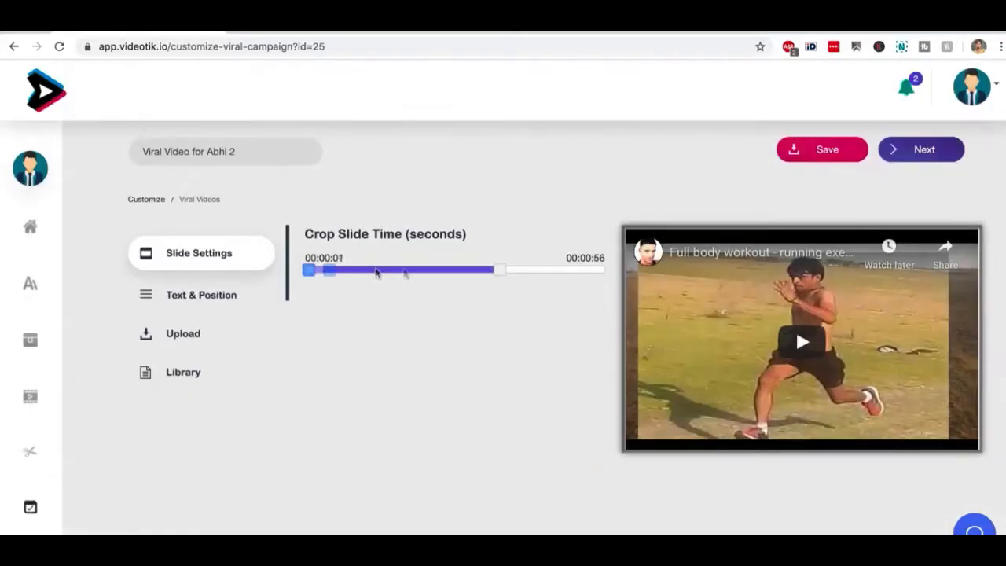
scroll("down", 3)
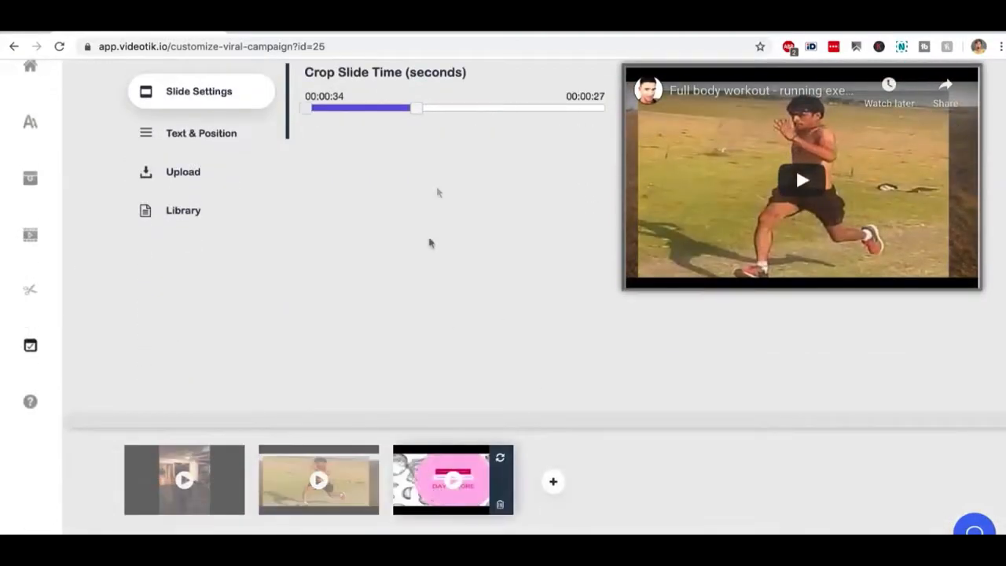
left_click(200, 129)
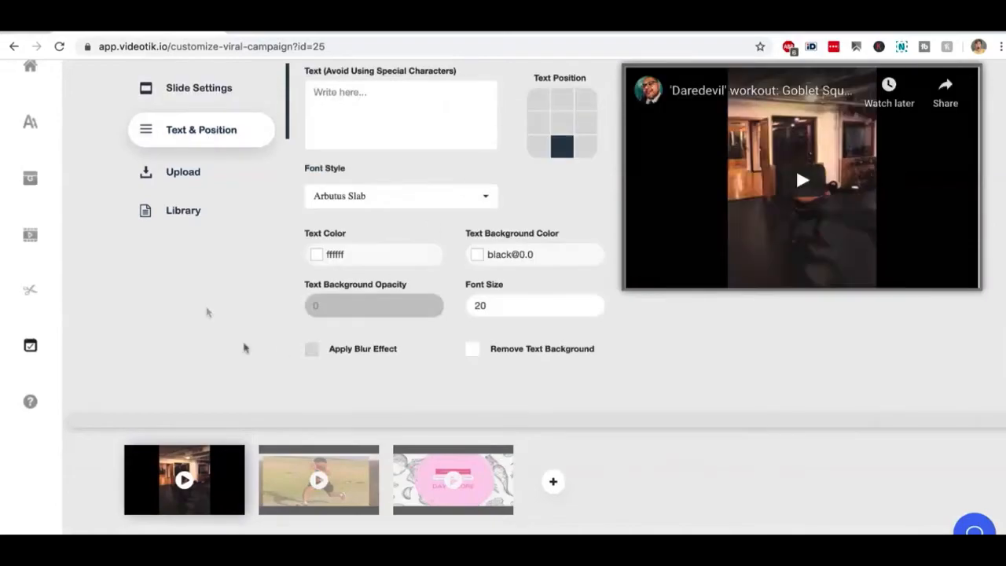
scroll("up", 3)
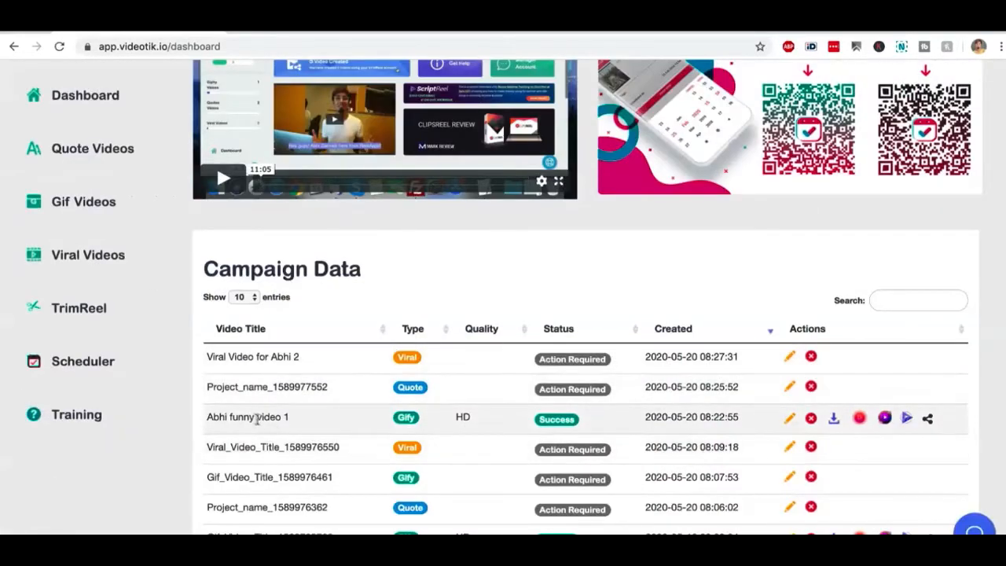
mouse_move(762, 421)
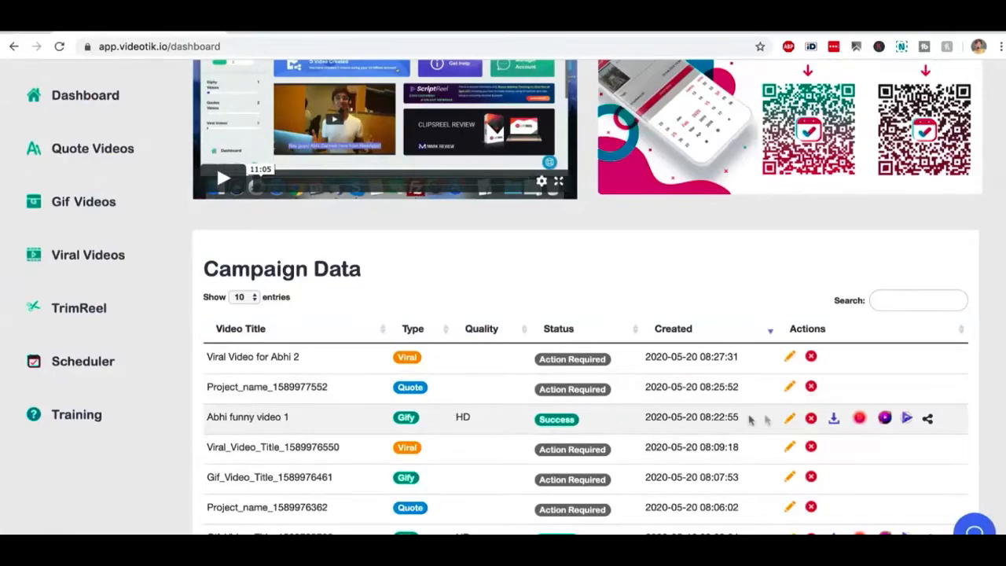
mouse_move(790, 418)
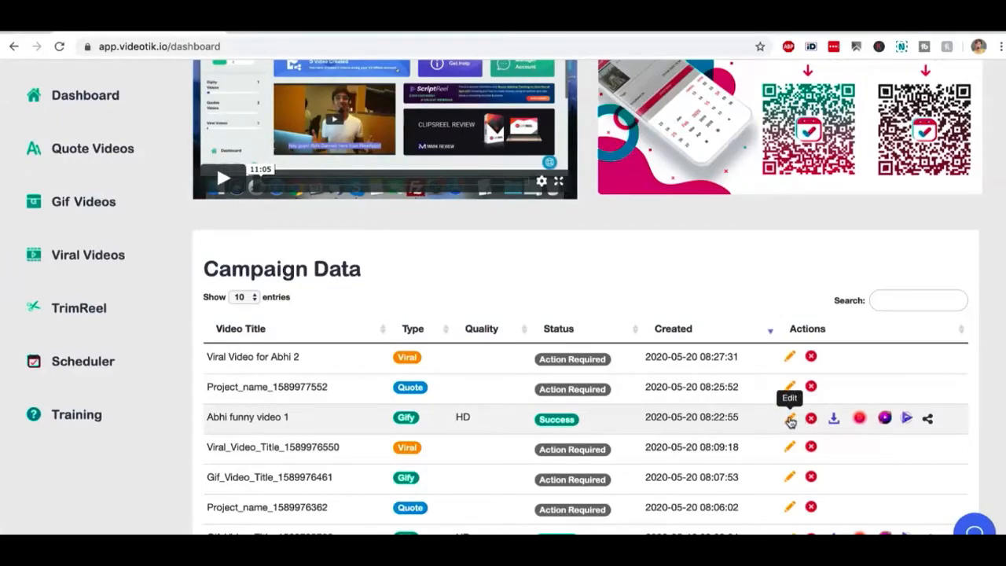
mouse_move(833, 417)
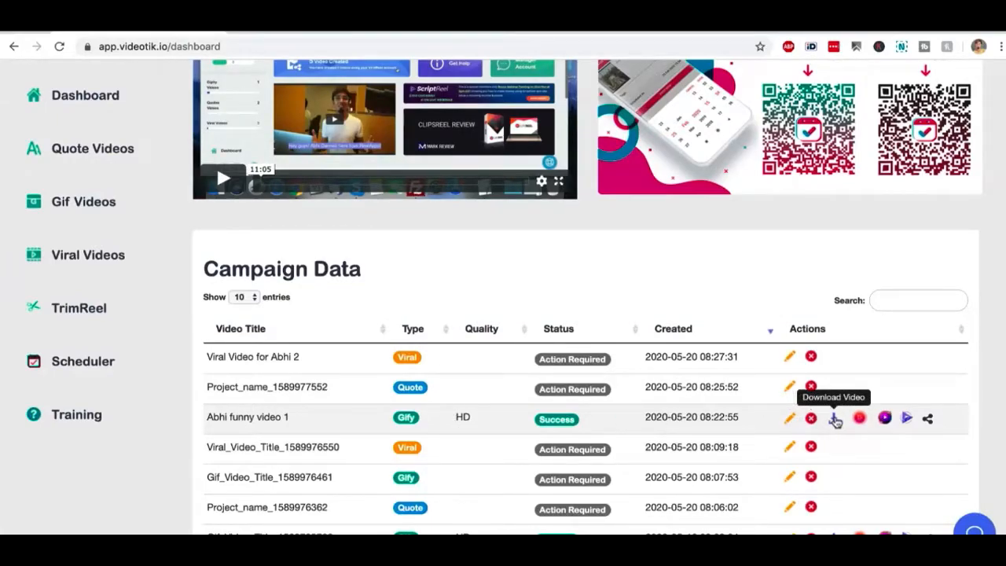
mouse_move(859, 418)
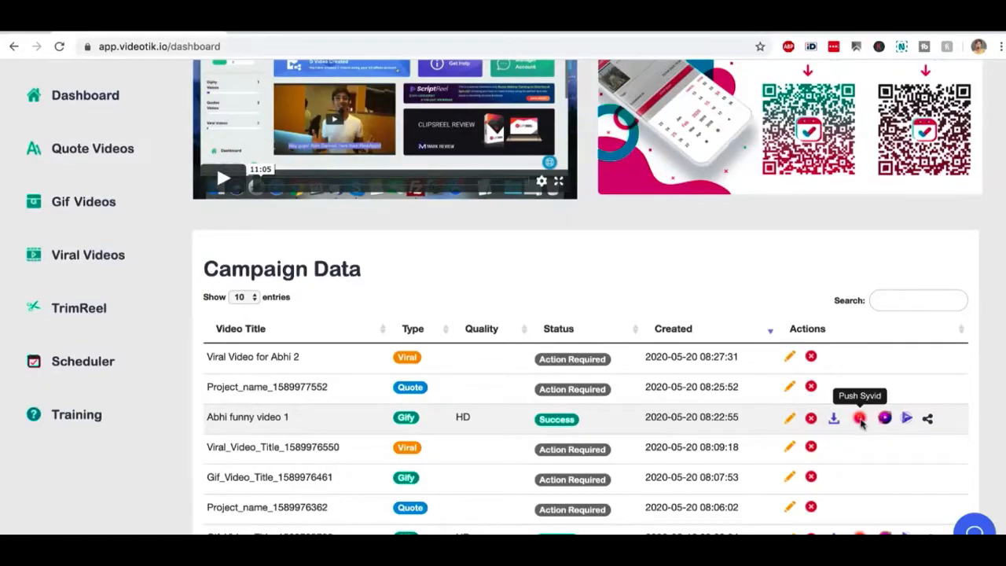
mouse_move(884, 417)
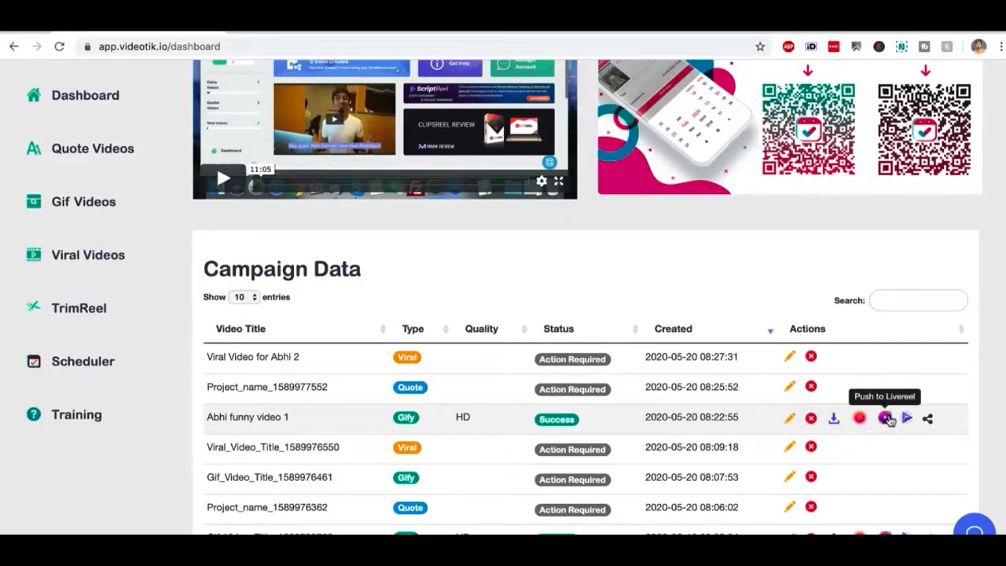
mouse_move(927, 418)
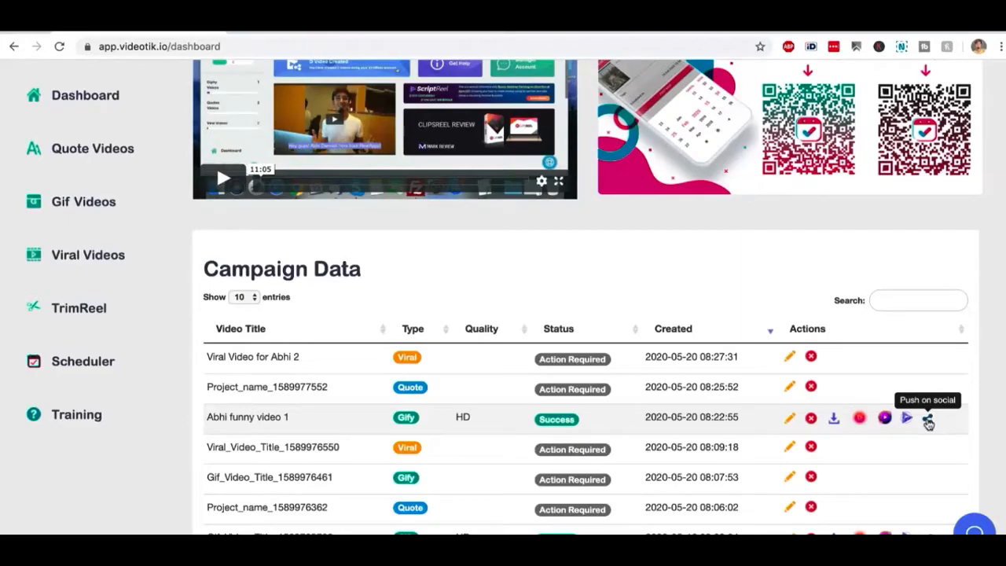
scroll("up", 3)
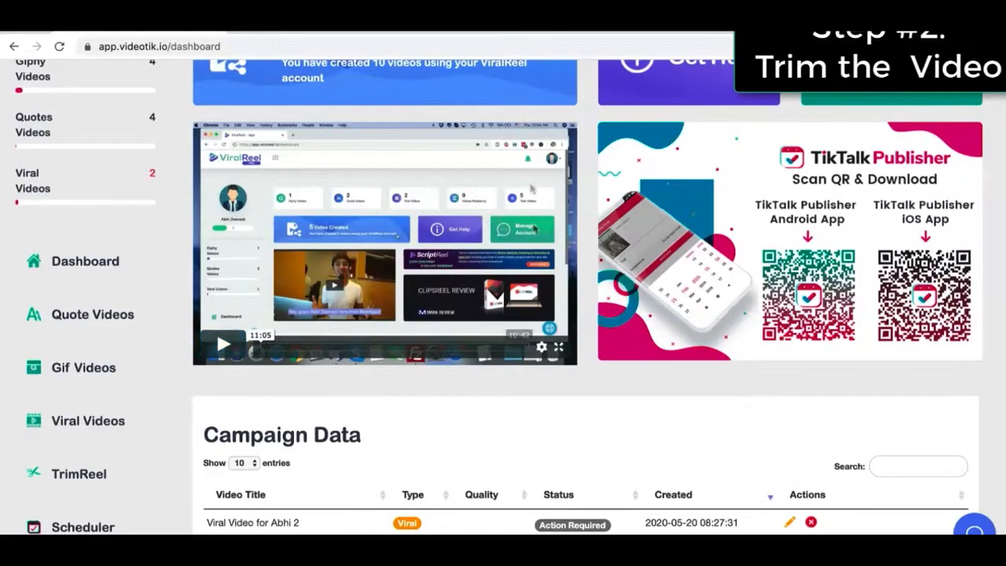
mouse_move(269, 173)
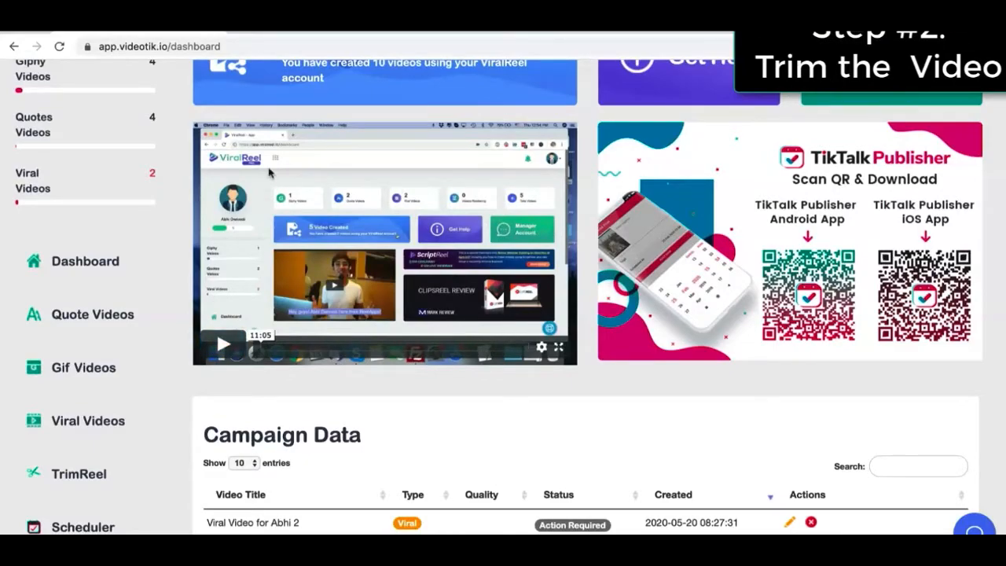
scroll("down", 3)
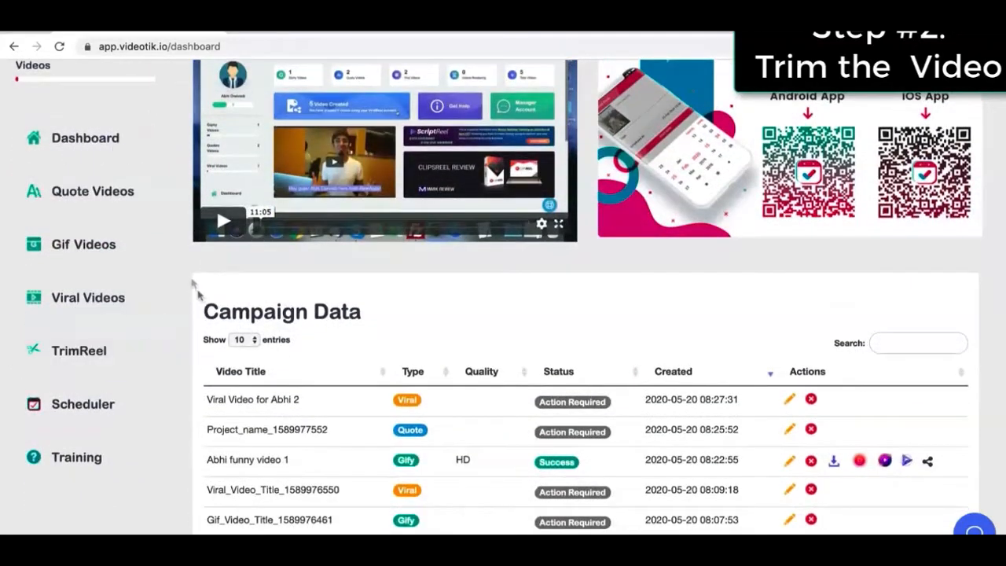
- Load the cartoon toy cloud clip into the TrimReel editor
left_click(78, 351)
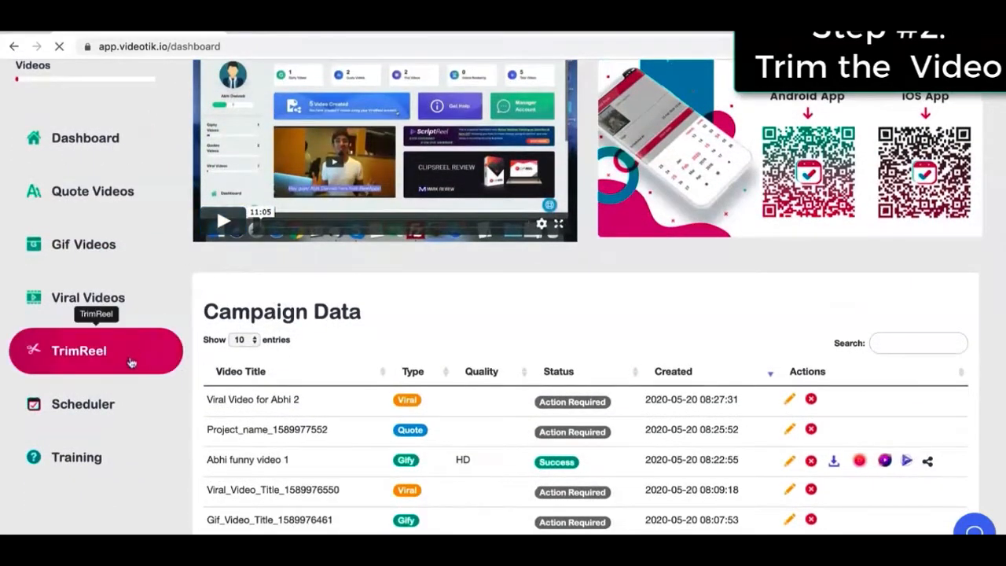
left_click(78, 350)
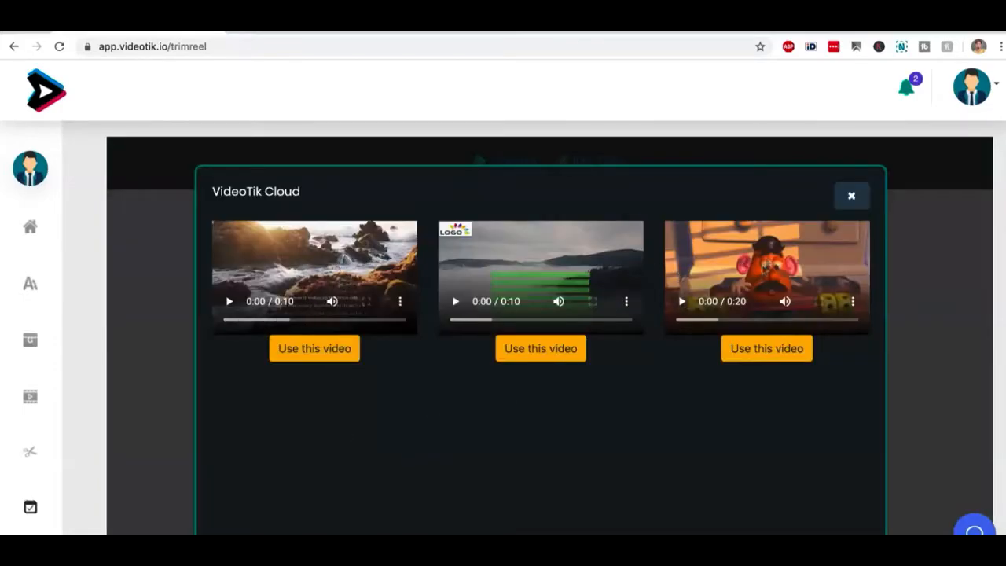
left_click(766, 348)
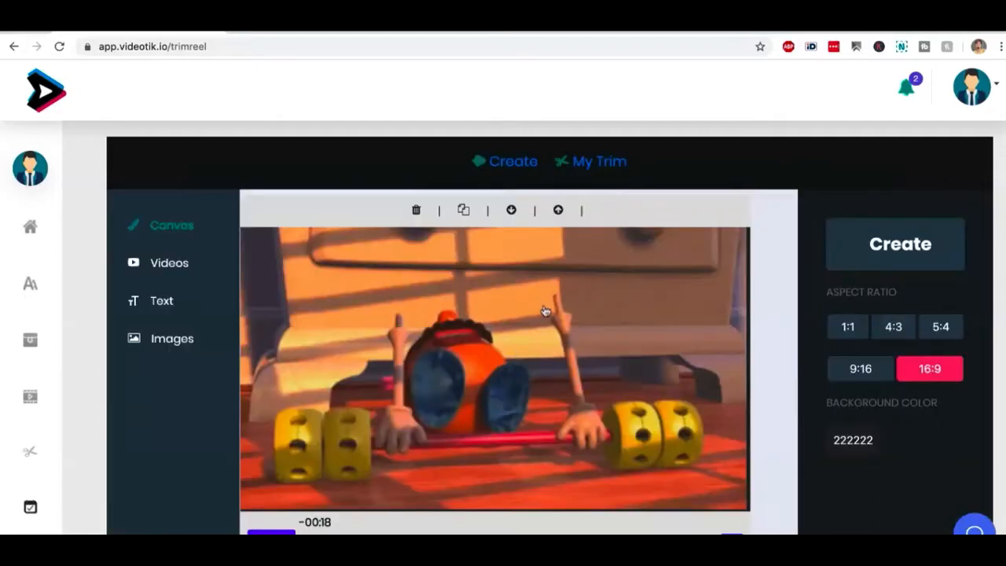
- Try square, 4:3 and 5:4 frame shapes, settling the canvas on vertical 9:16
left_click(847, 326)
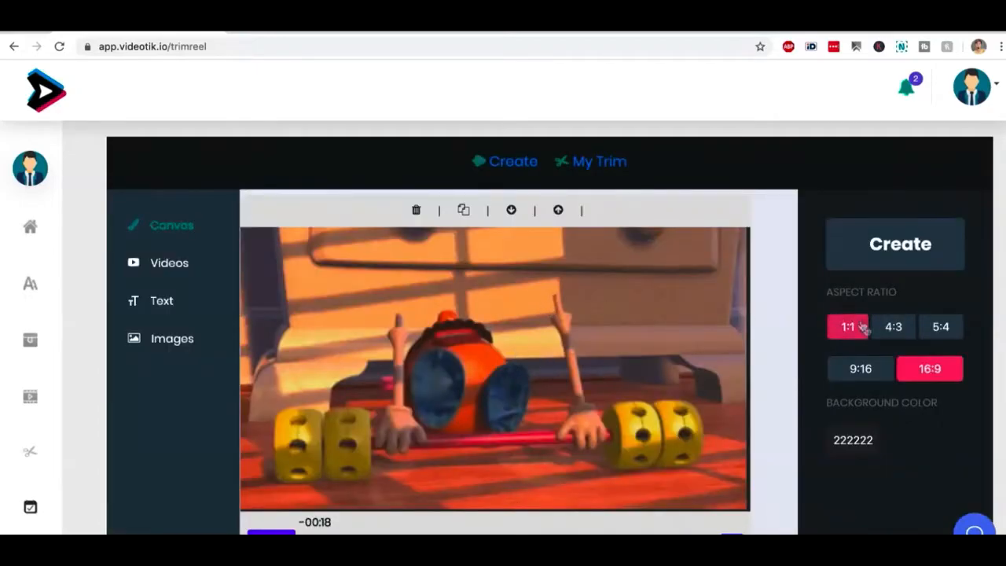
left_click(859, 368)
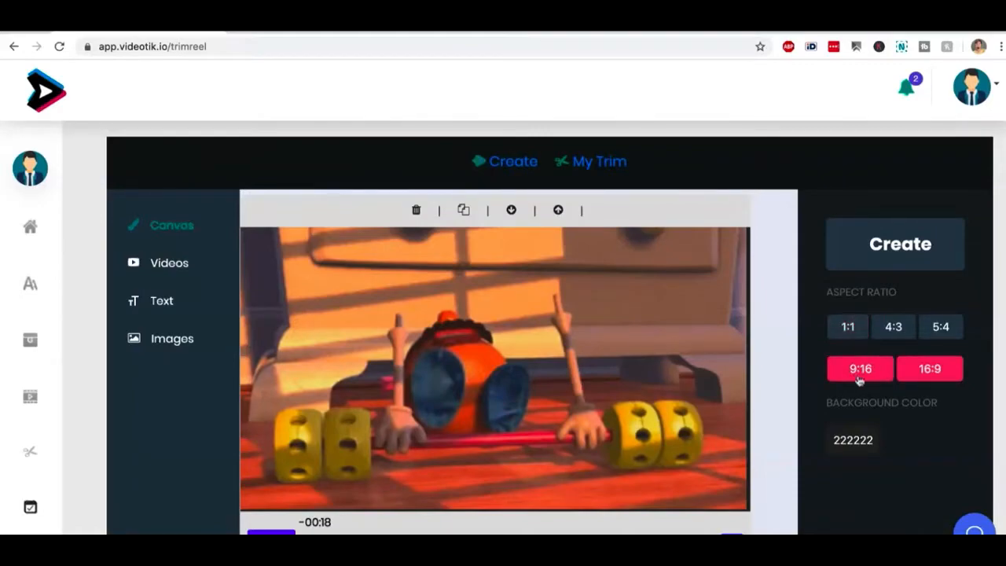
left_click(860, 368)
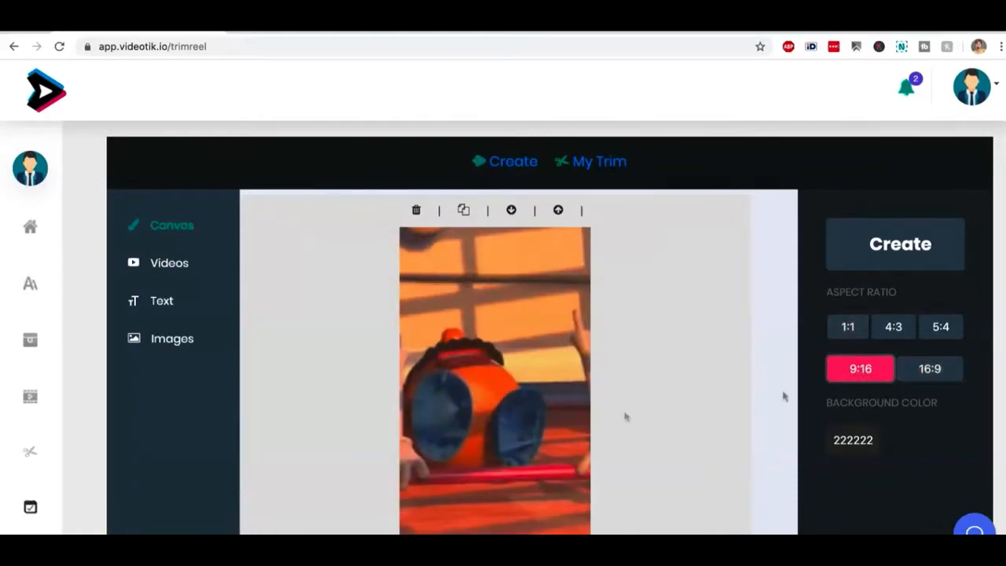
scroll("down", 3)
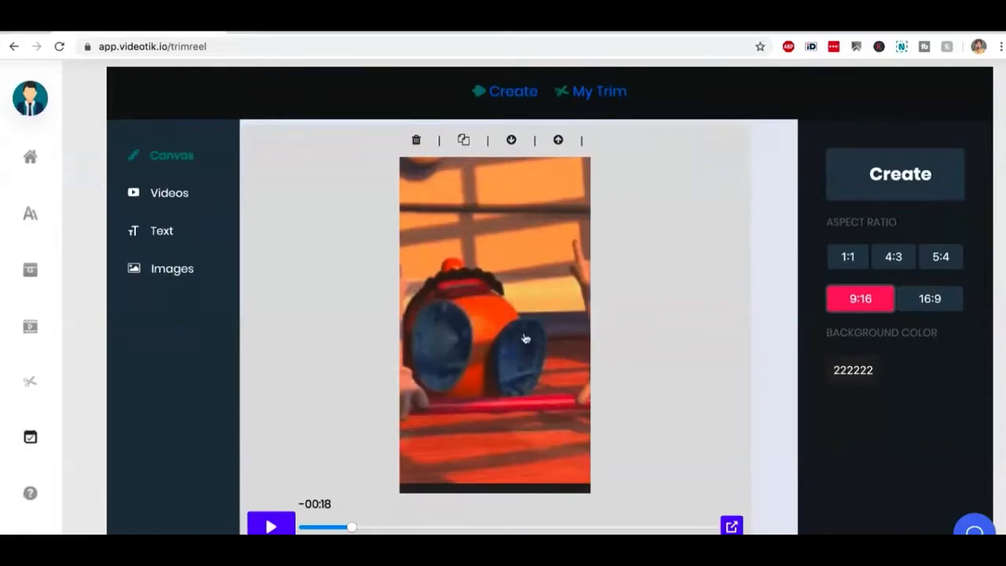
left_click(847, 256)
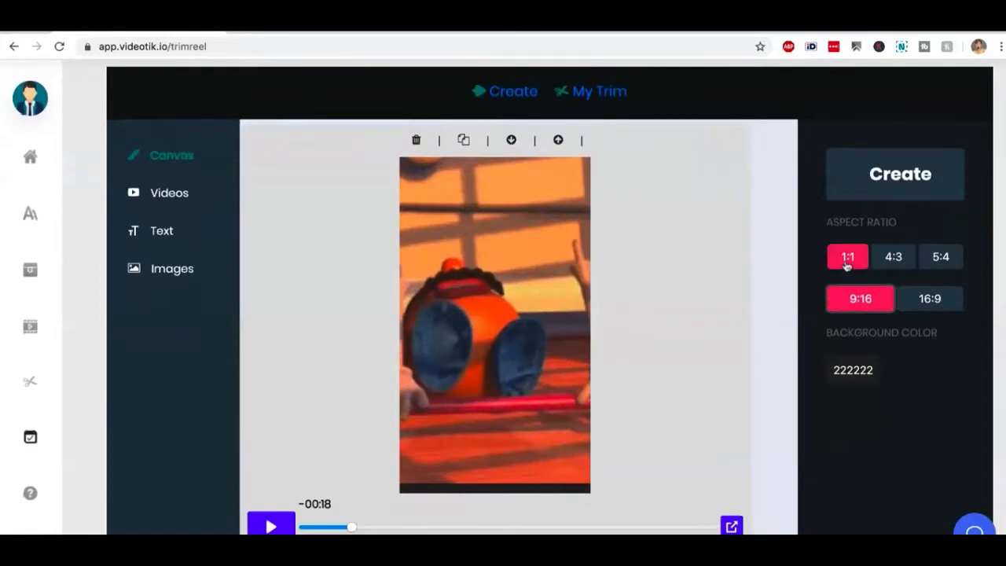
left_click(847, 257)
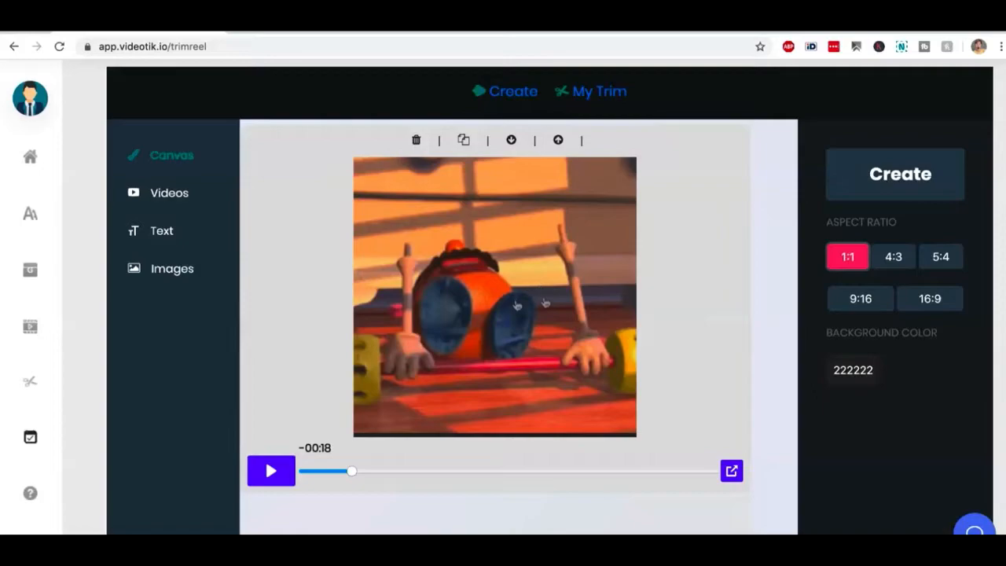
left_click(940, 256)
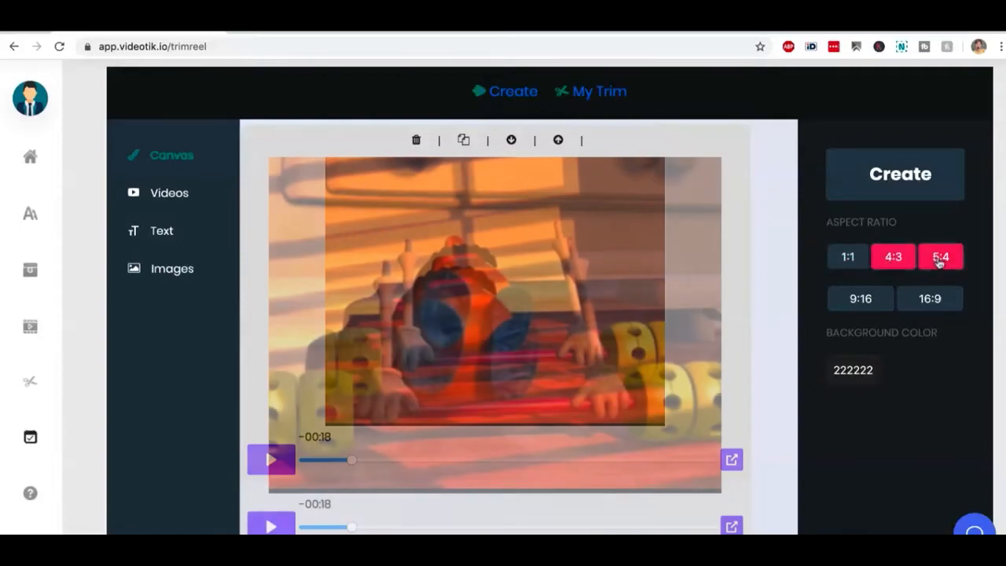
left_click(860, 298)
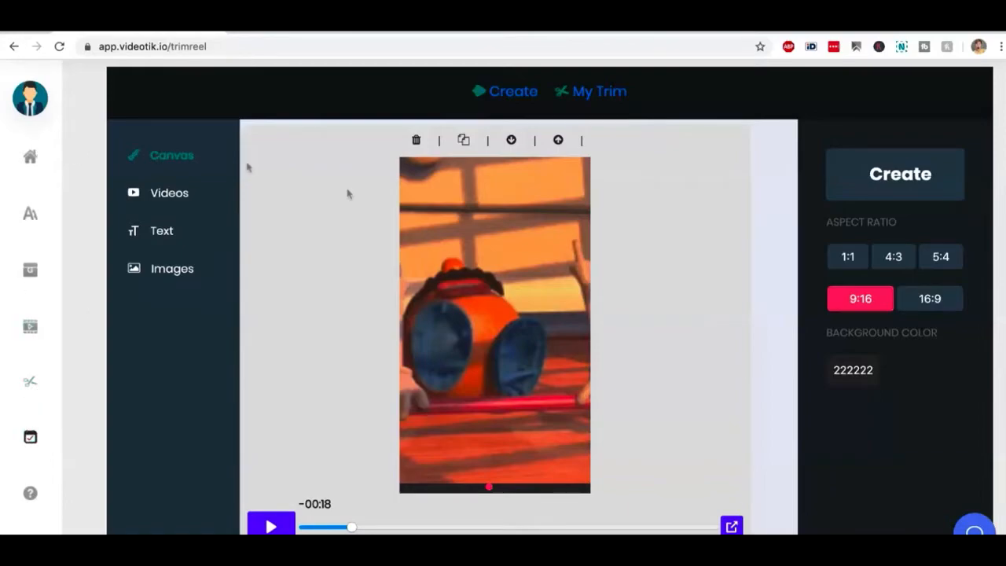
mouse_move(525, 310)
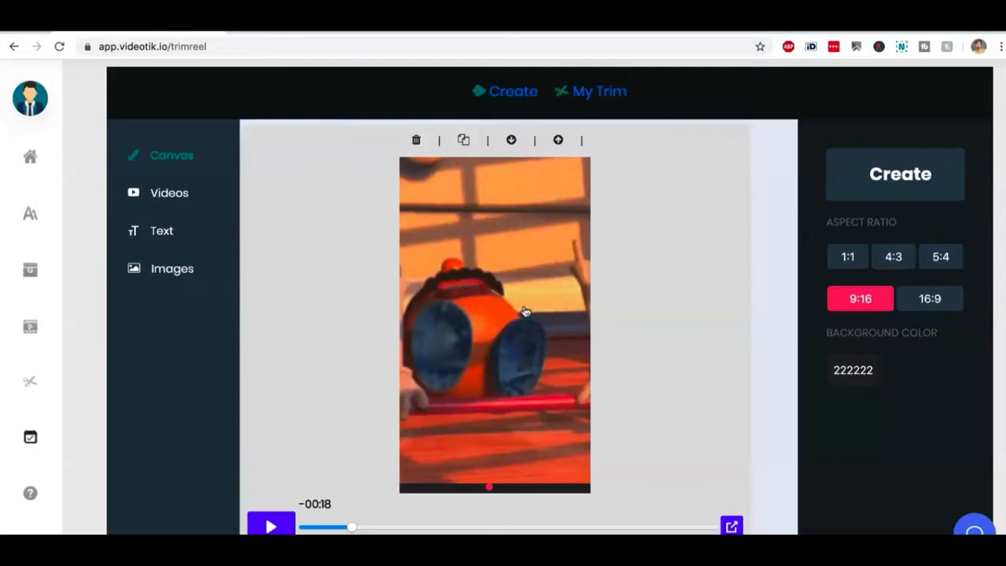
mouse_move(836, 309)
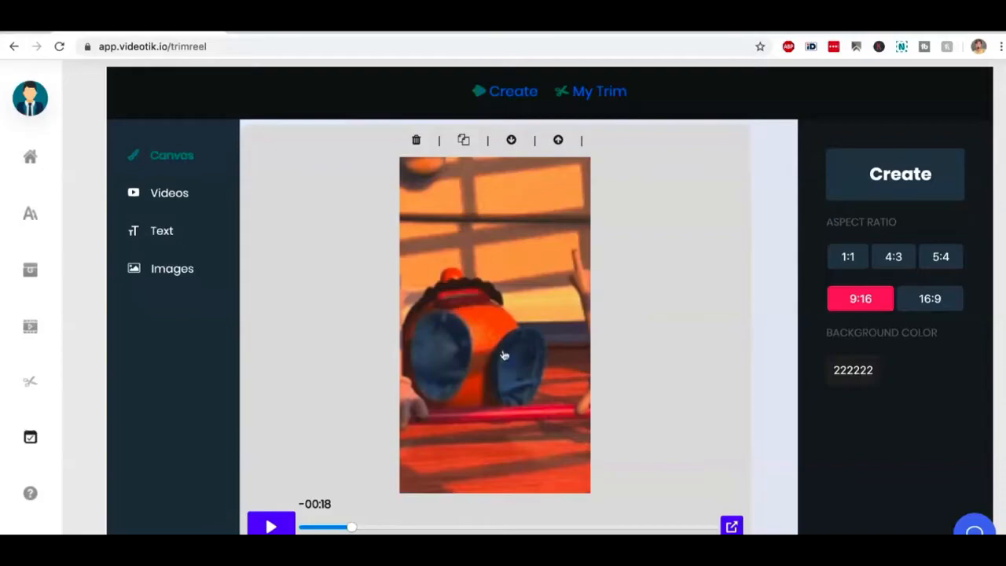
mouse_move(574, 230)
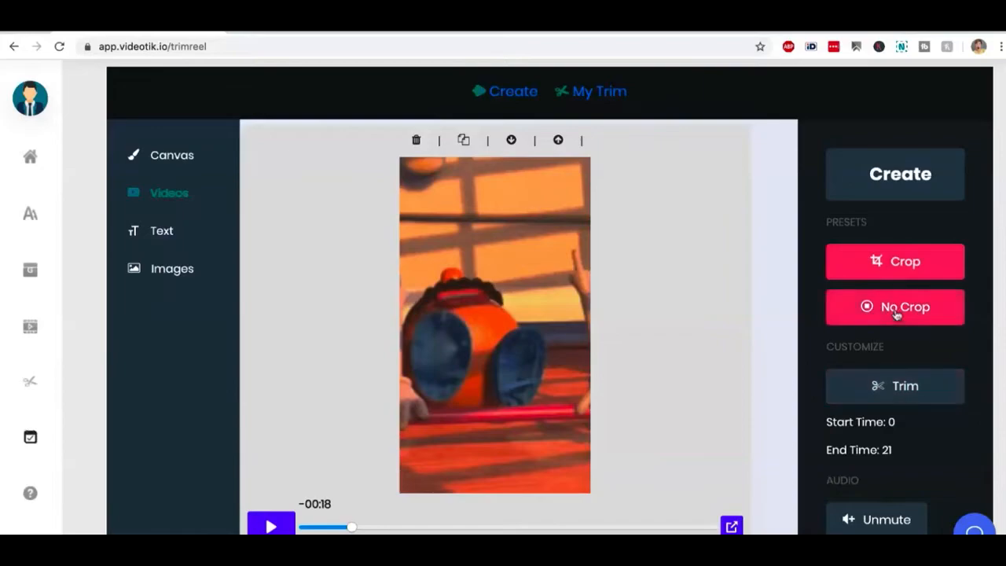
- Fit the clip uncropped, add Auto-Rich text captions, and render the trim reel
left_click(894, 307)
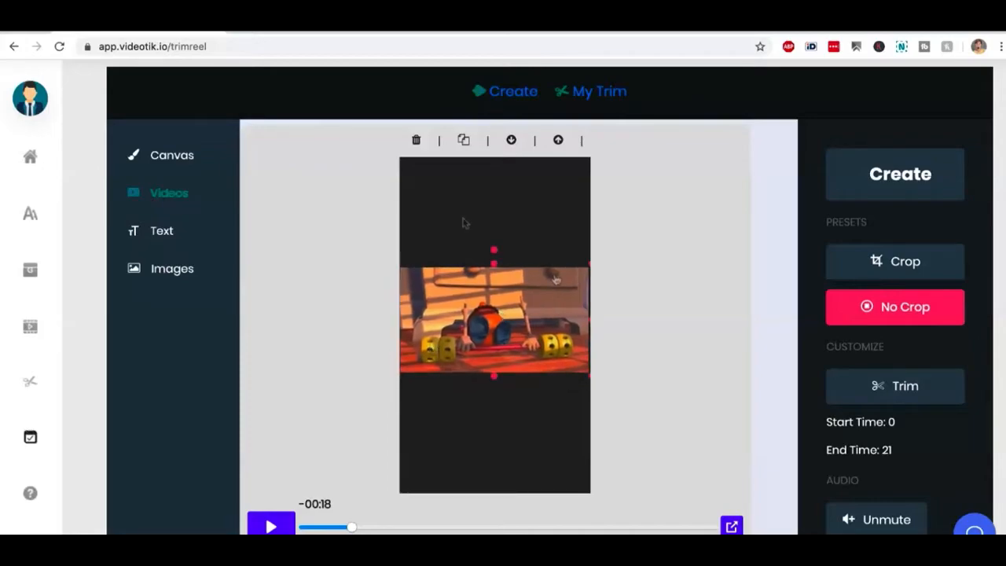
mouse_move(194, 245)
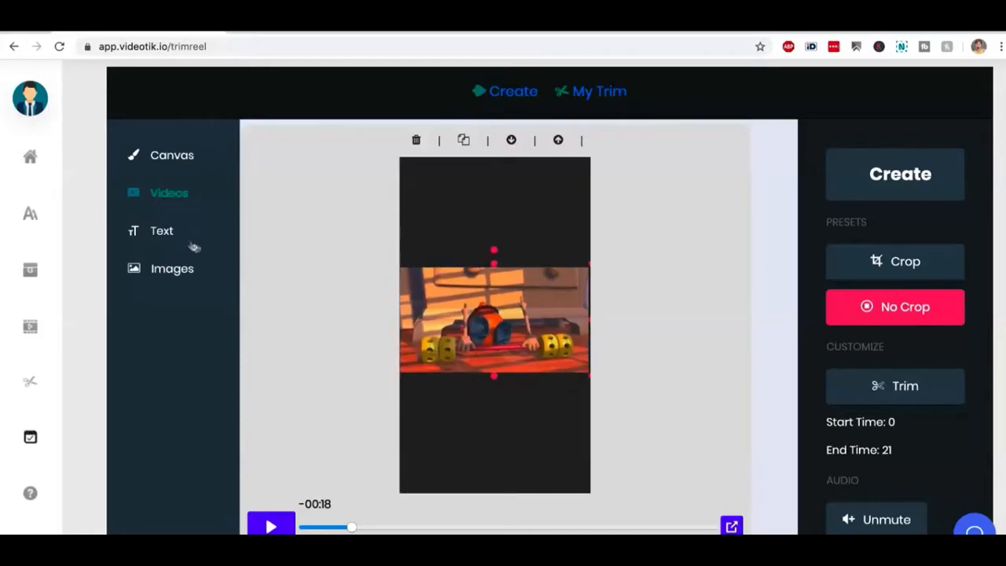
left_click(161, 230)
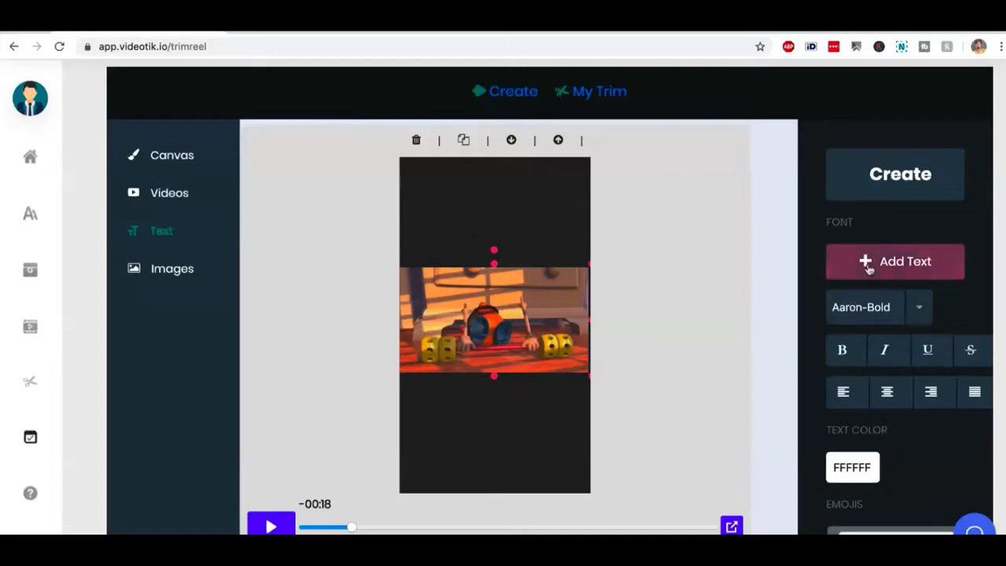
left_click(876, 306)
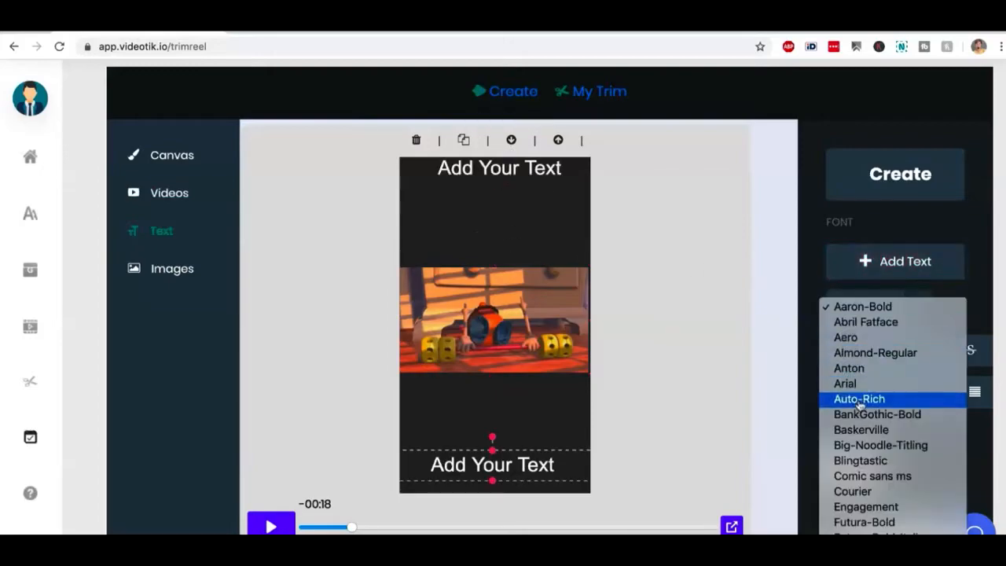
left_click(858, 398)
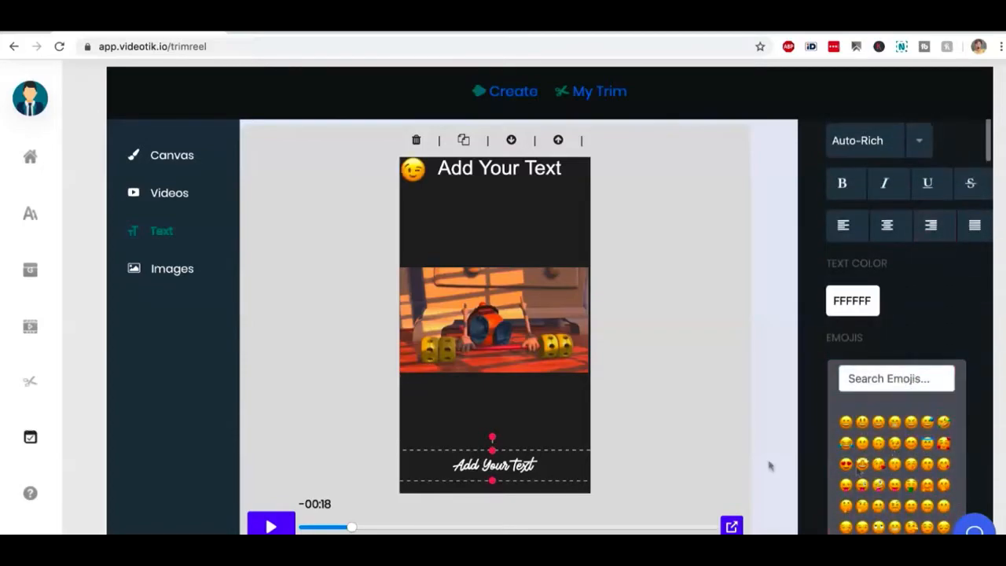
left_click(171, 154)
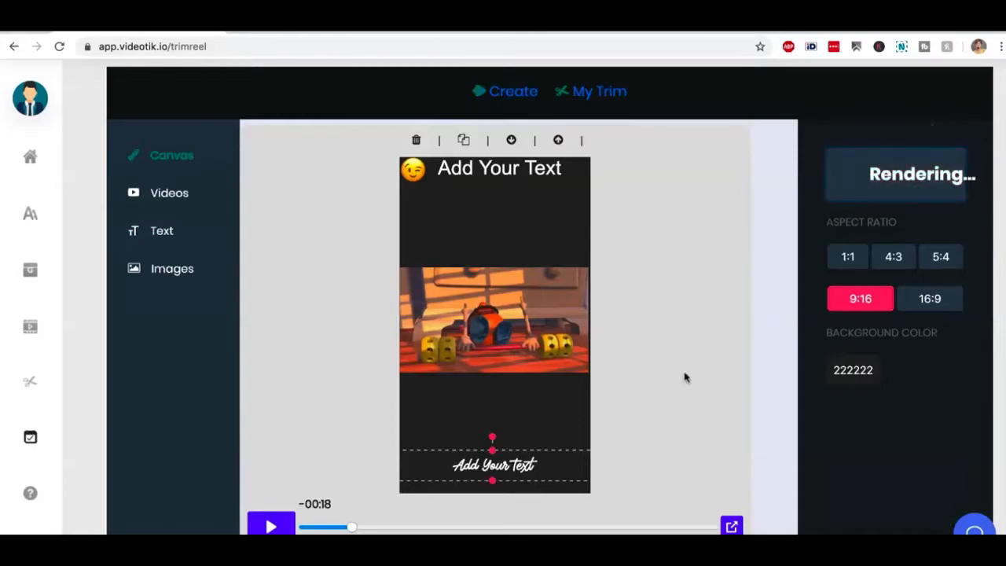
mouse_move(570, 418)
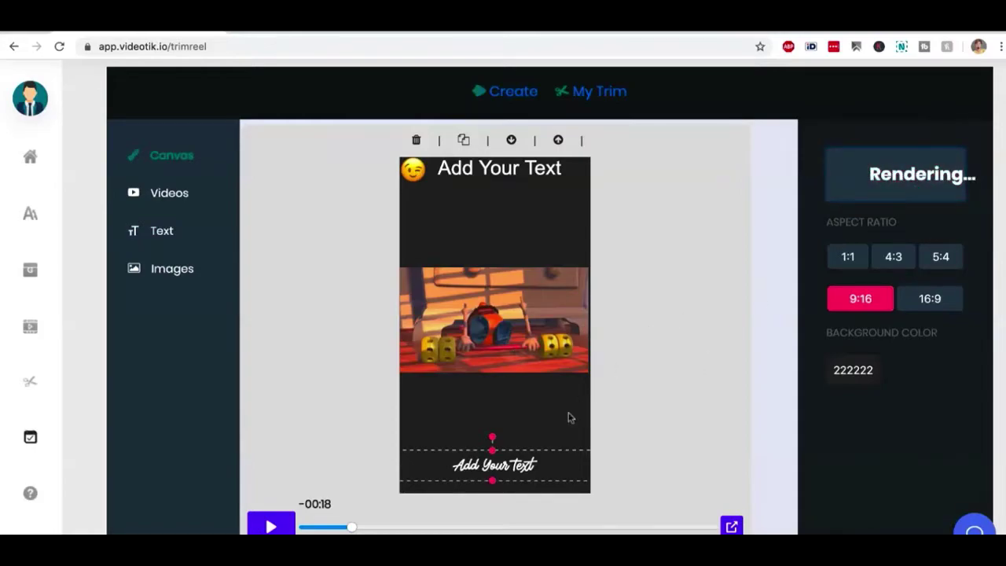
left_click(598, 90)
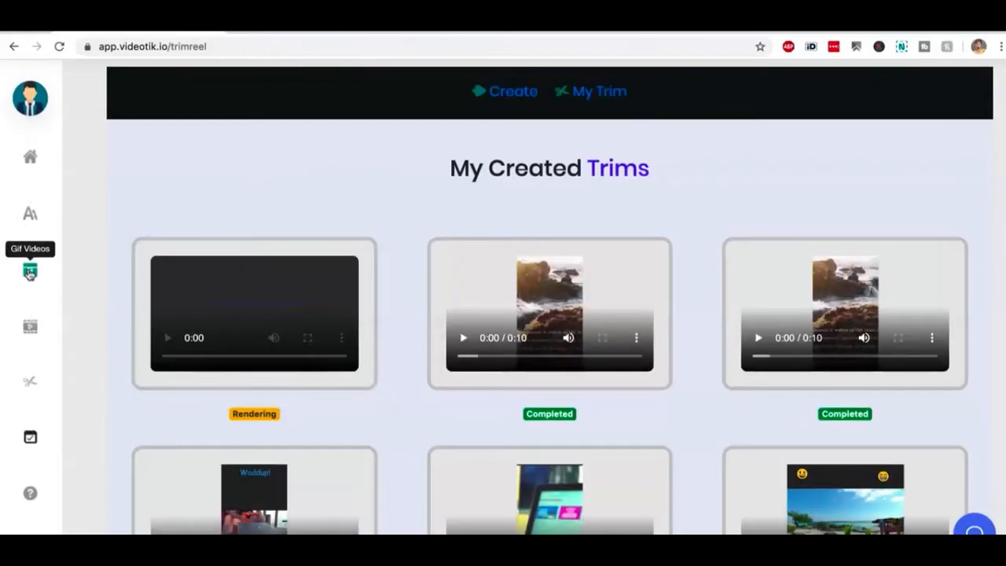
mouse_move(29, 213)
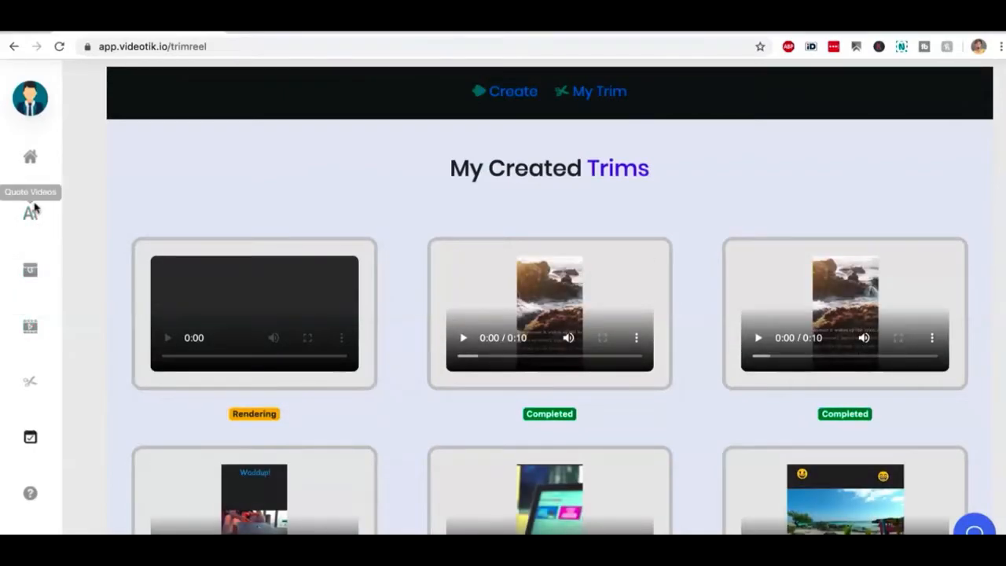
mouse_move(29, 385)
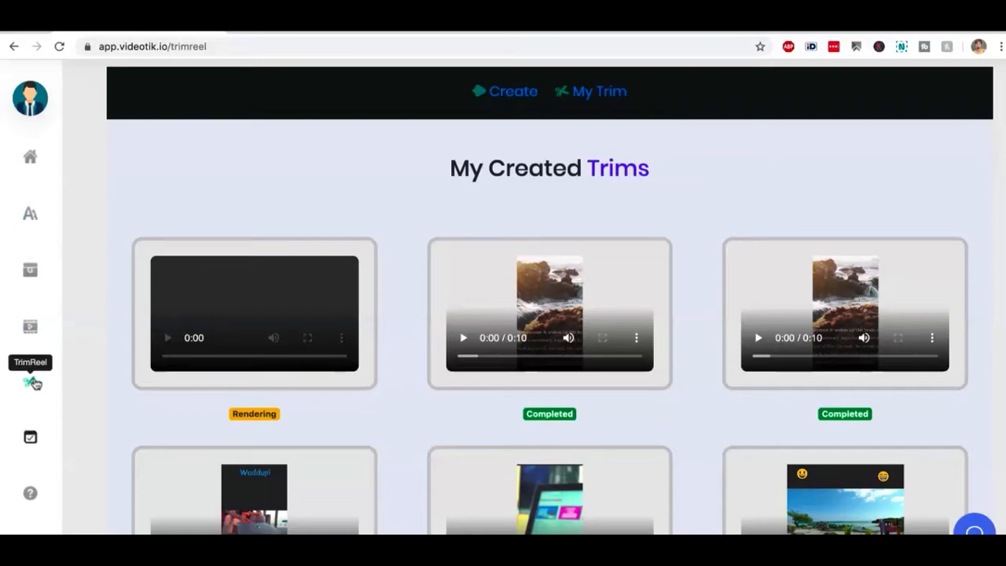
mouse_move(31, 440)
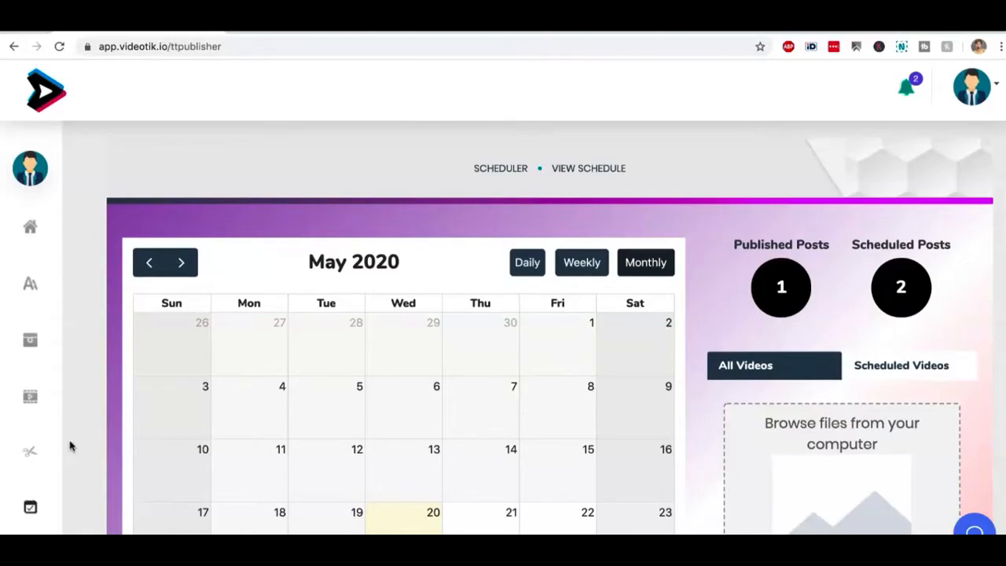
mouse_move(444, 483)
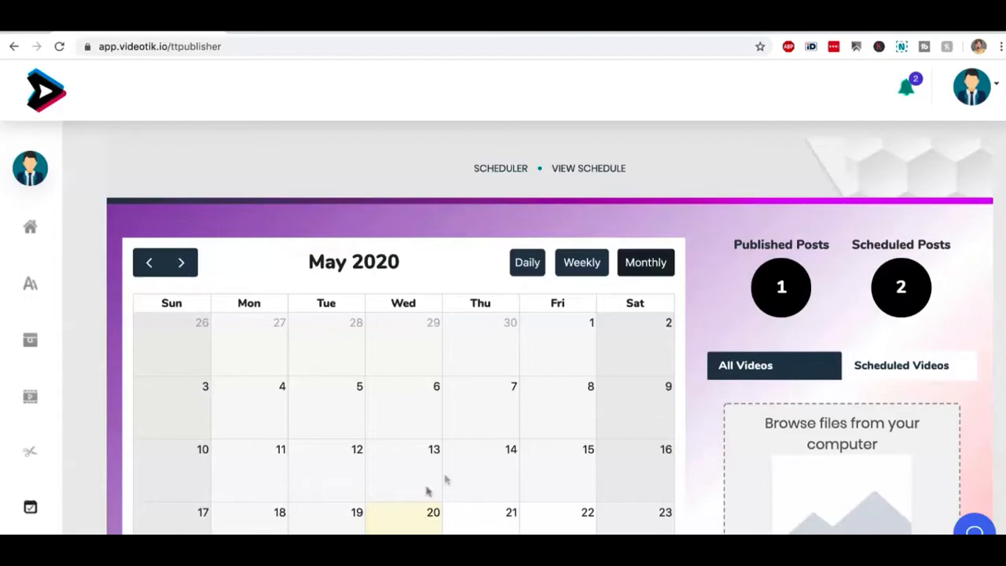
mouse_move(328, 495)
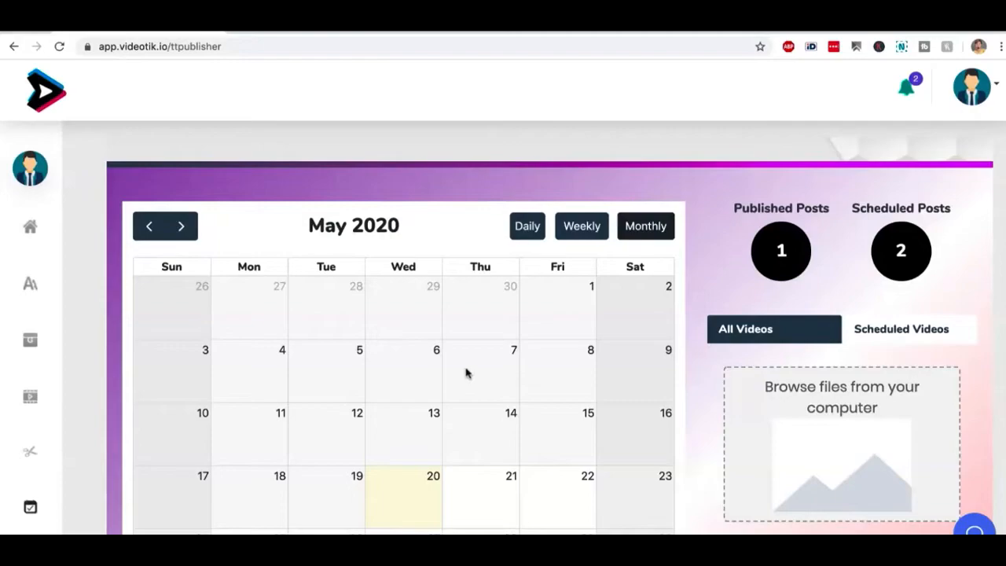
mouse_move(396, 440)
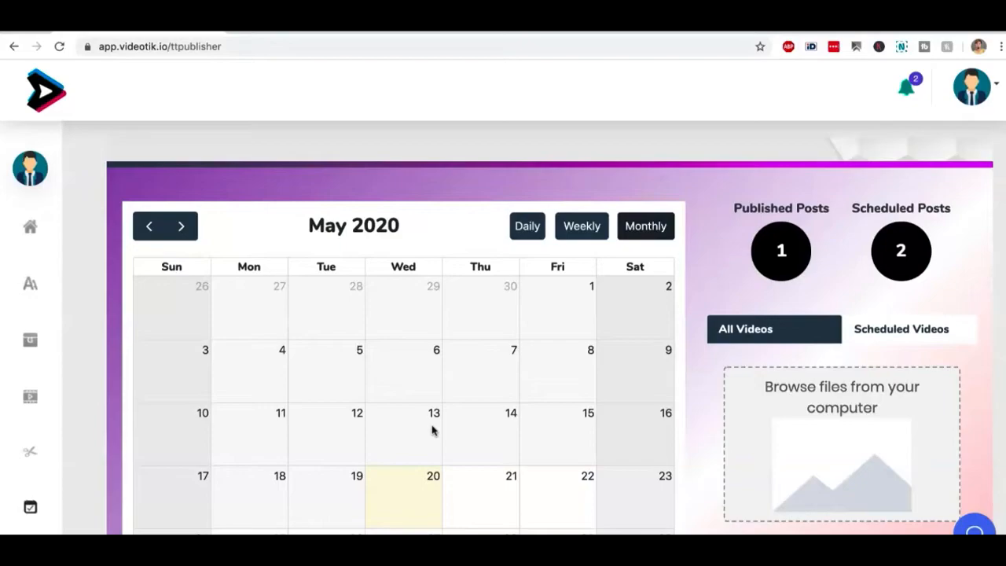
mouse_move(414, 413)
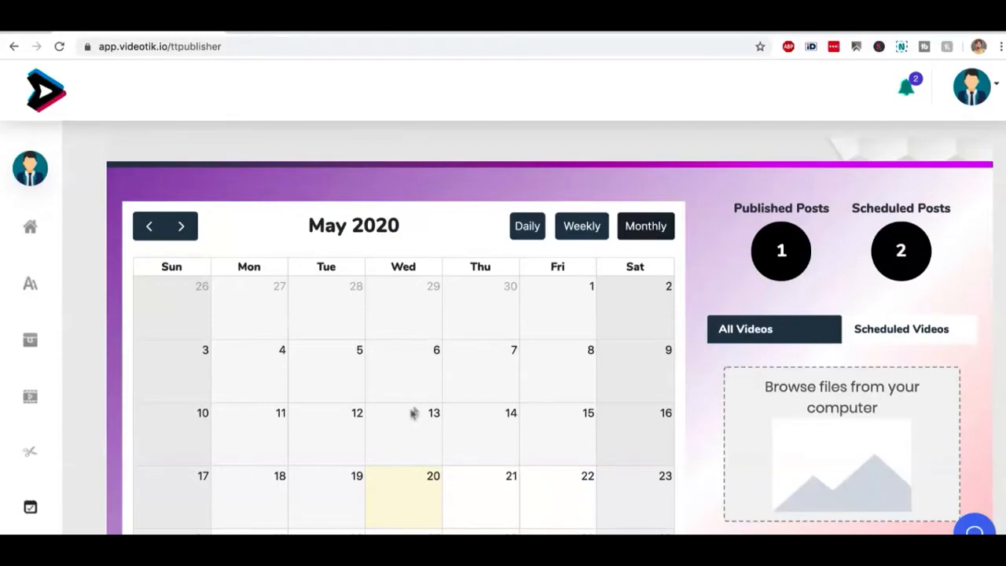
mouse_move(434, 413)
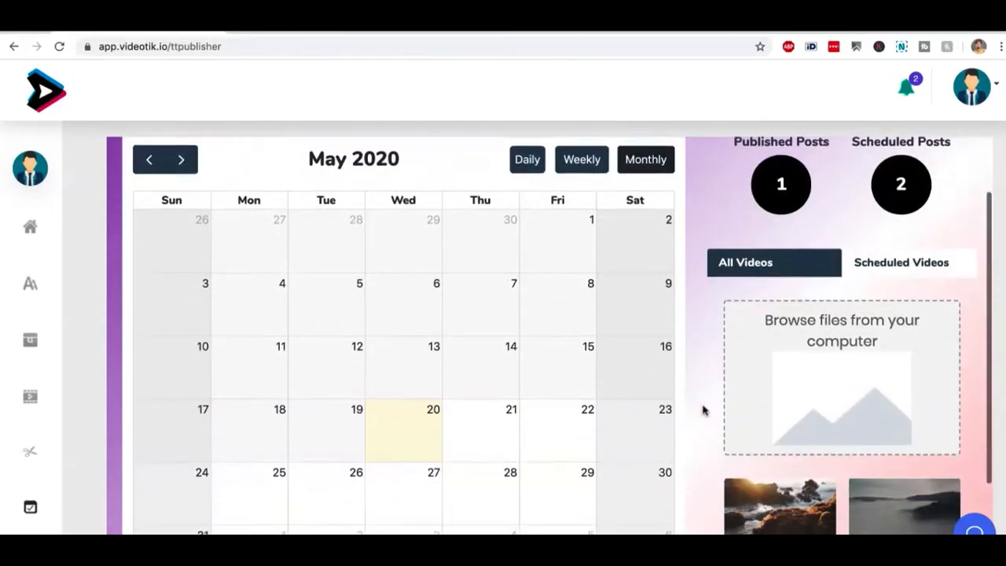
- Scroll through the May 2020 TikTok publisher calendar
scroll("down", 3)
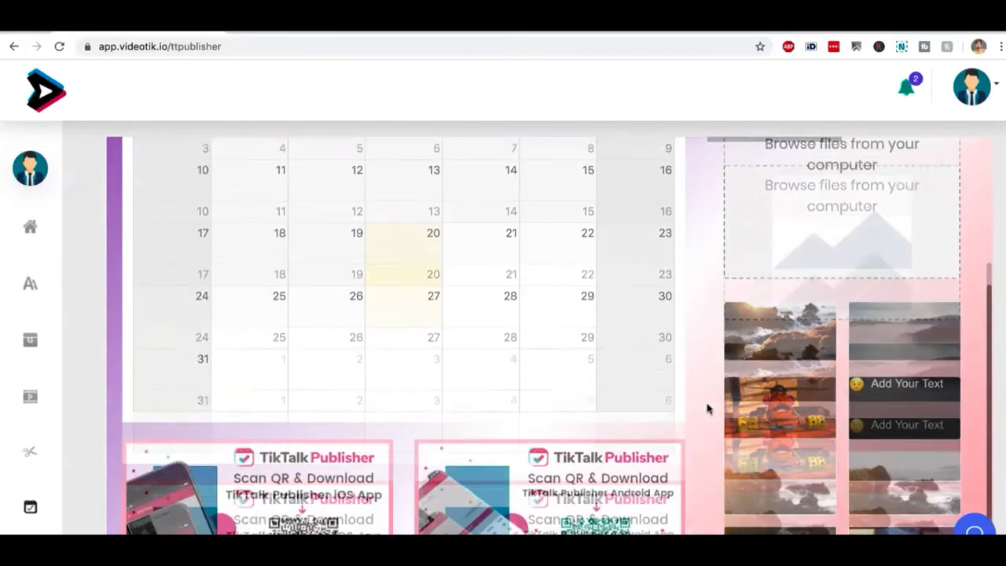
scroll("up", 3)
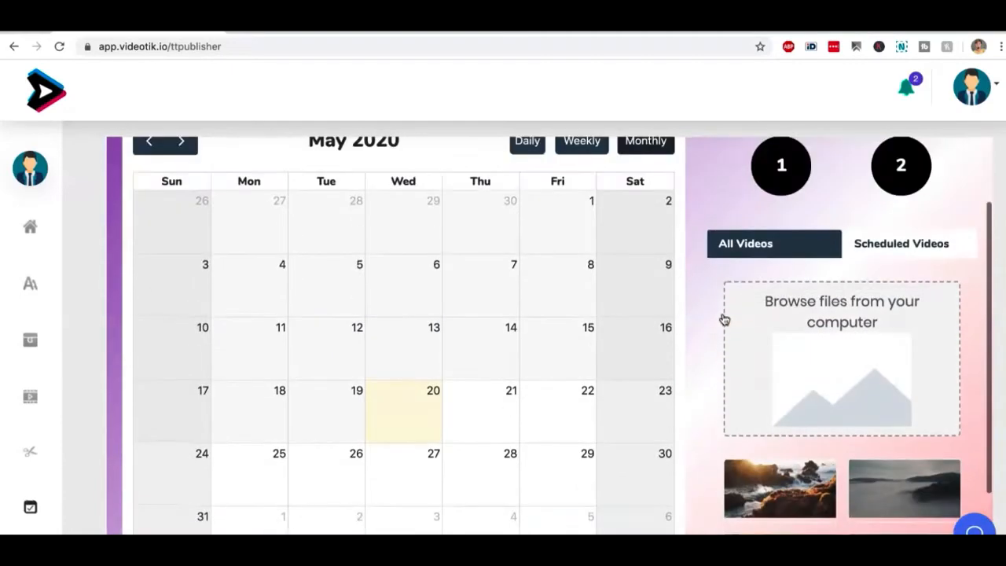
mouse_move(781, 197)
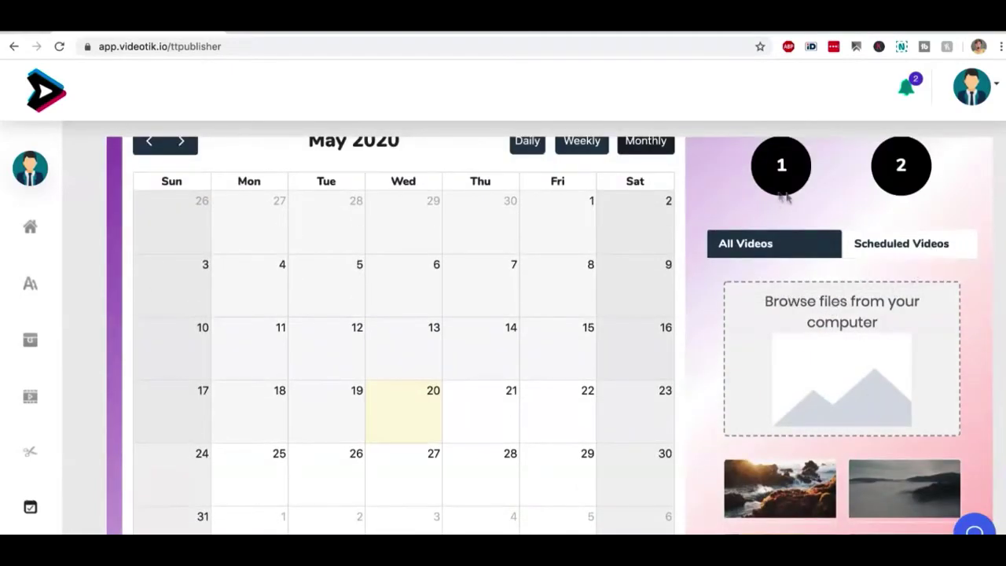
scroll("up", 3)
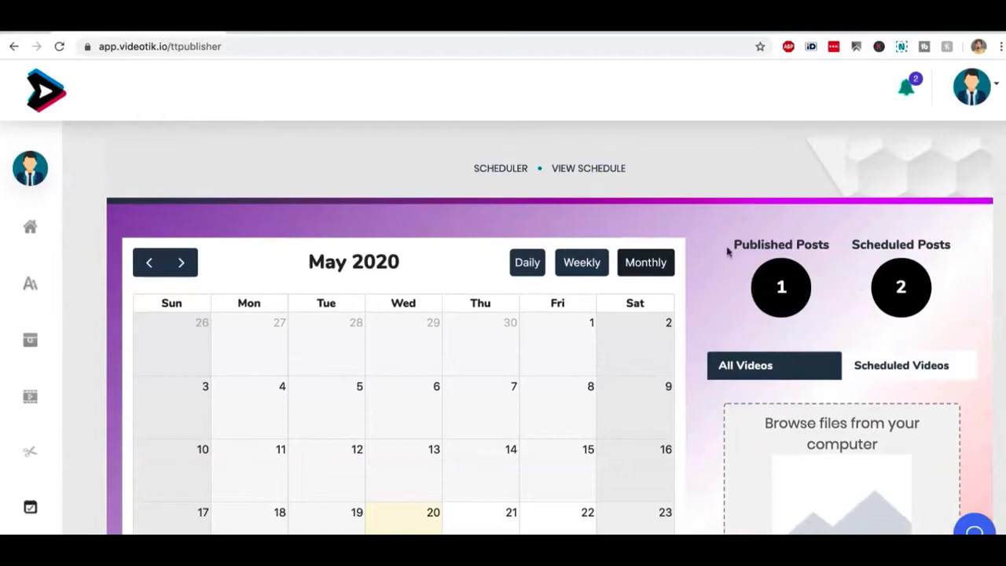
mouse_move(825, 246)
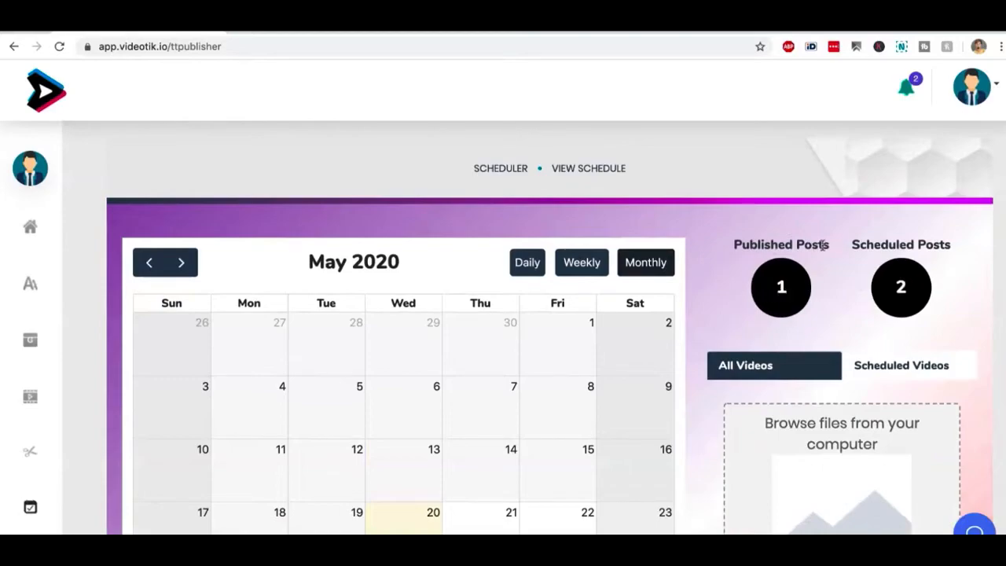
left_click(900, 364)
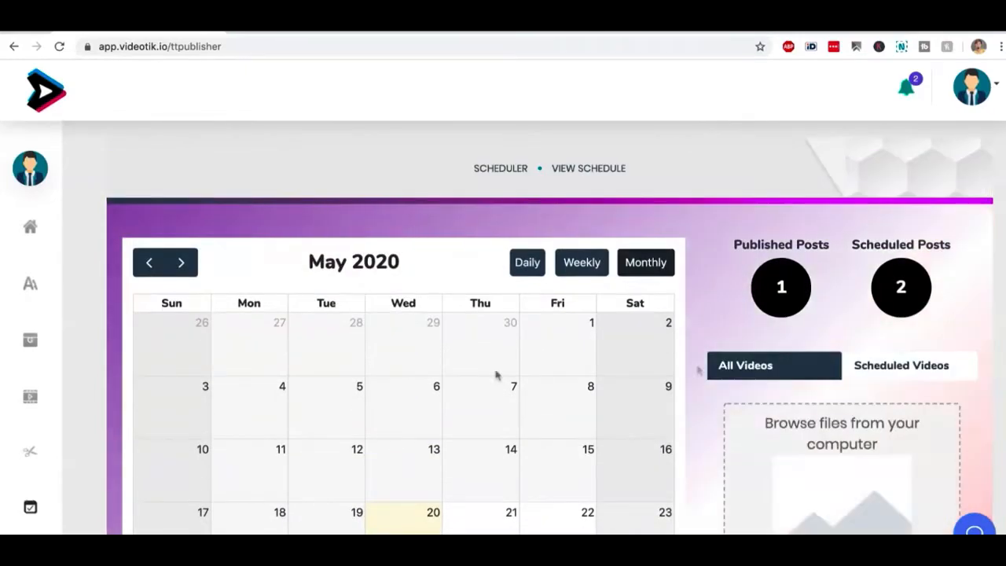
- Start a new TikTok post on May 24 and choose its video
scroll("down", 3)
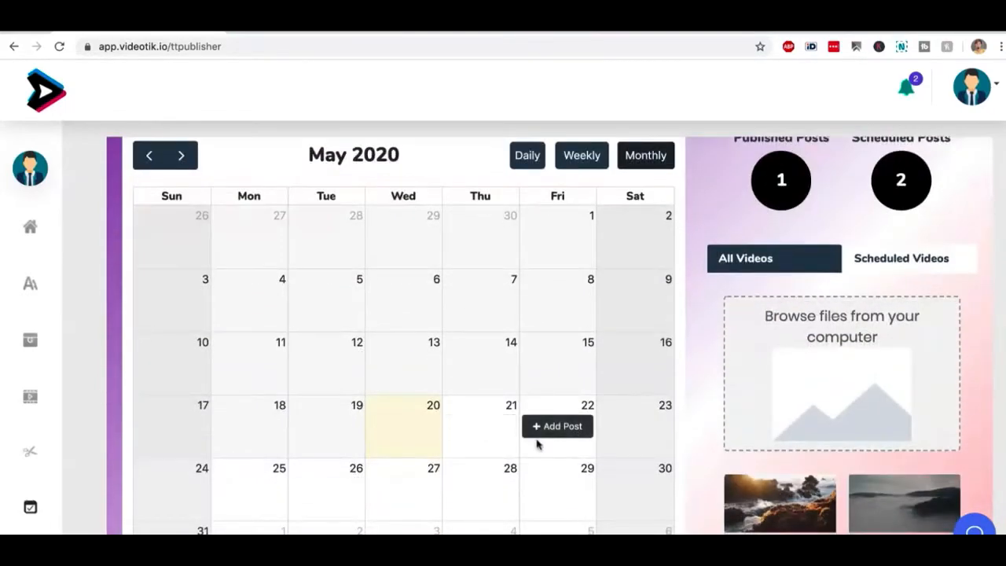
mouse_move(558, 431)
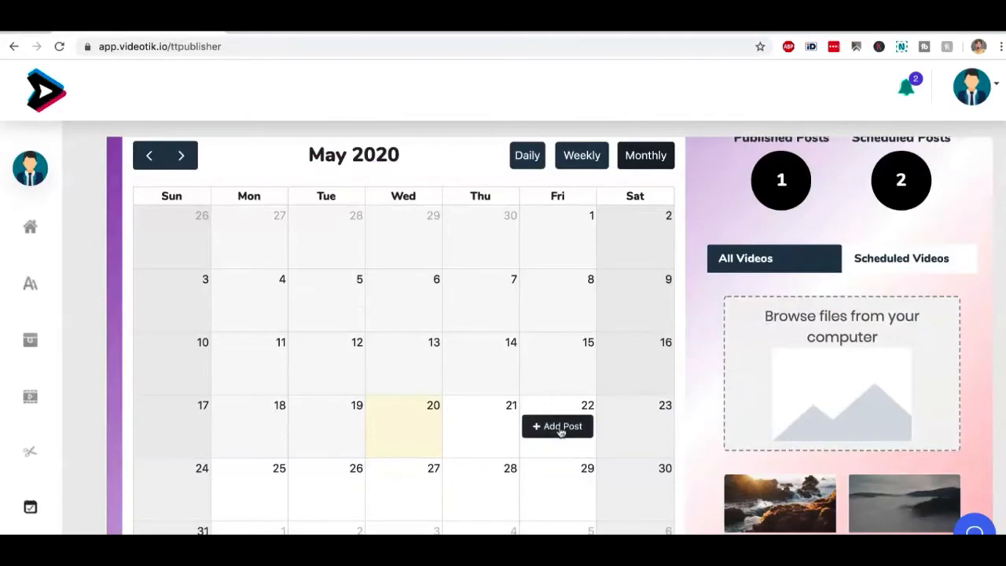
scroll("down", 3)
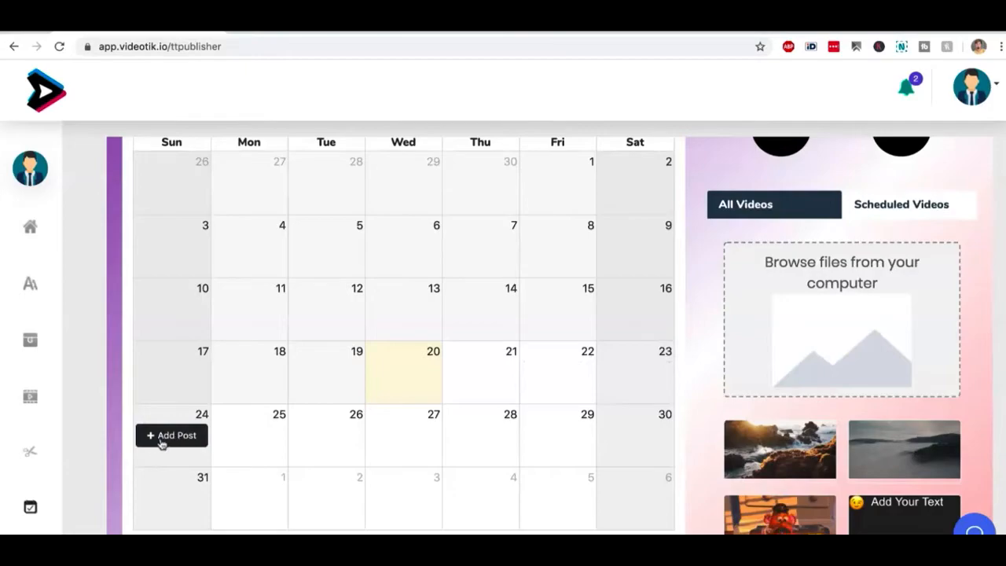
left_click(171, 434)
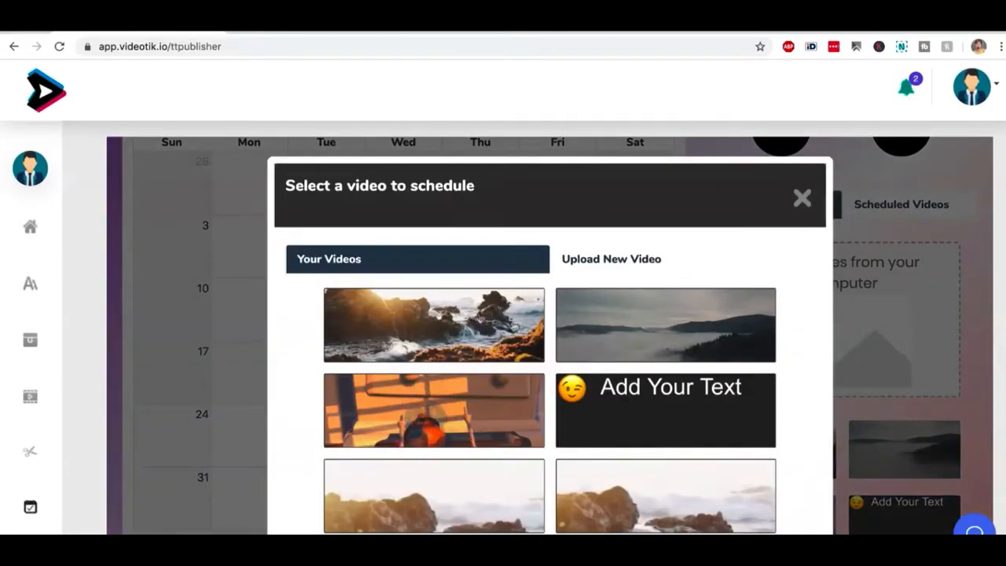
mouse_move(30, 226)
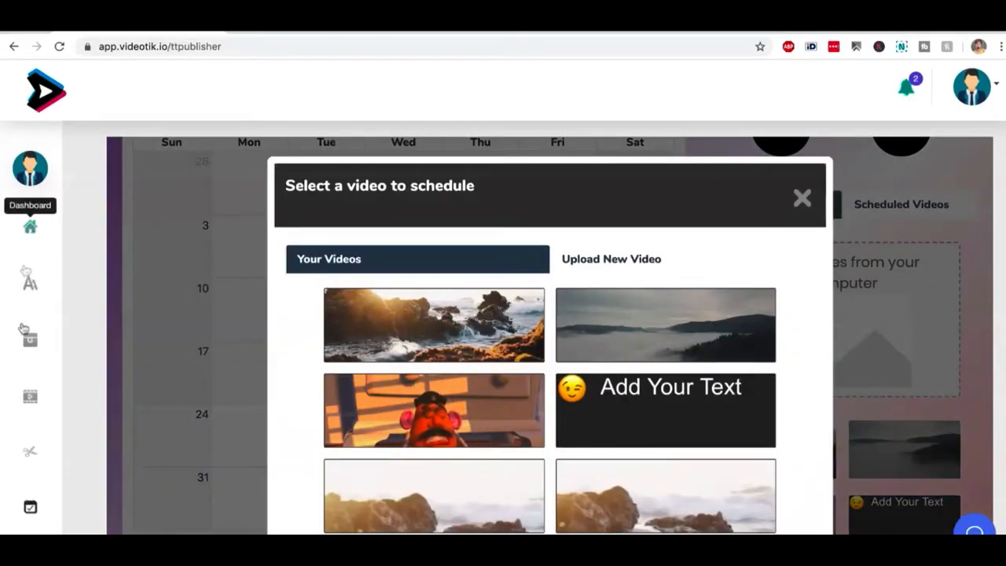
mouse_move(30, 337)
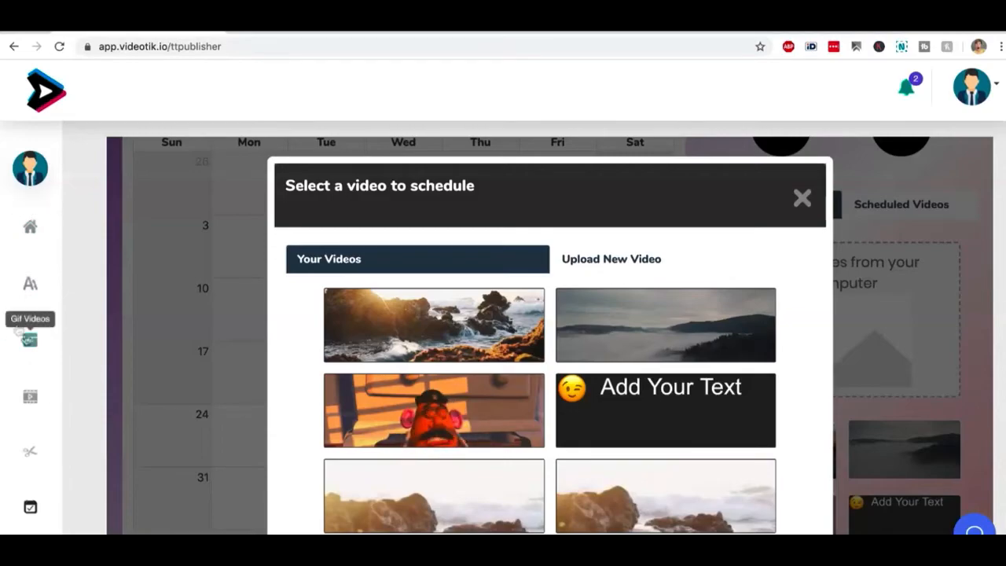
mouse_move(30, 396)
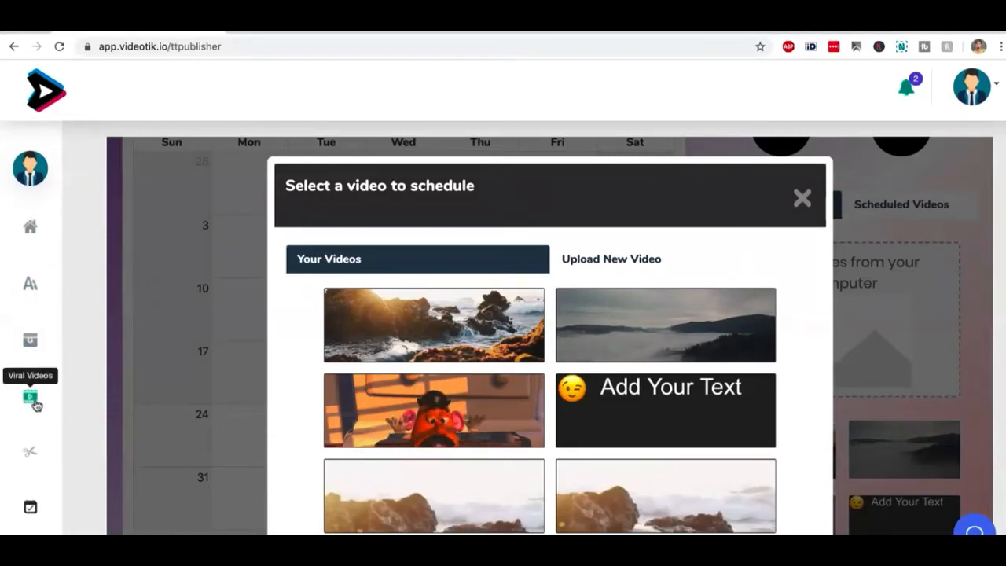
left_click(432, 325)
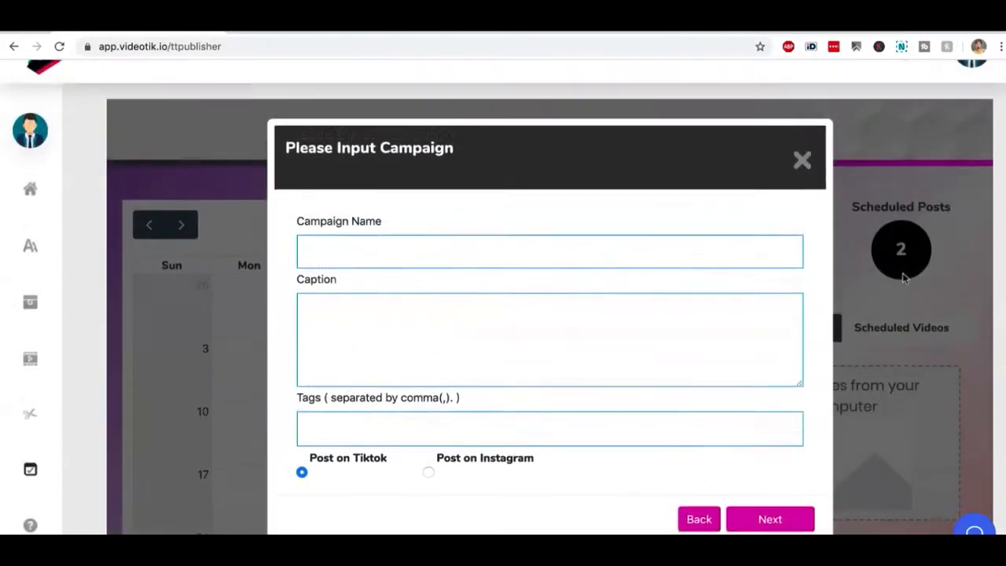
- Set the post time to 15:00 EST and submit the schedule
left_click(769, 519)
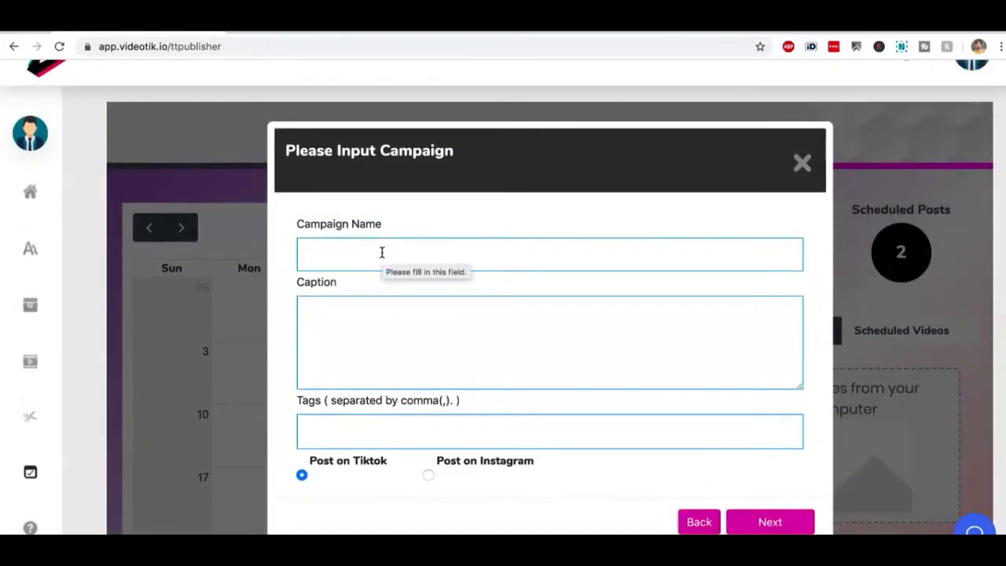
left_click(769, 522)
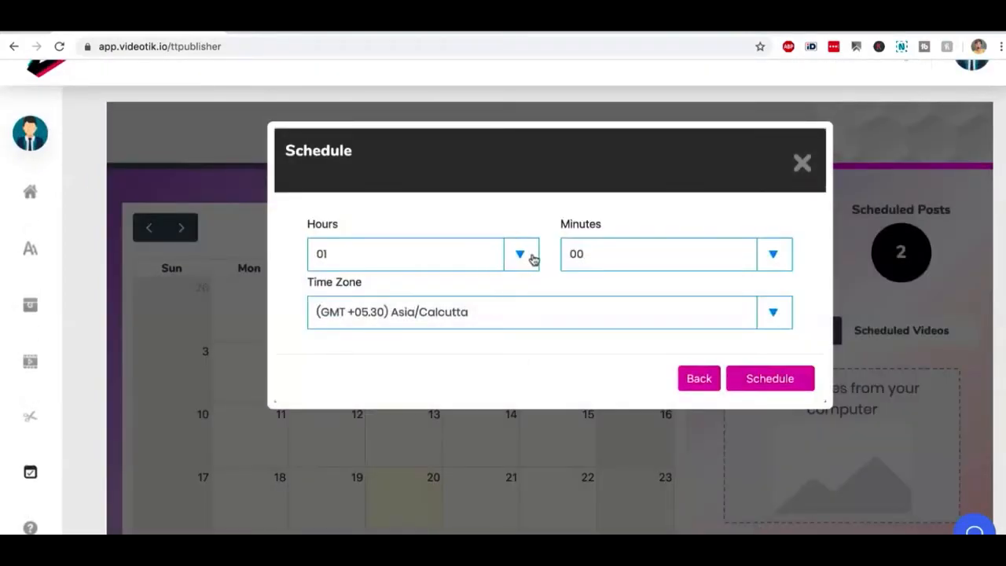
left_click(520, 253)
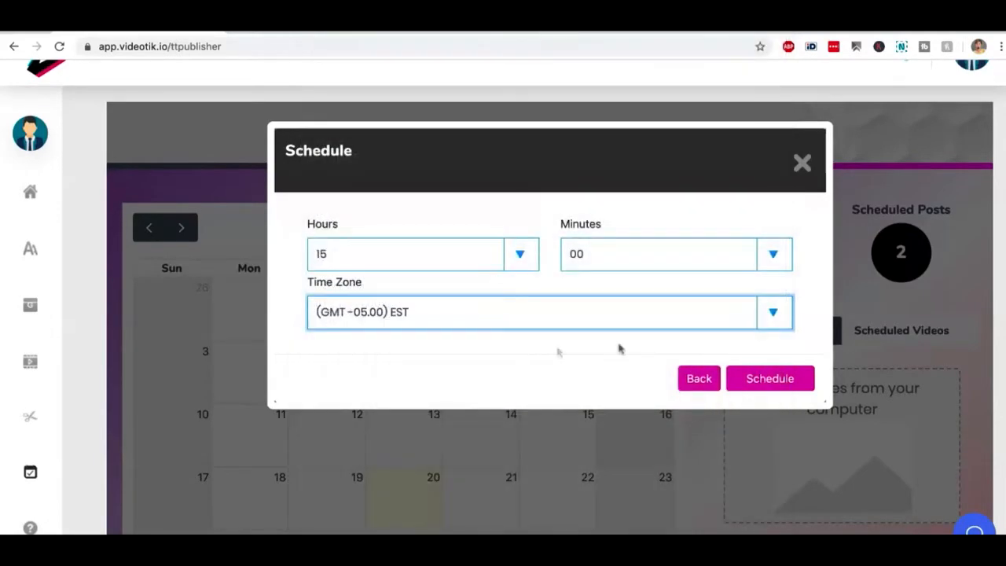
left_click(769, 378)
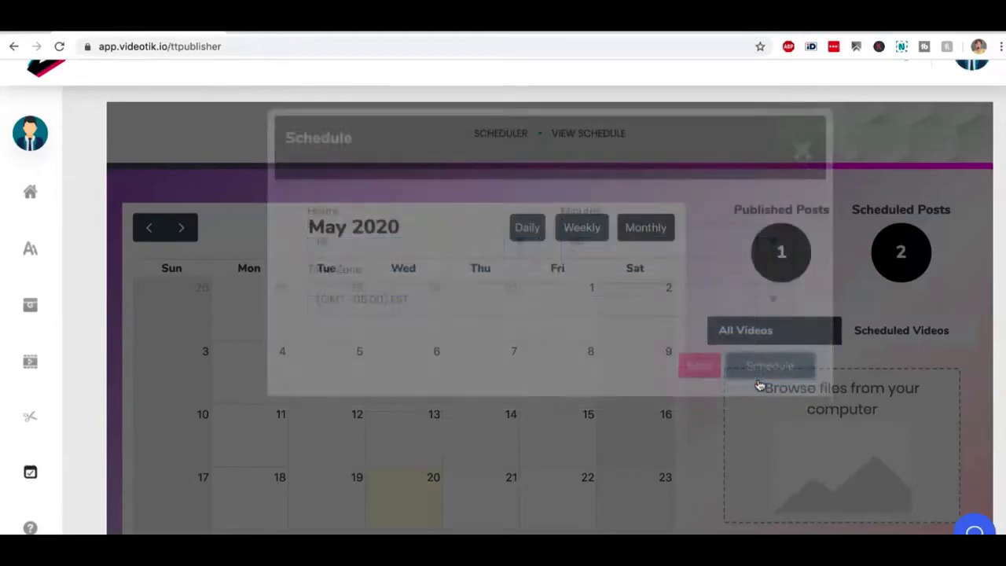
left_click(588, 133)
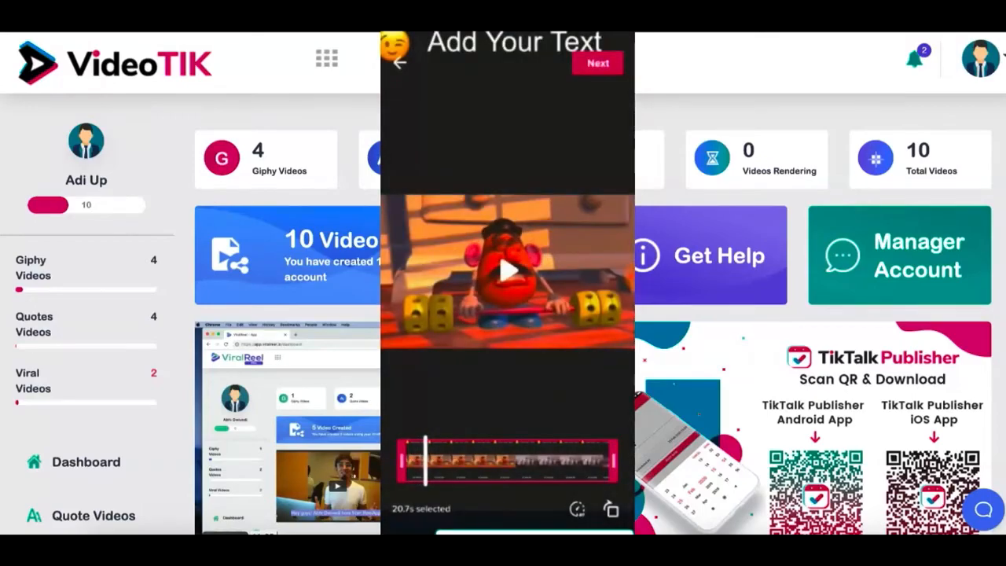
- Accept the trimmed cartoon clip and describe it as 'Tiktok' on the Public post screen
left_click(597, 63)
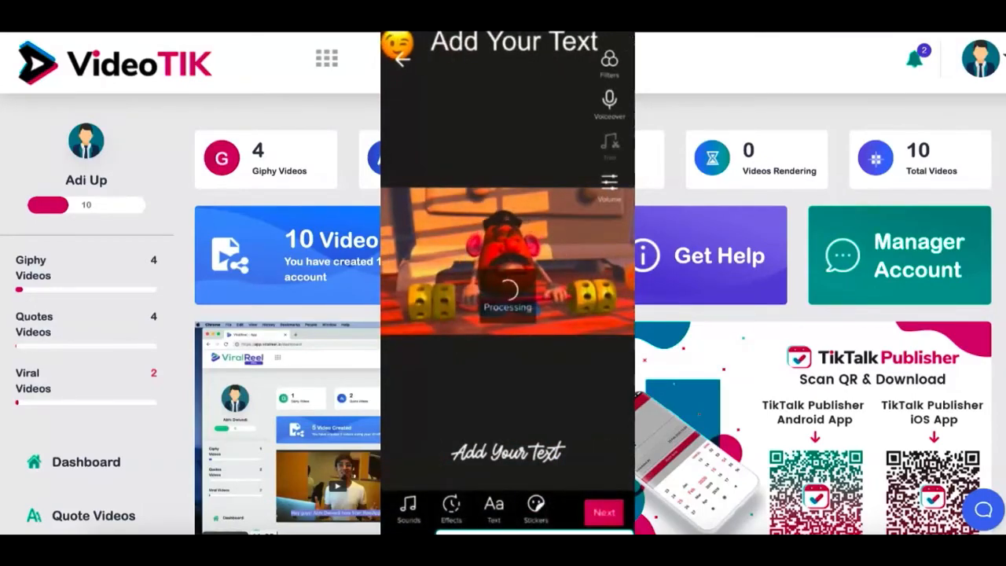
left_click(602, 511)
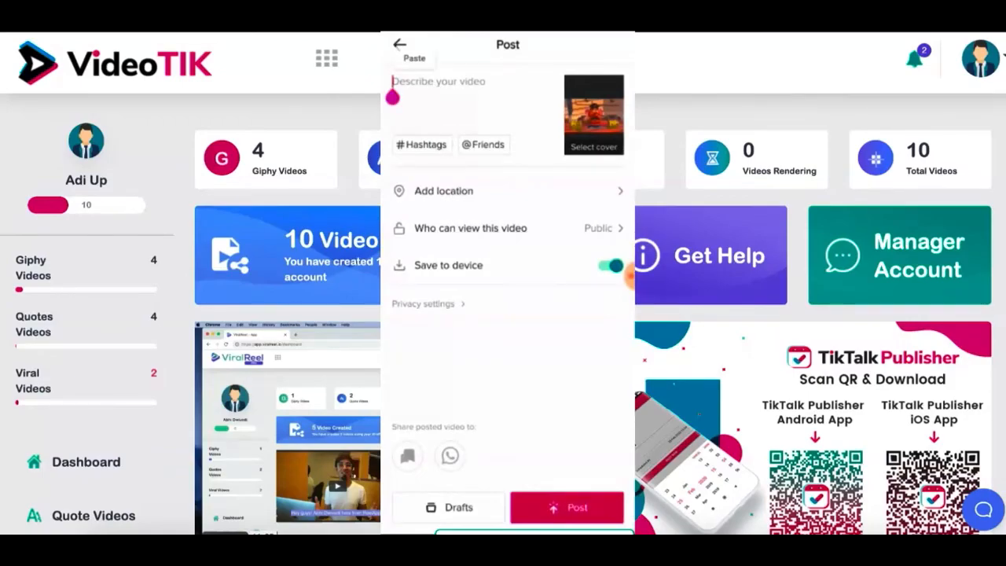
type("Tiktok")
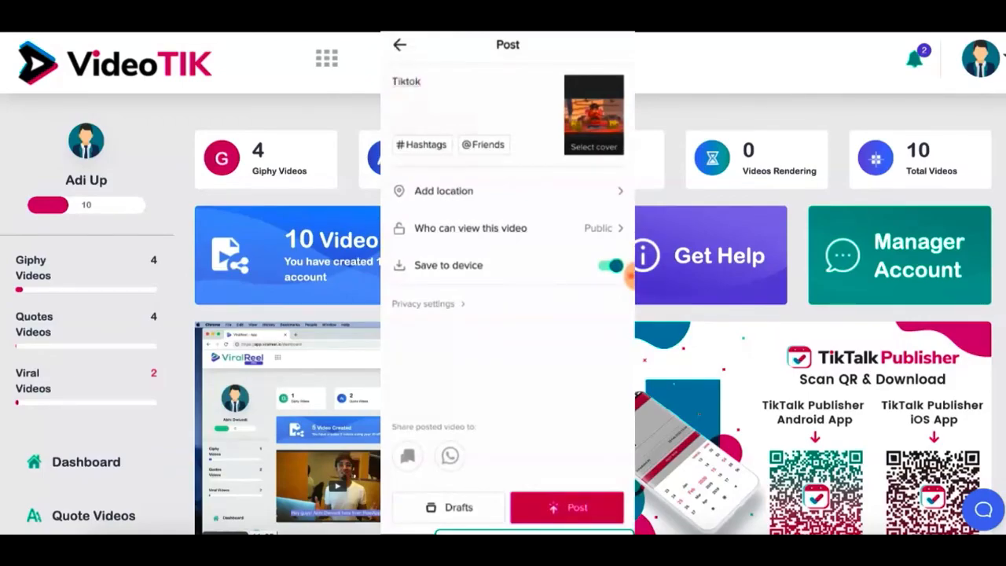